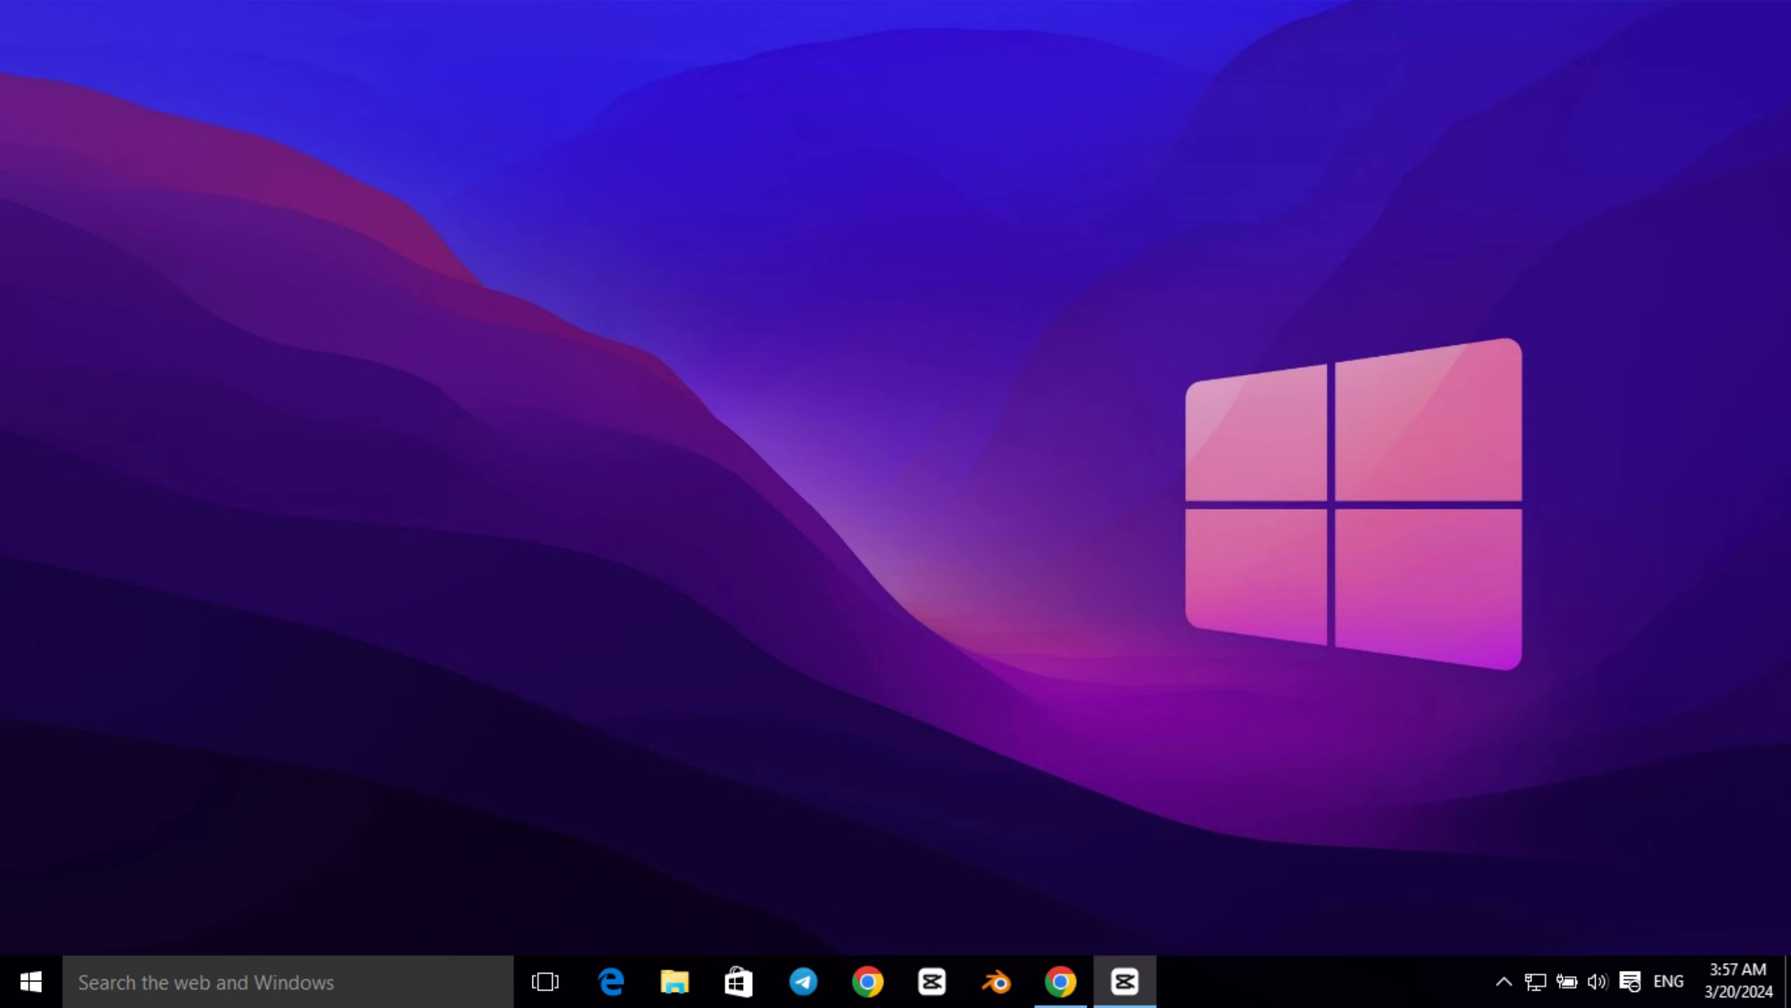
# Launch Chrome and search Google for 'github'
pyautogui.click(1056, 981)
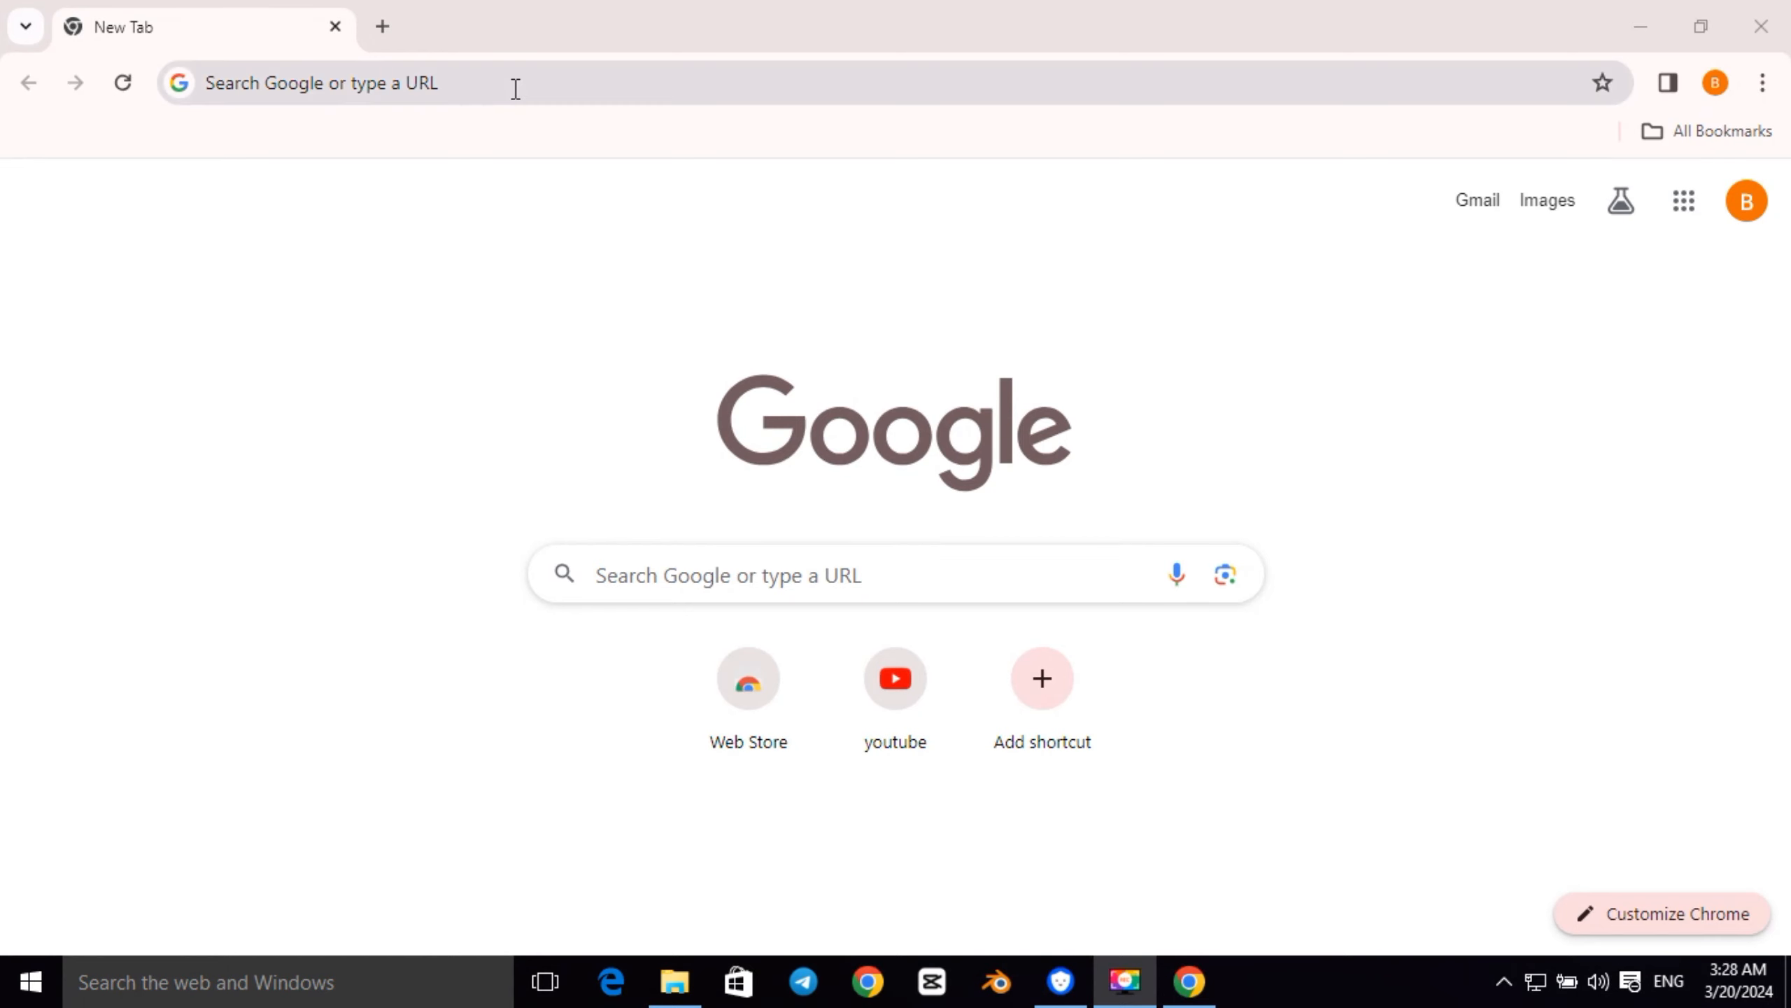
pyautogui.write('github&rlz=1C1GCEA_enET1100ET1100&oq=&gs_lcrp=EgZjaHJvbWUqDwgA...')
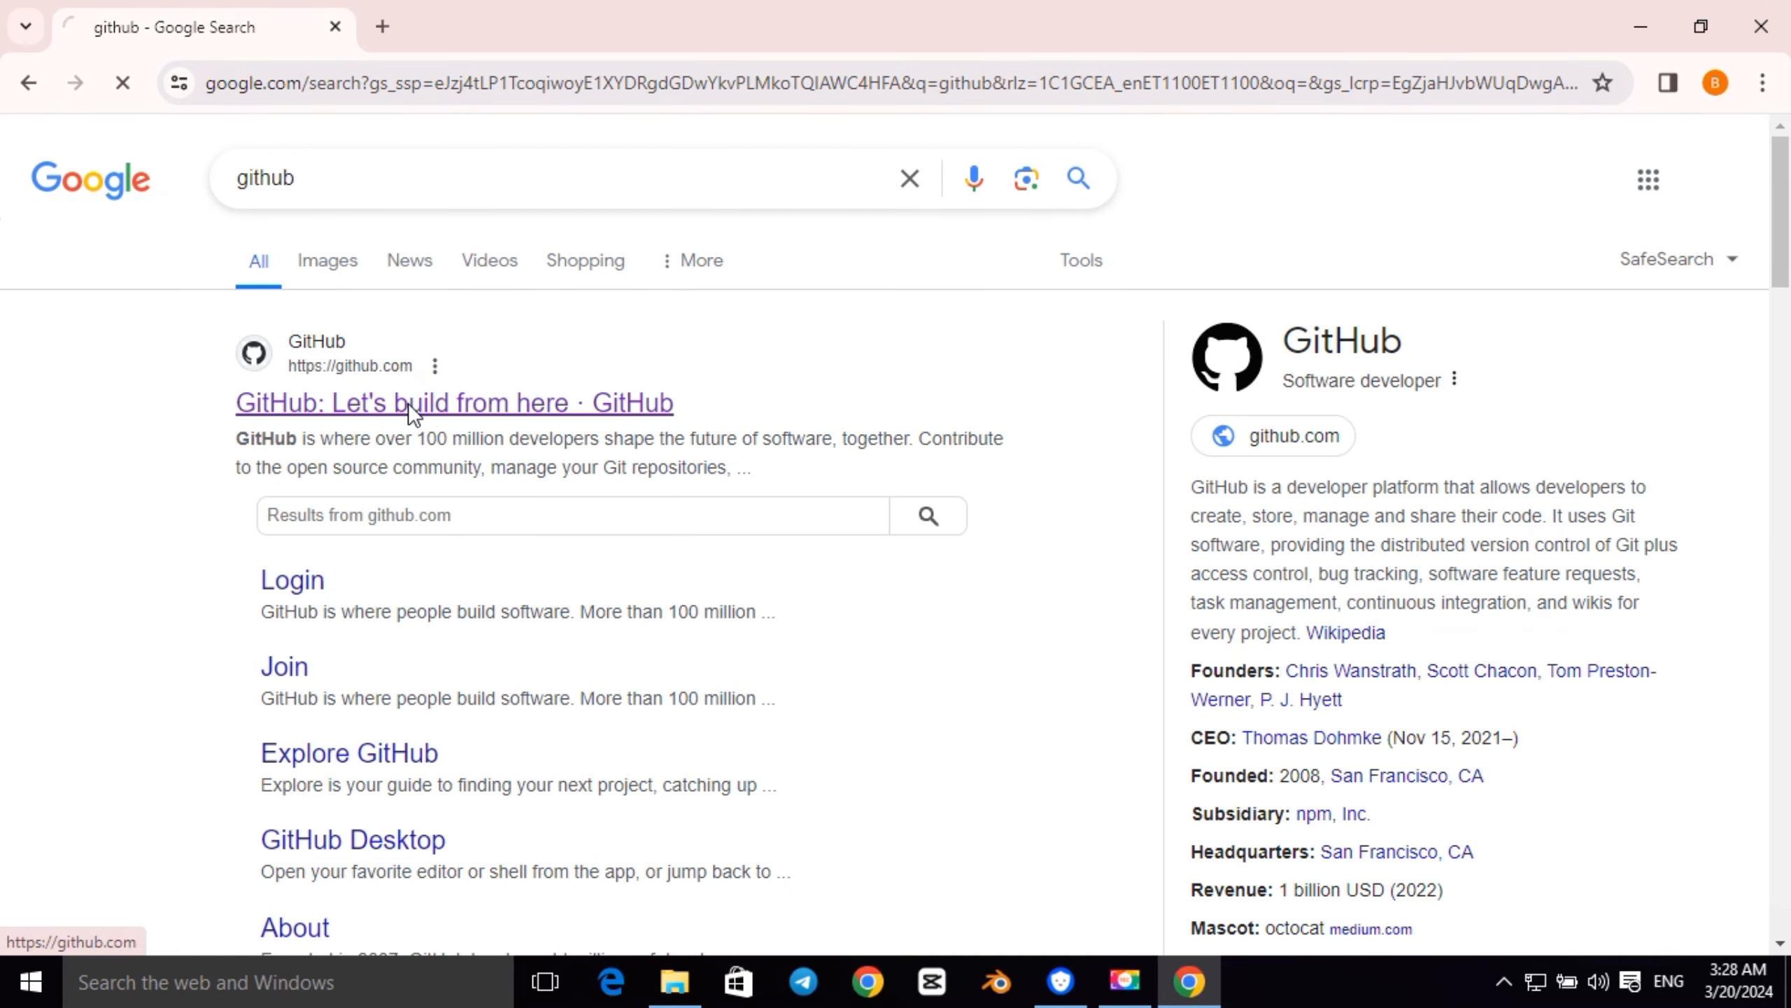
# Go to GitHub, the account's profile, and its Repositories list (new, ...., brook)
pyautogui.click(453, 401)
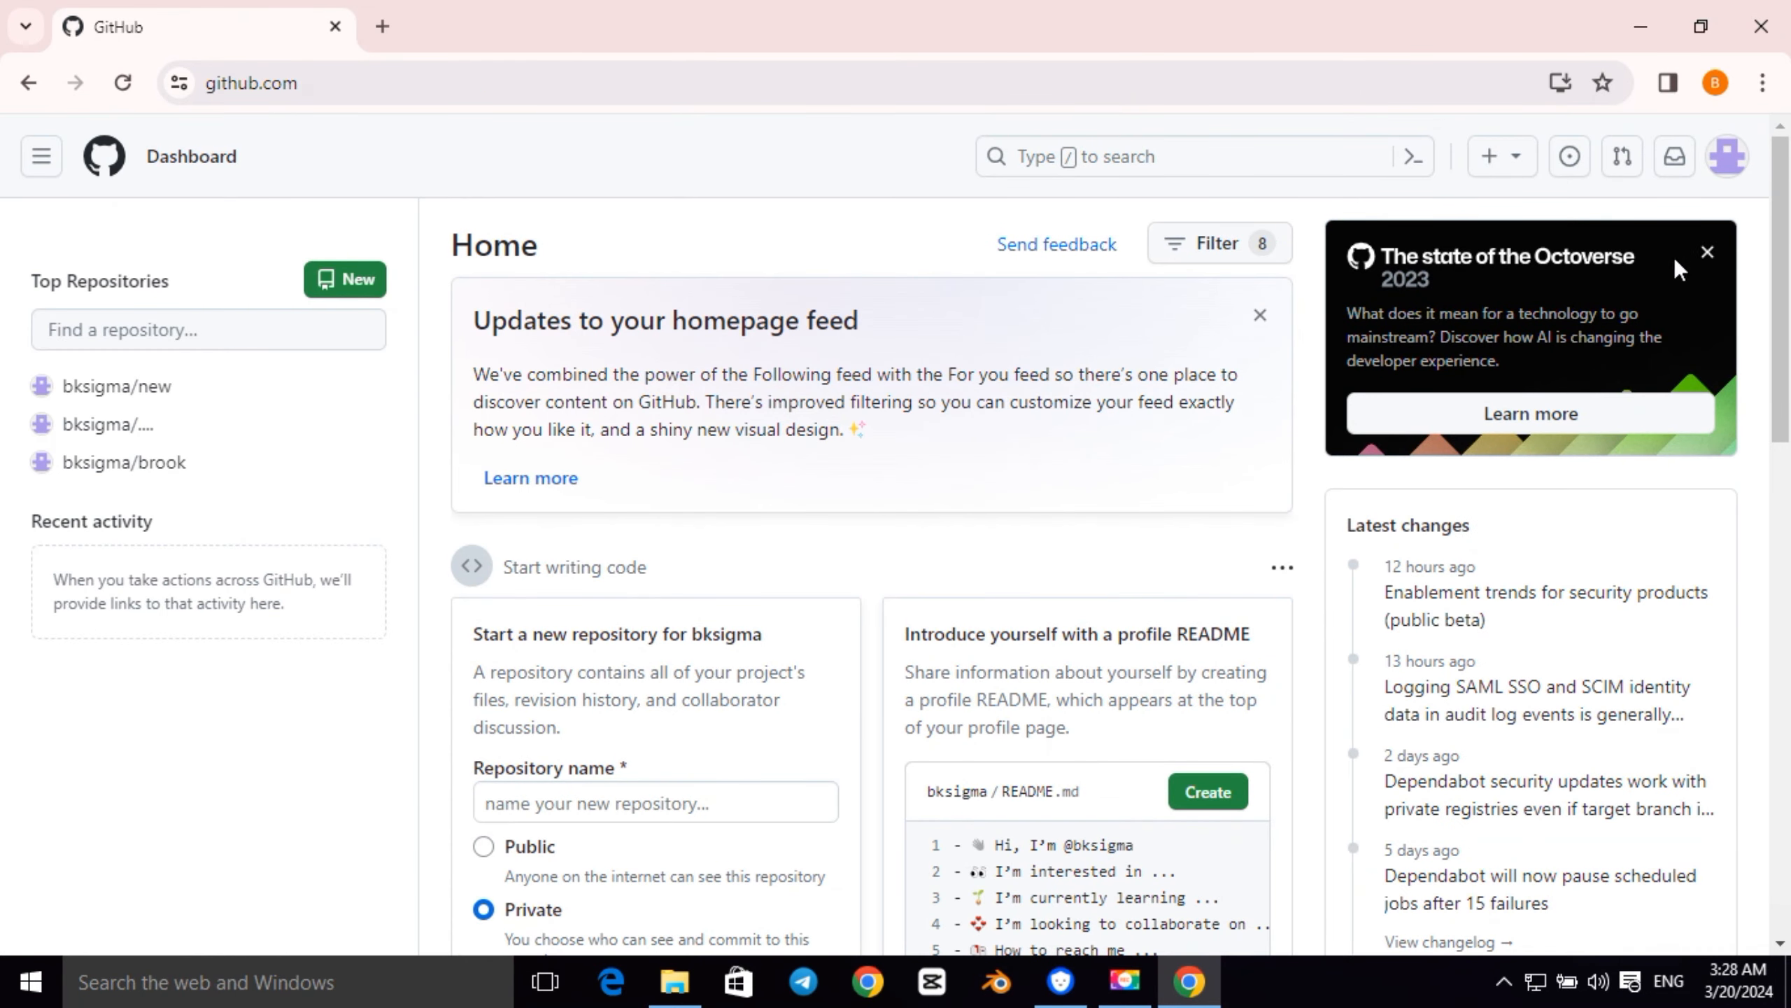
pyautogui.click(1726, 157)
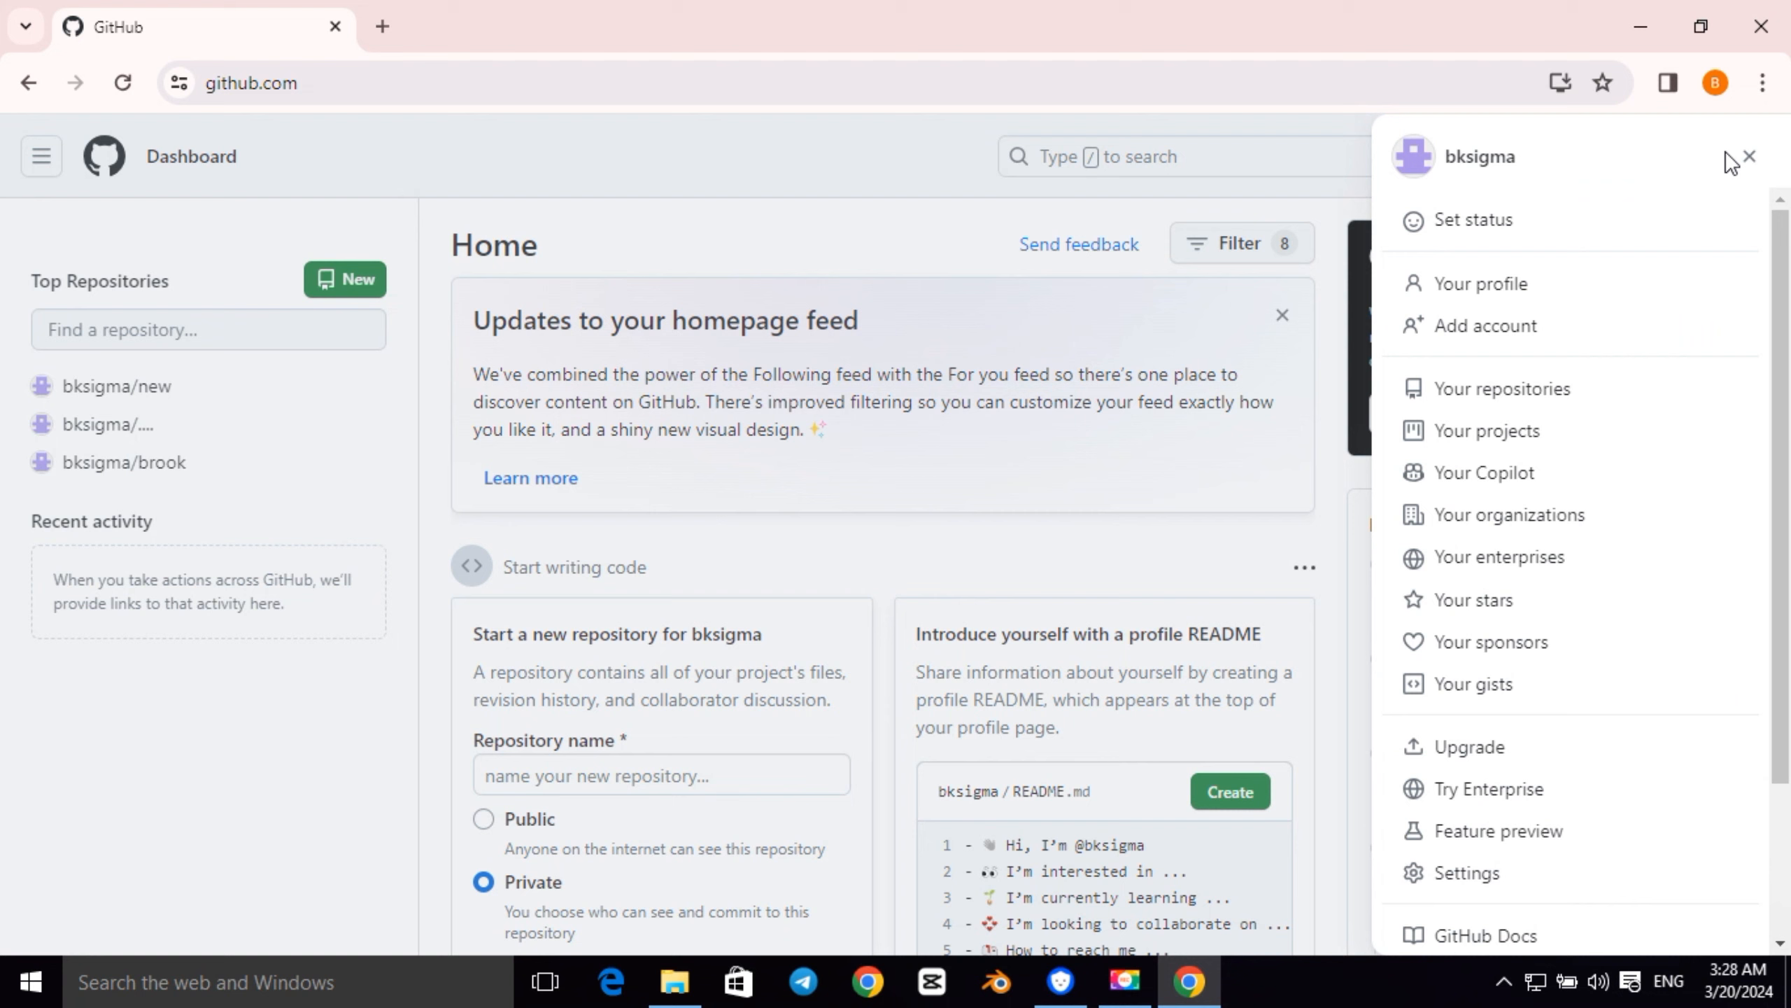
pyautogui.moveTo(1482, 283)
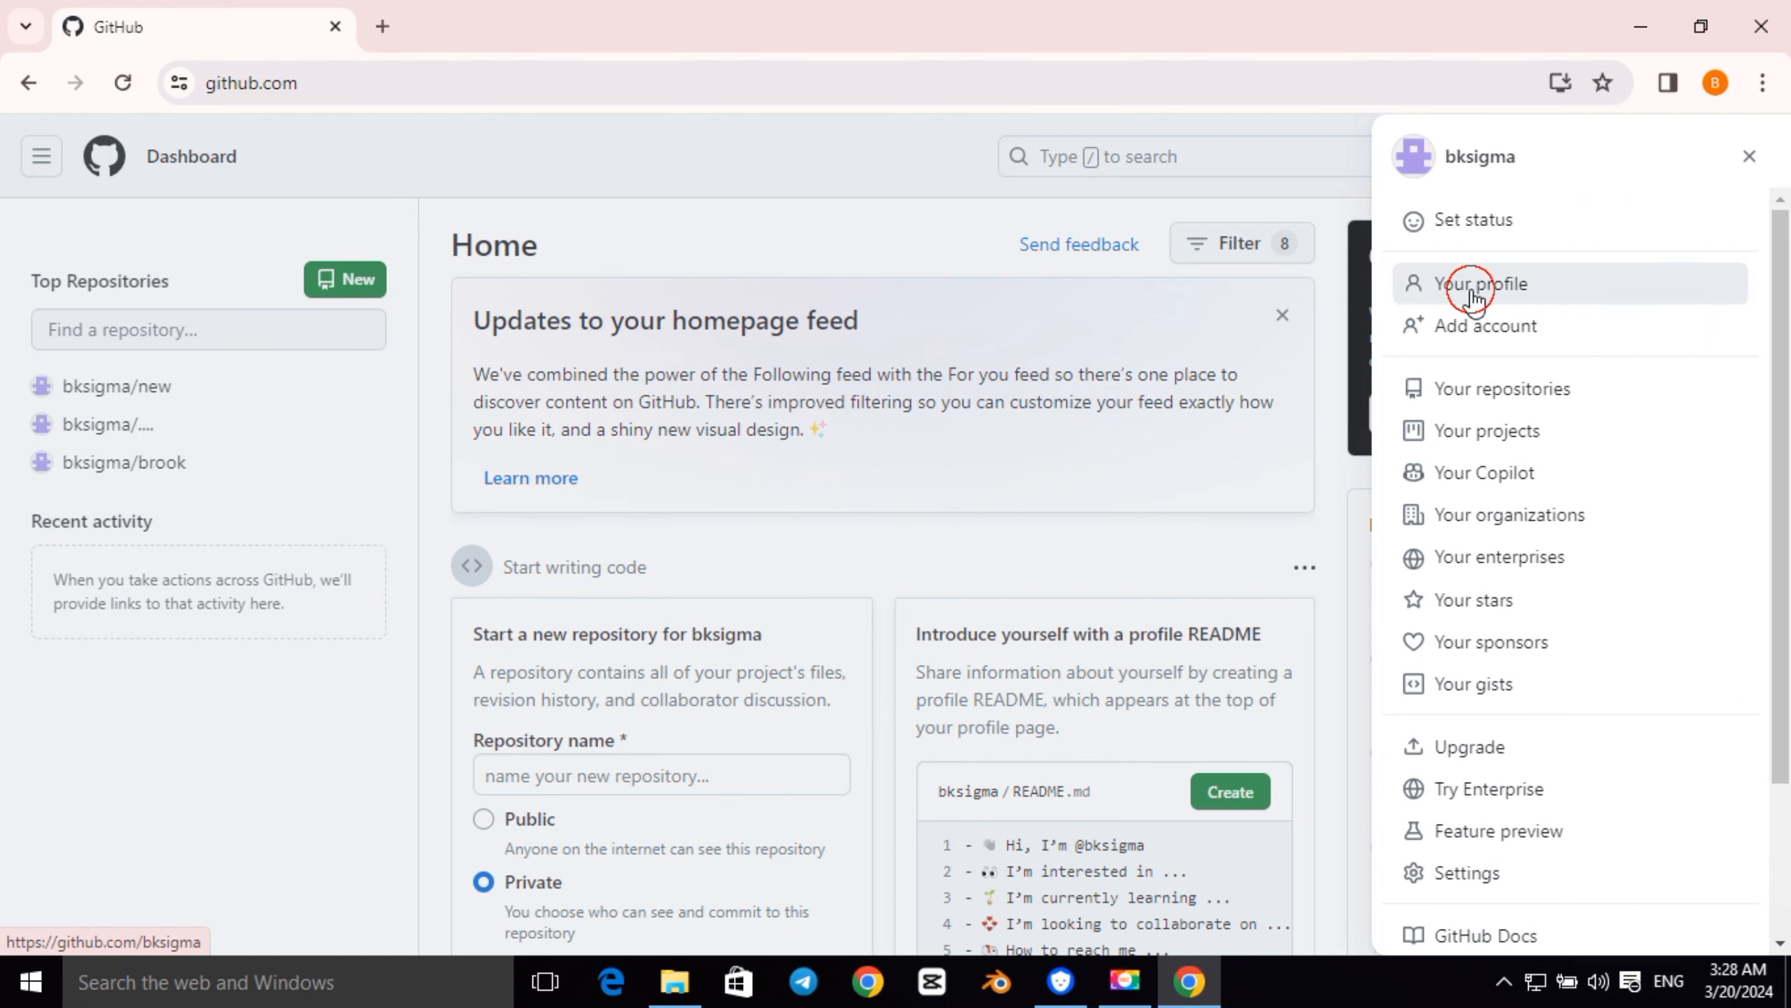
pyautogui.click(1482, 282)
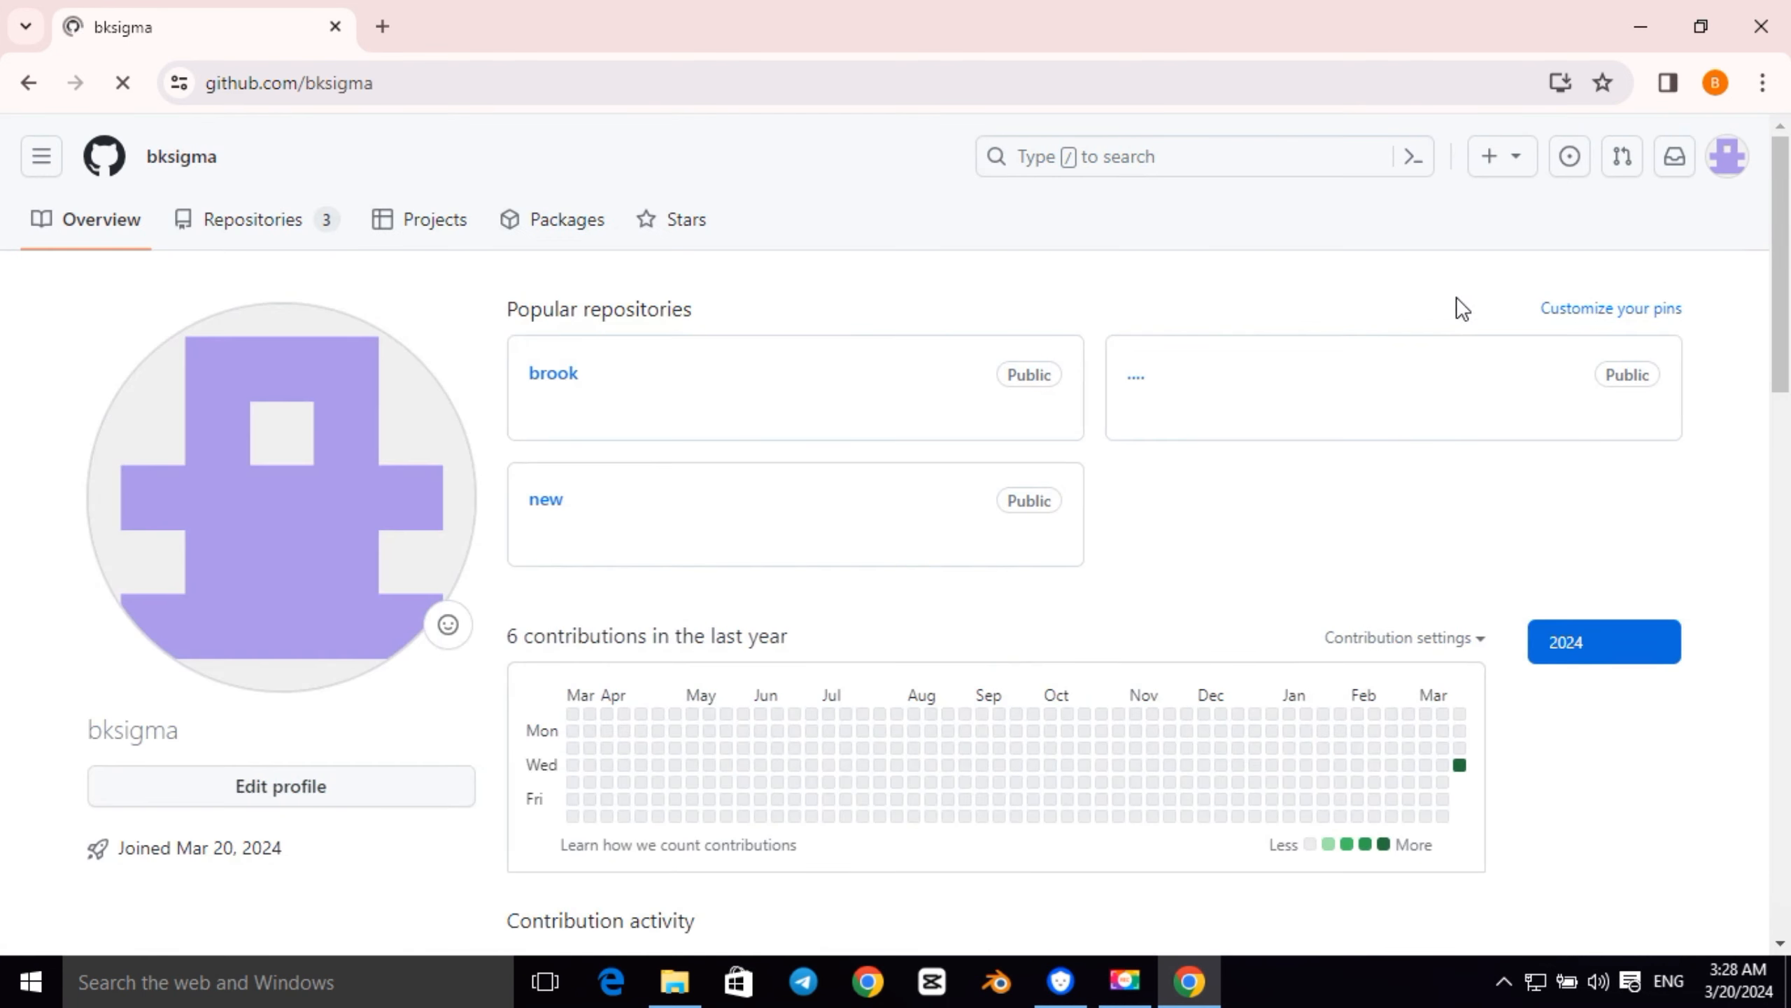
pyautogui.moveTo(263, 218)
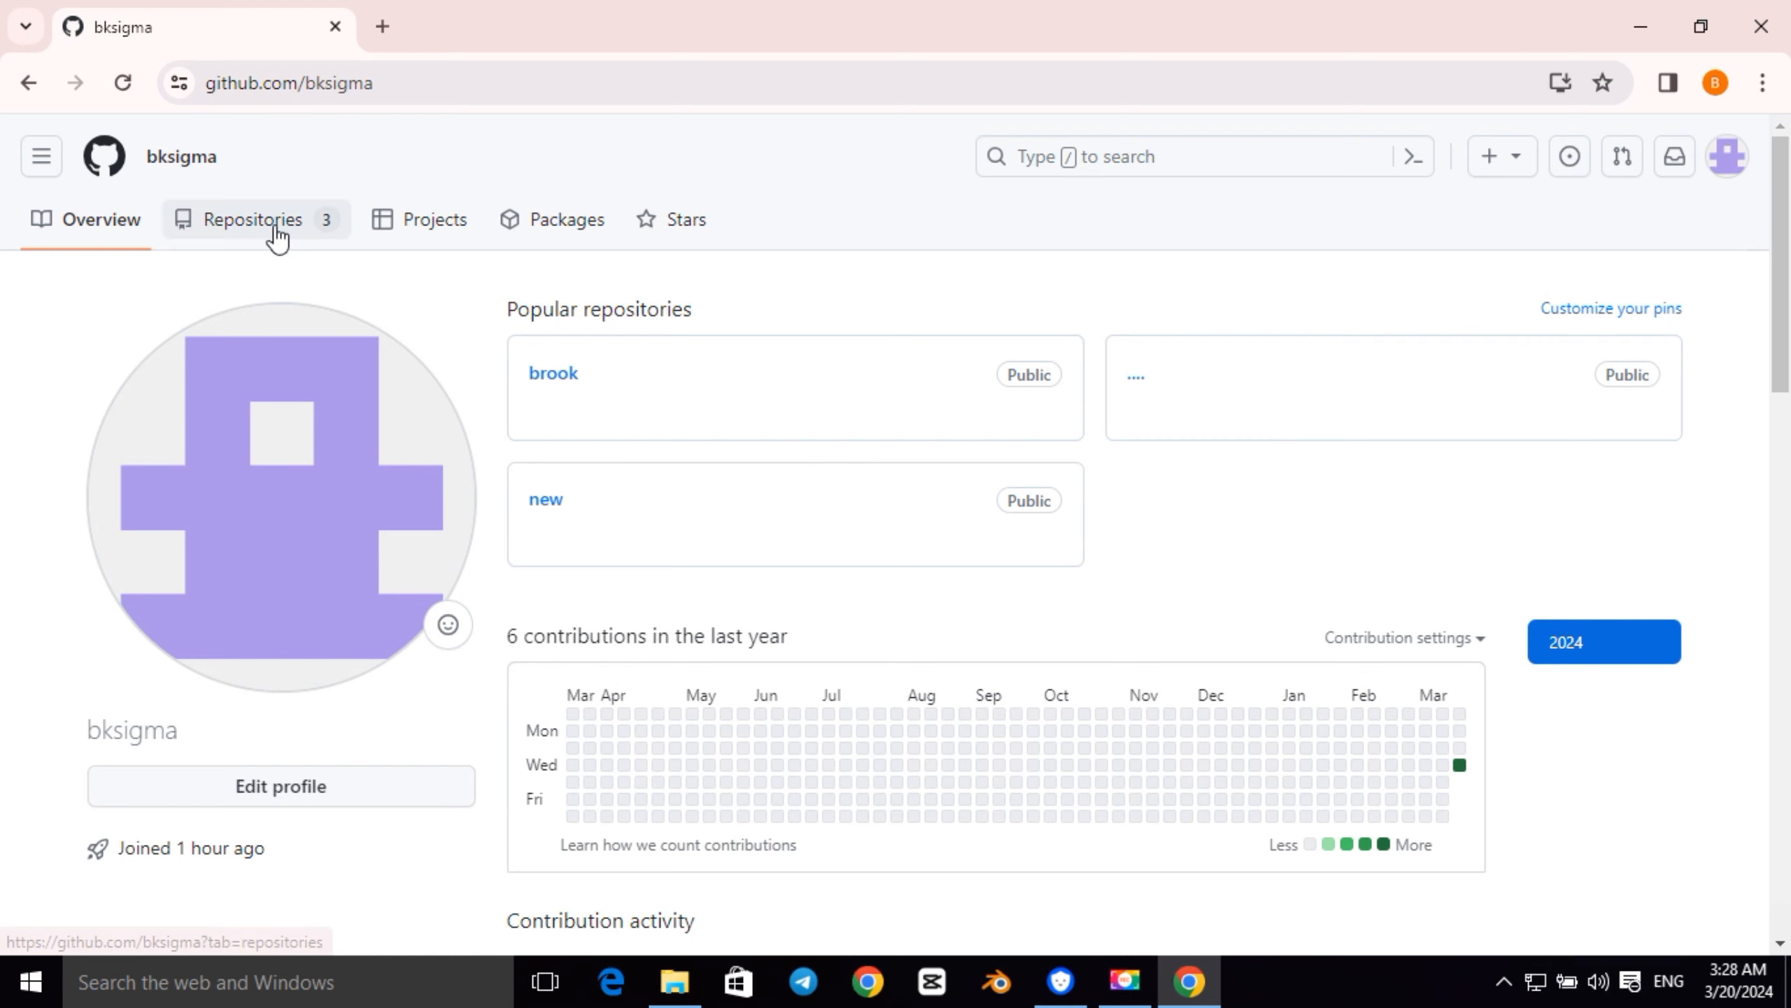
pyautogui.click(250, 218)
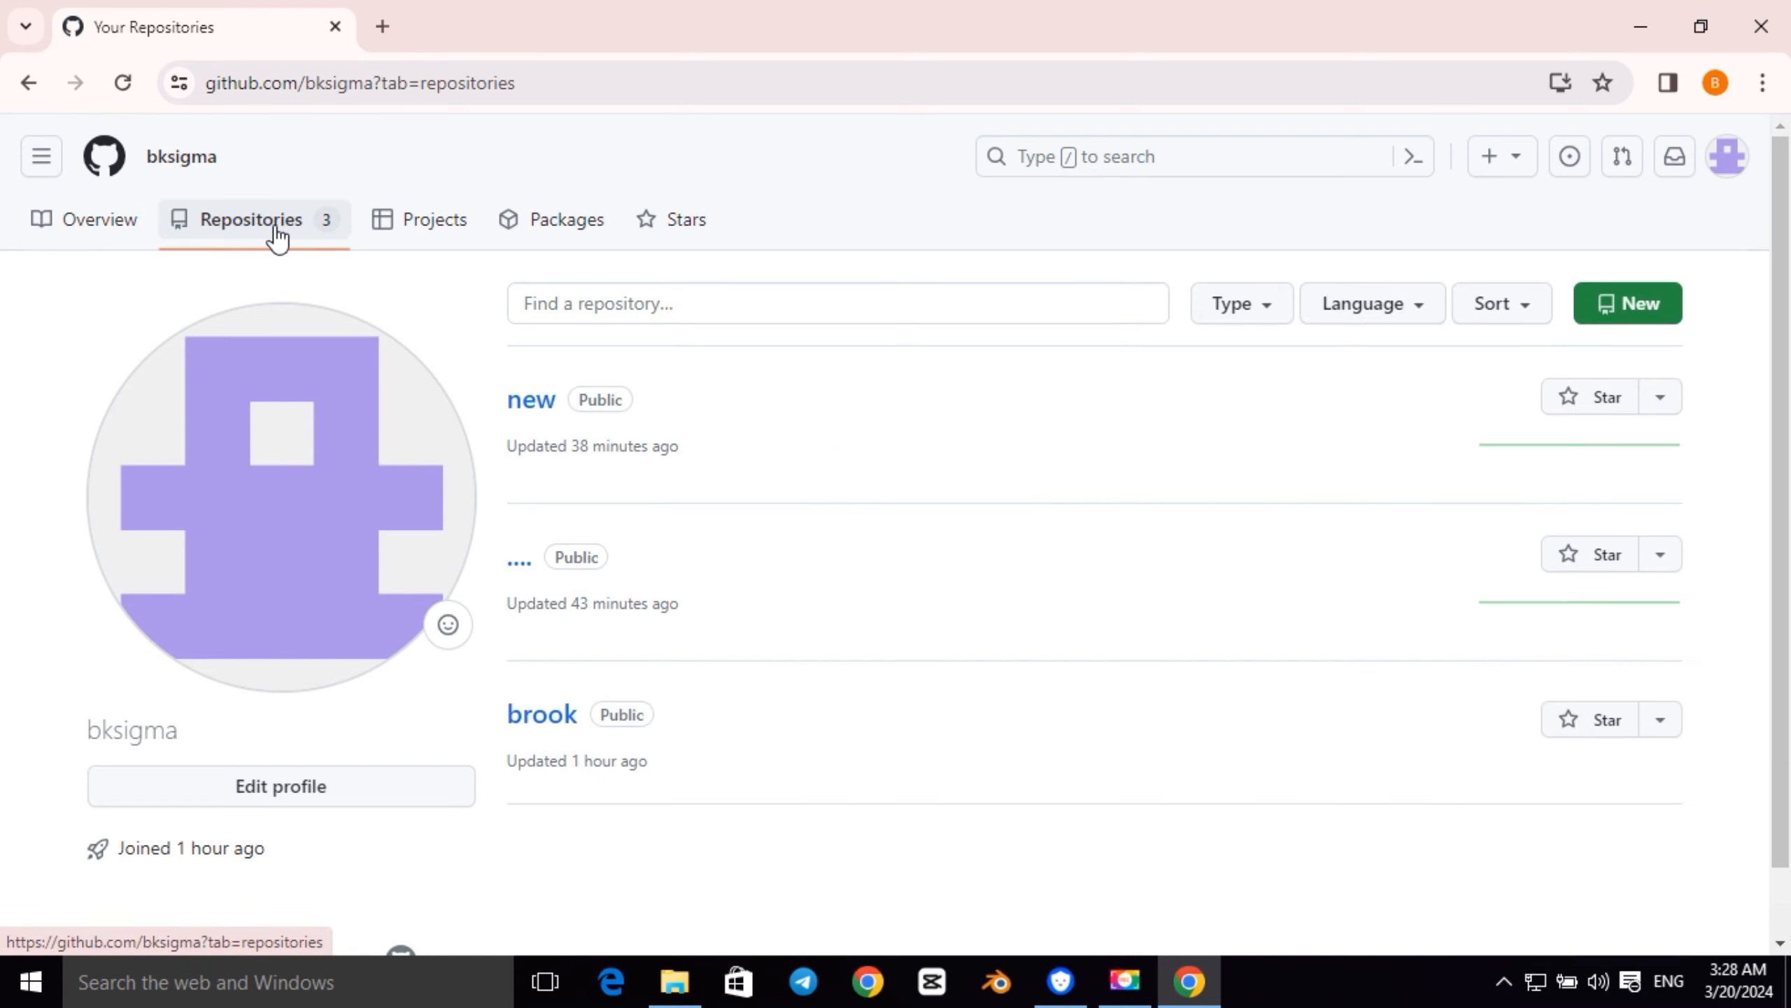
pyautogui.moveTo(1121, 409)
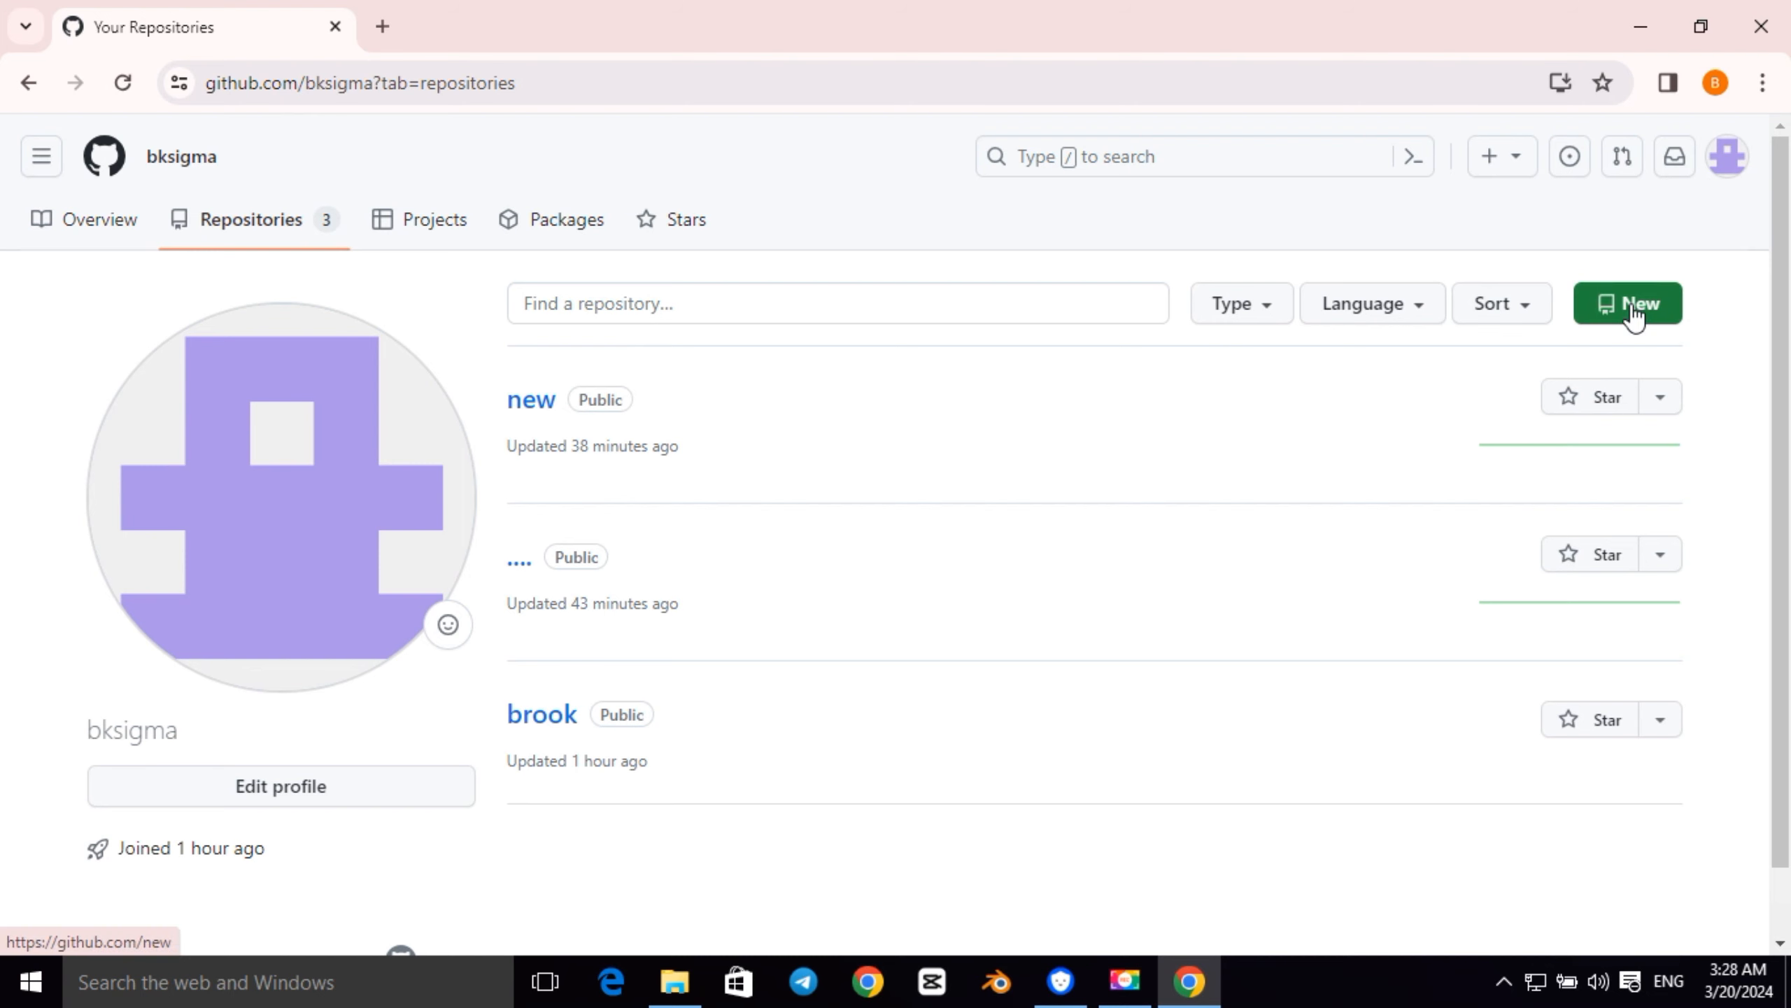
# Create a new repository named 'my file' with Public visibility
pyautogui.click(1626, 304)
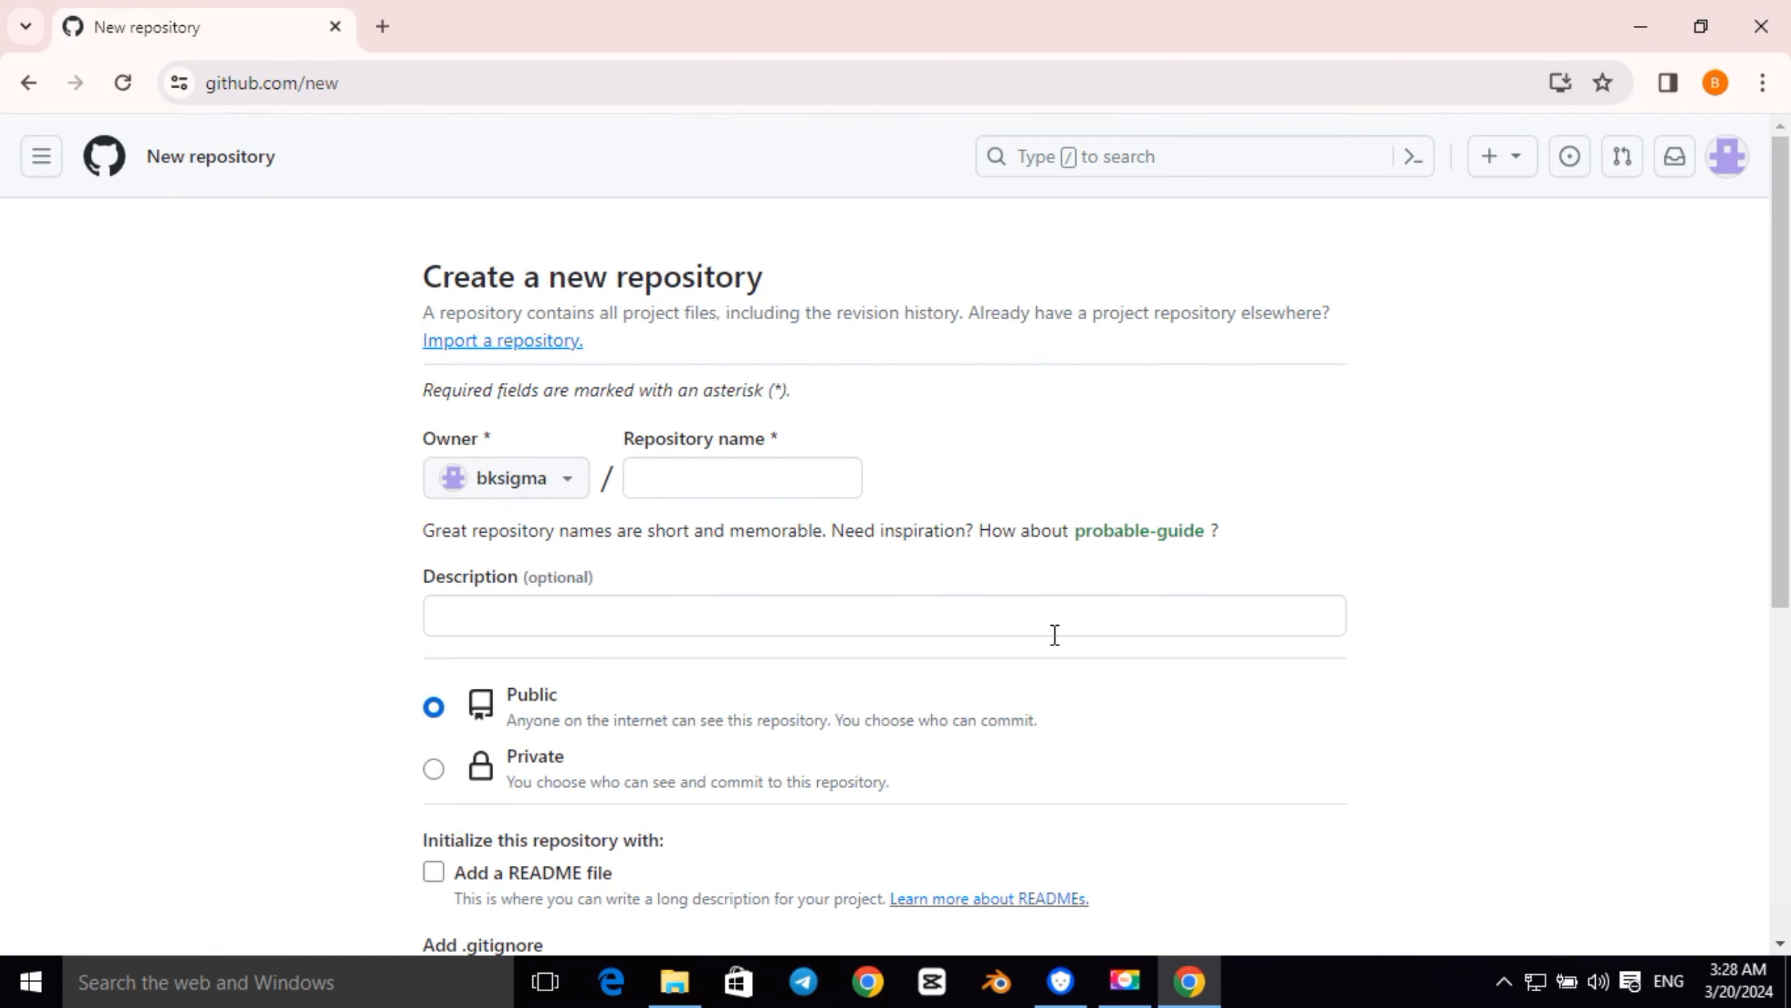
pyautogui.click(742, 477)
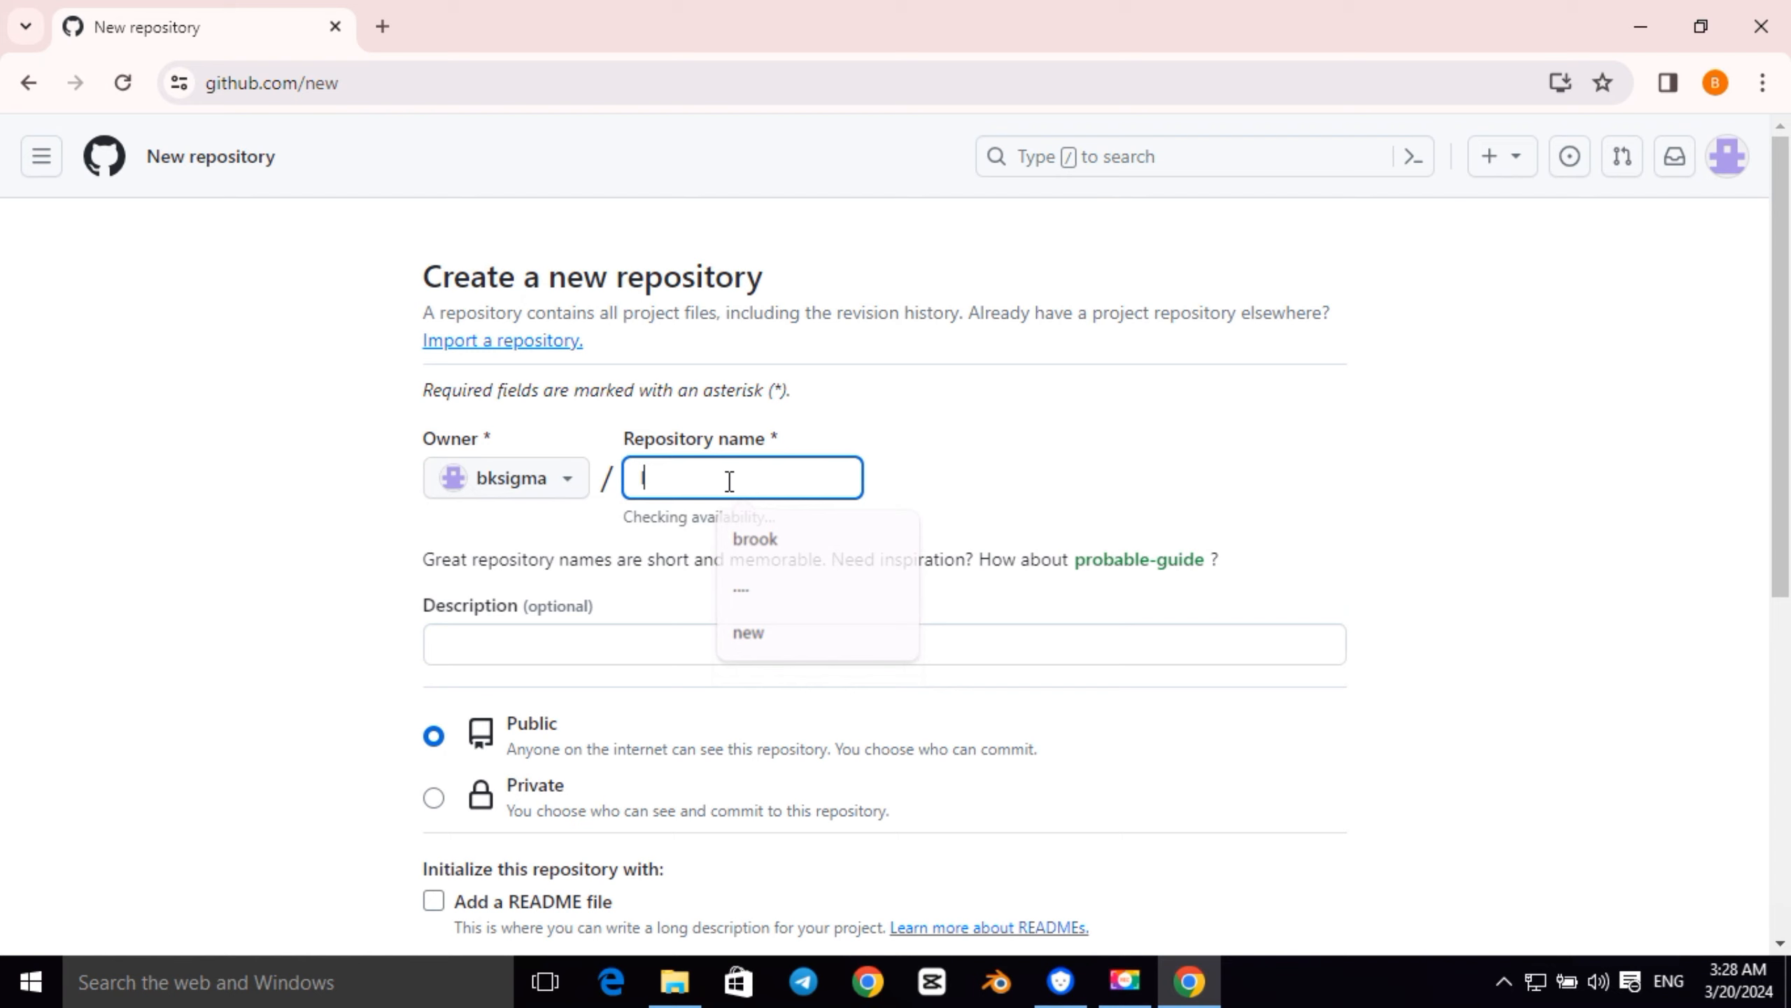
pyautogui.write('my')
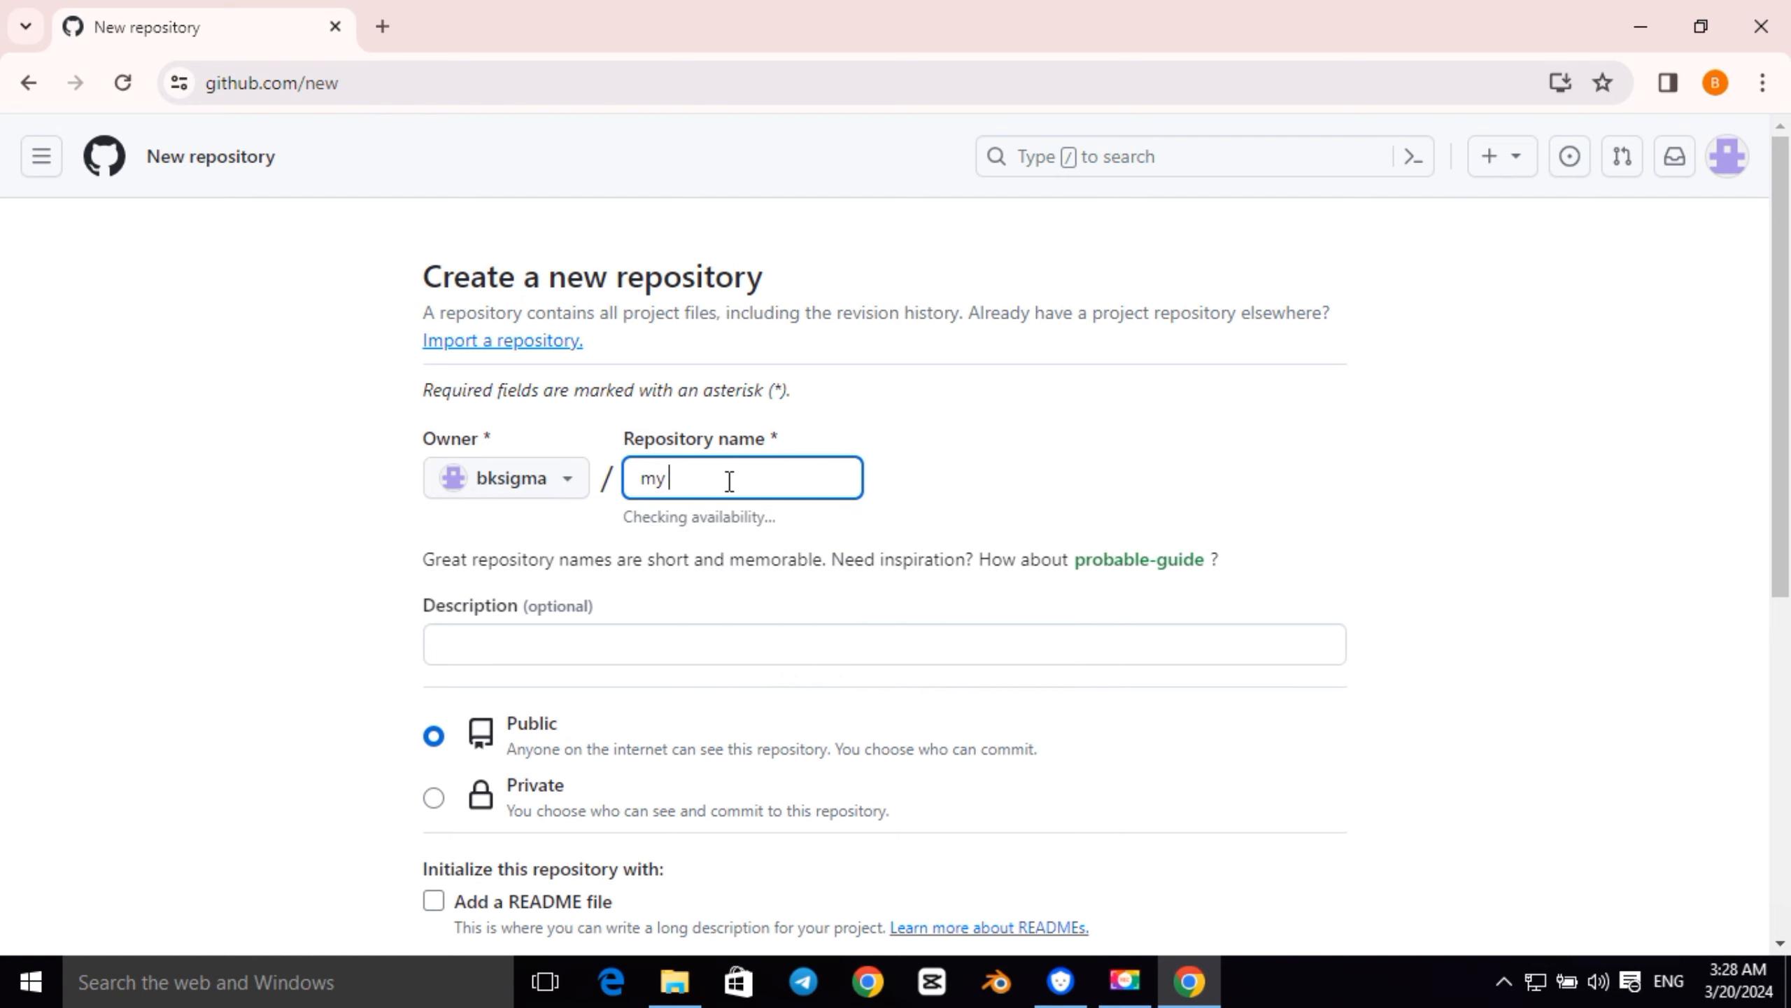
pyautogui.write('file')
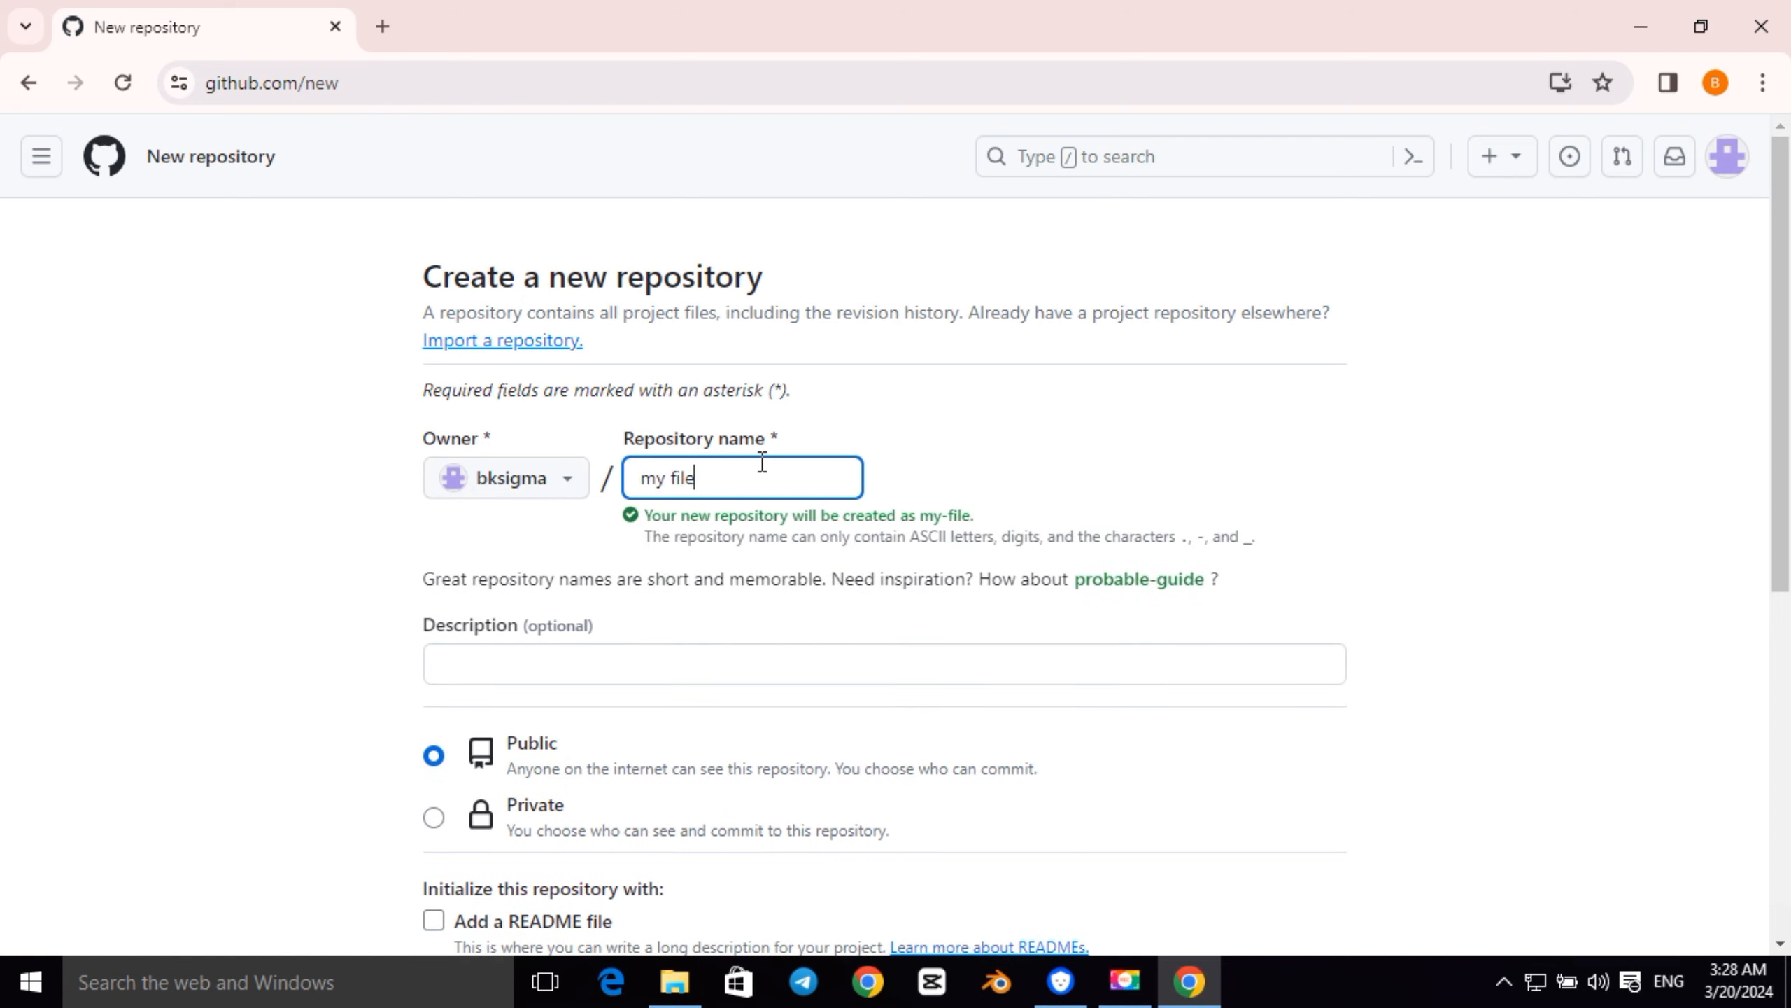
pyautogui.scroll(-3)
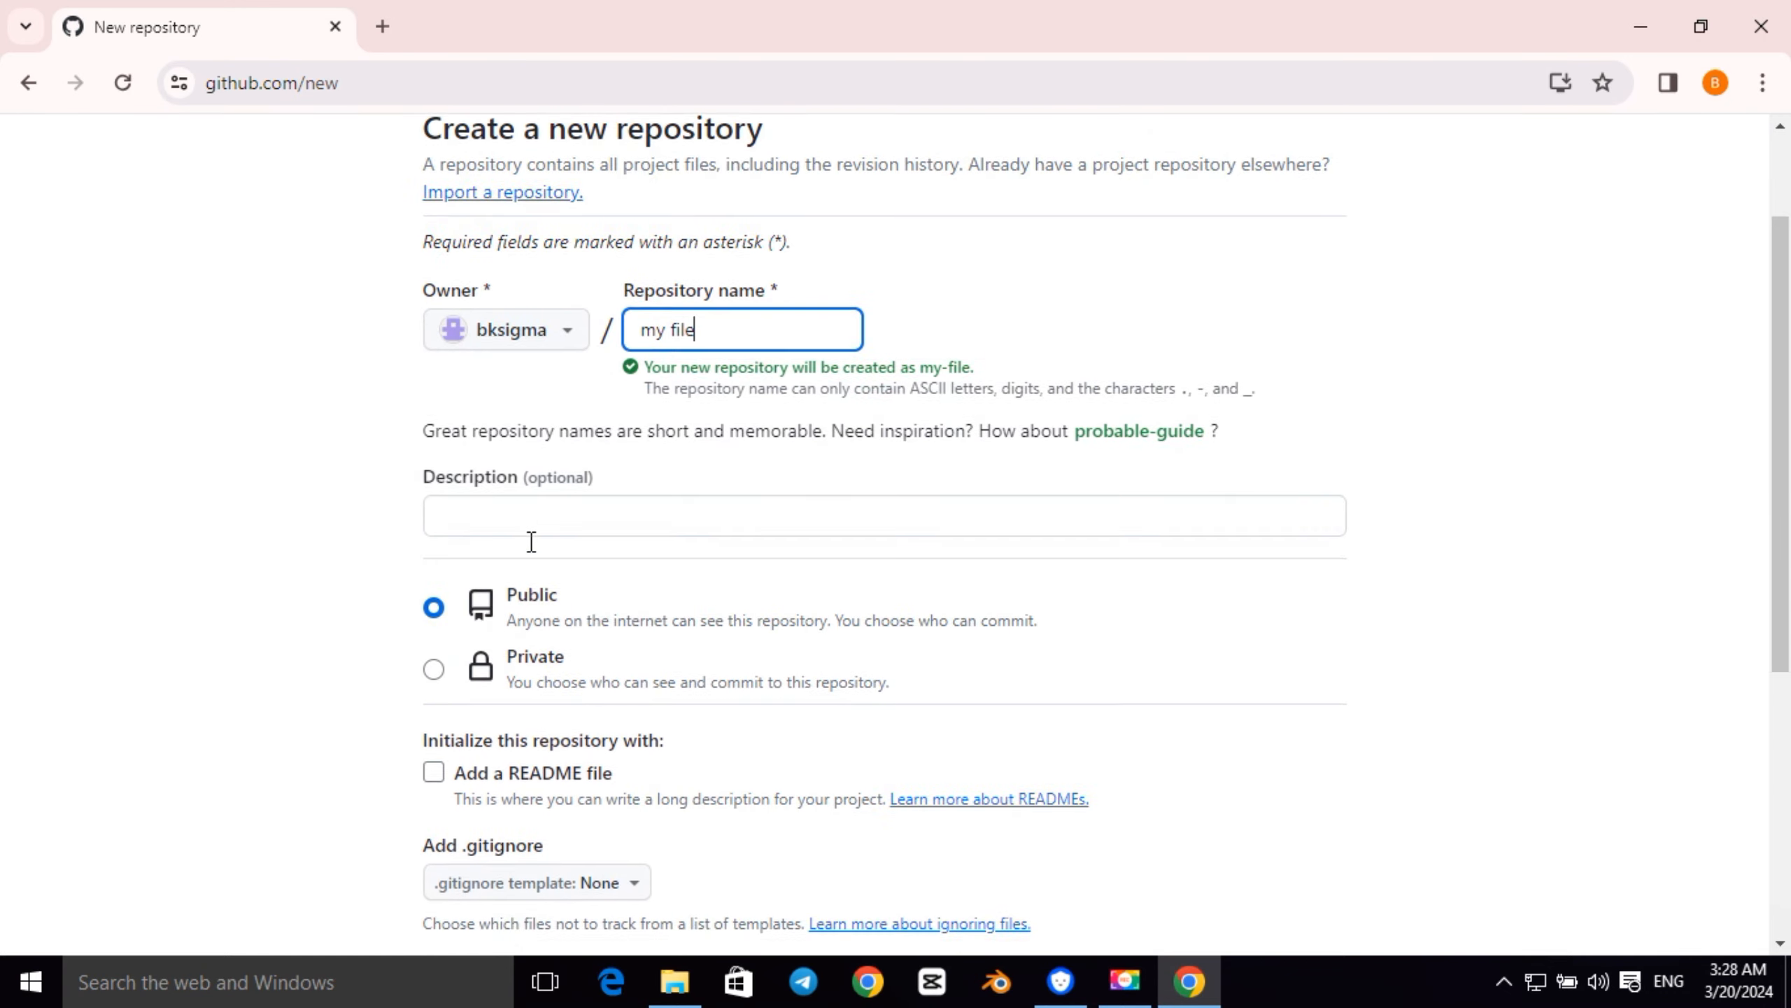
pyautogui.click(432, 669)
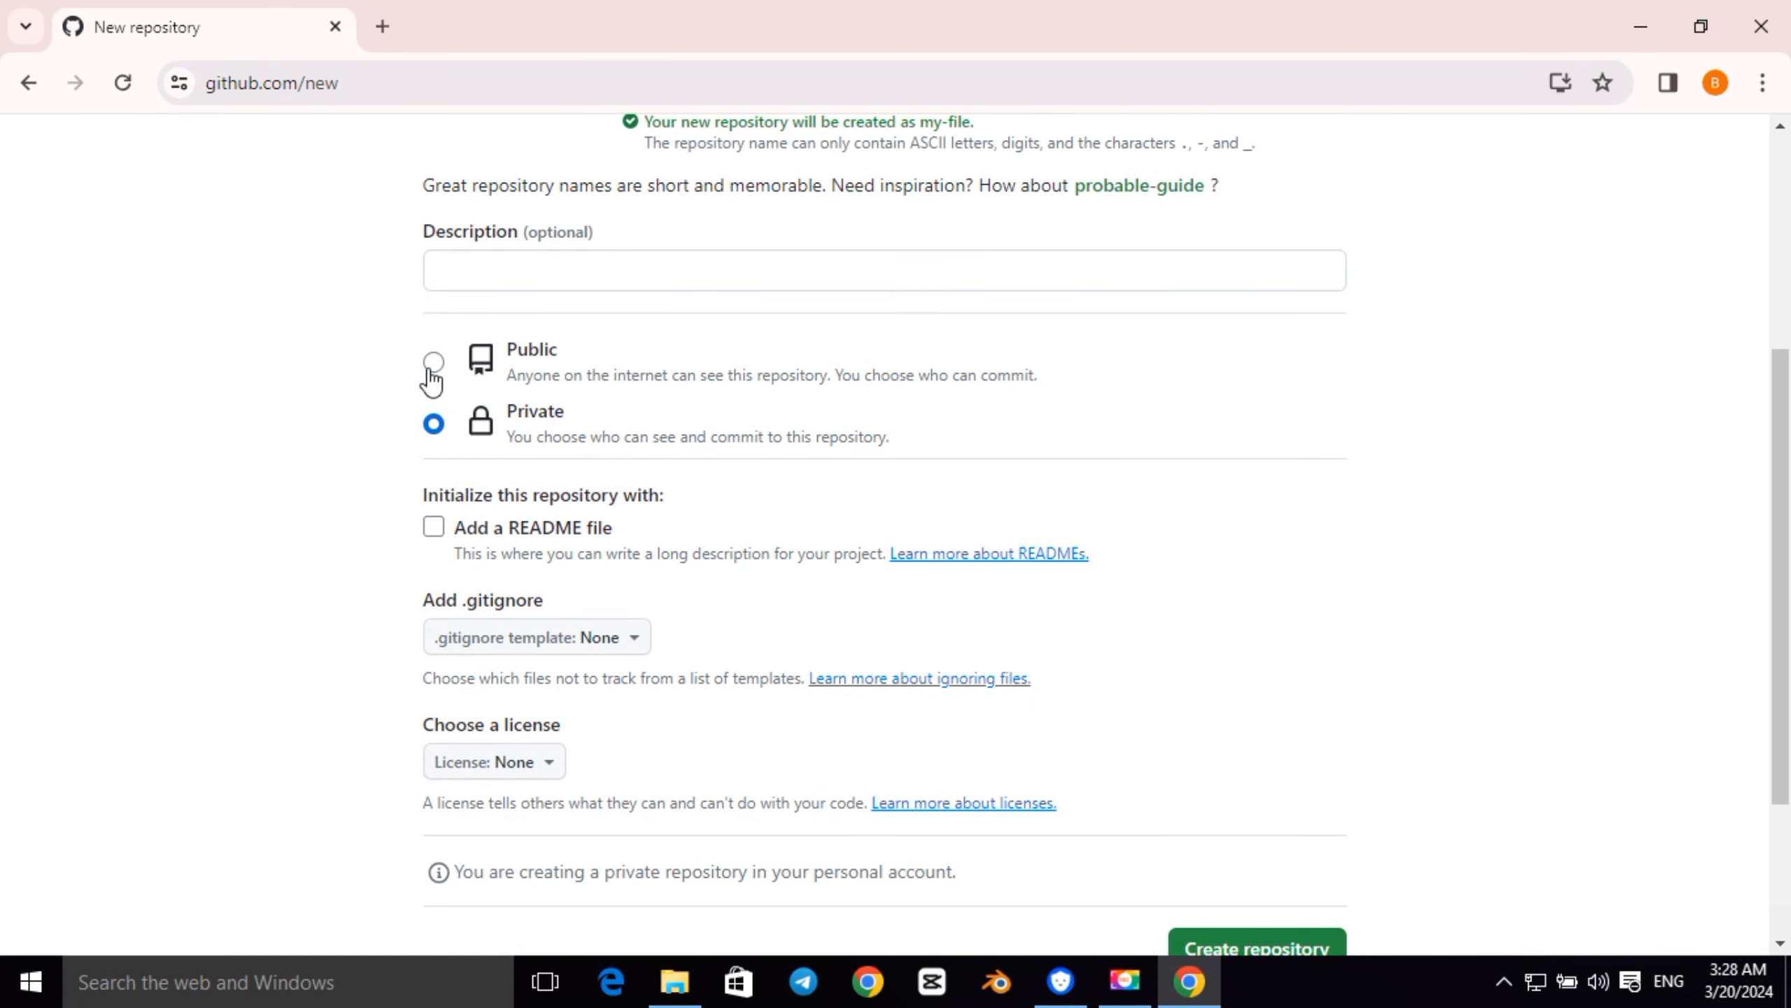
pyautogui.click(432, 363)
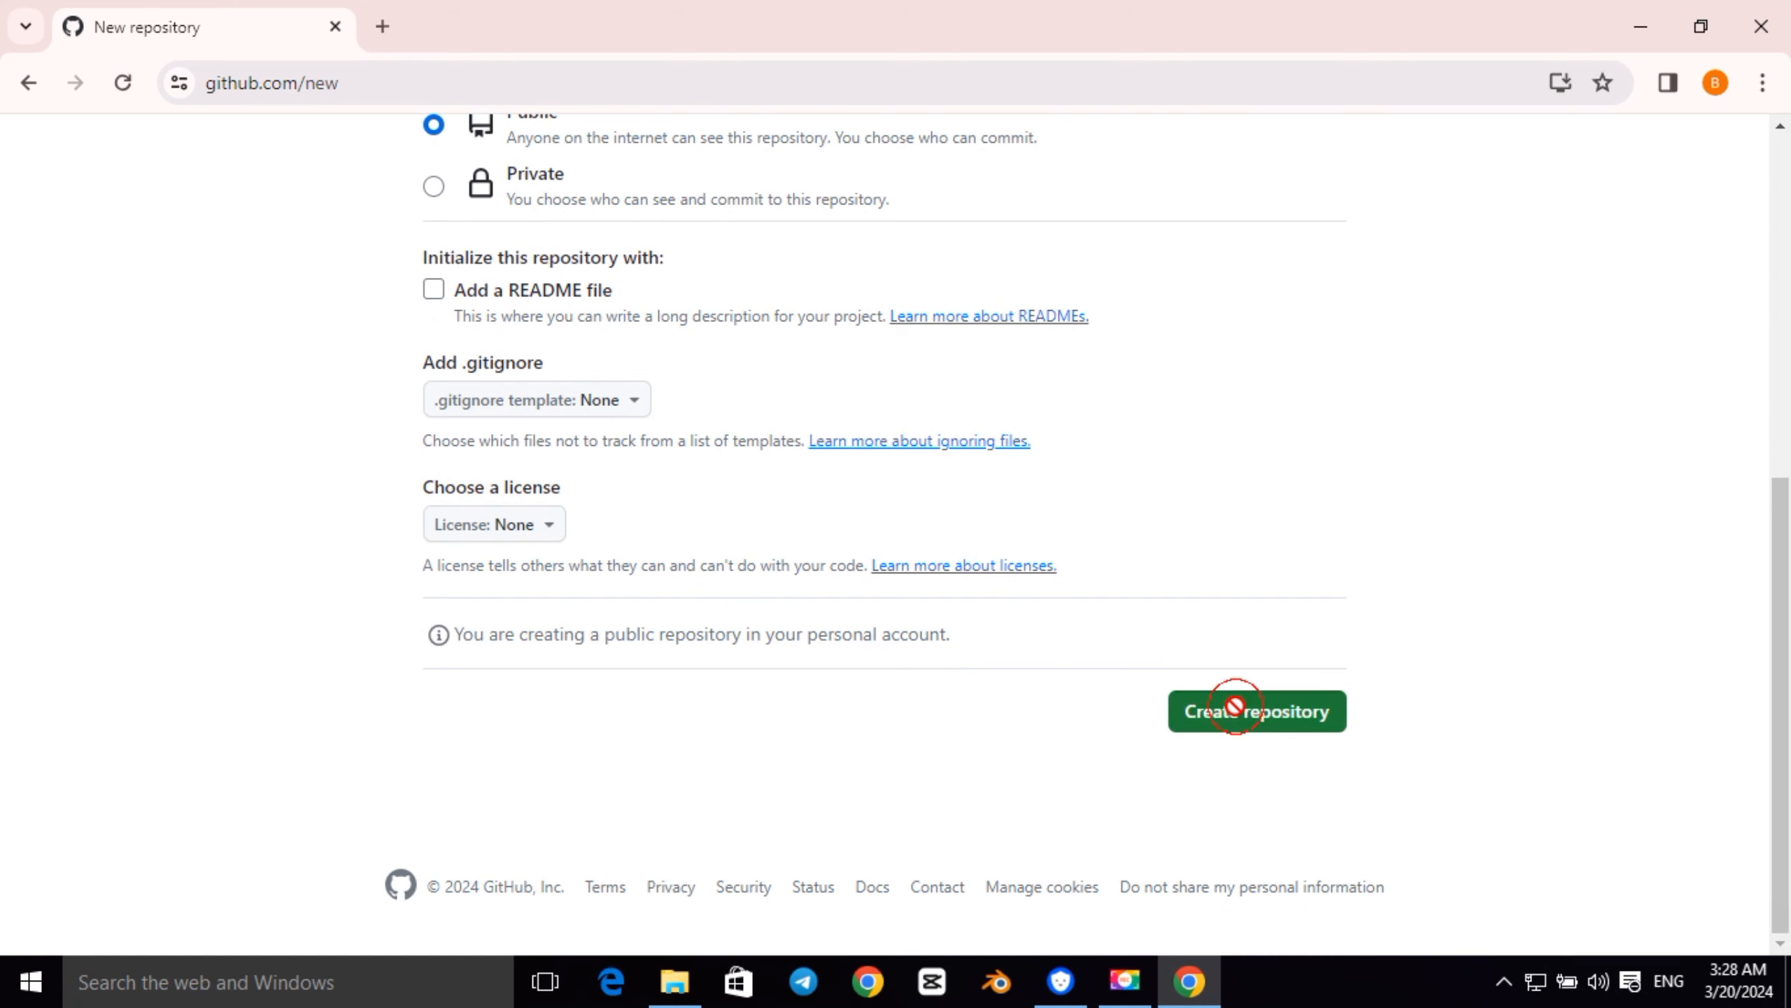
pyautogui.click(1256, 709)
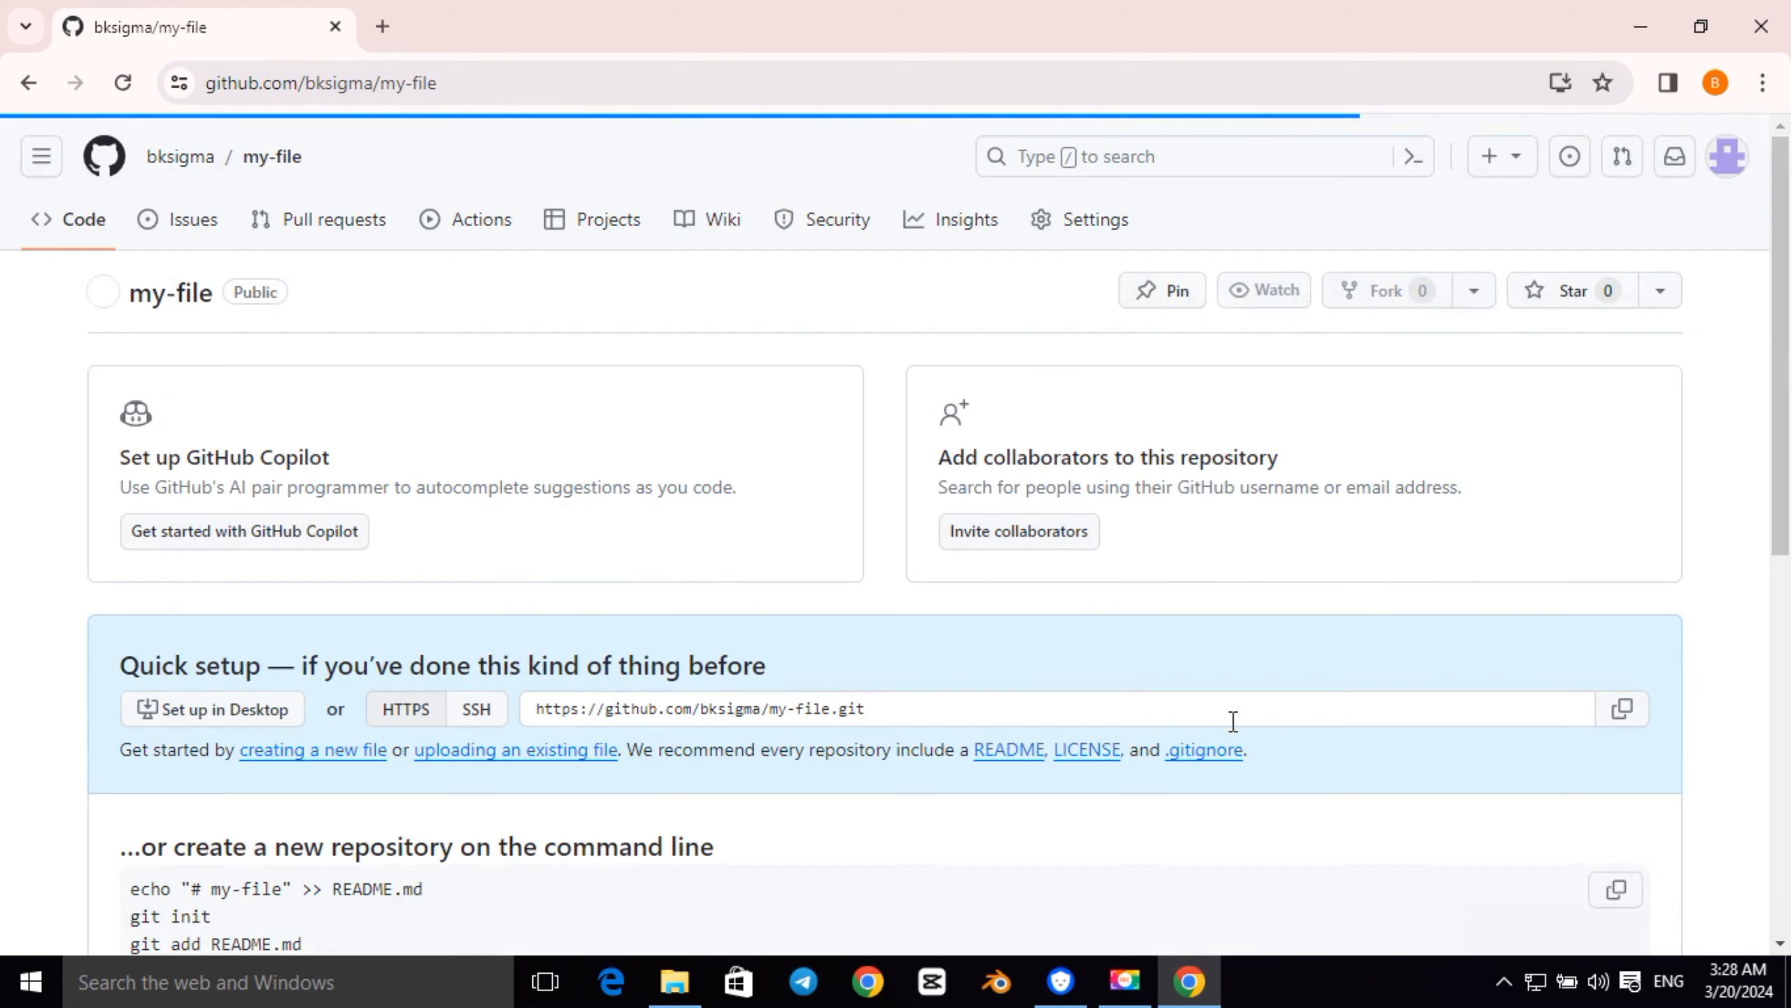
# Start uploading existing files to my-file and bring up the file picker
pyautogui.click(1263, 290)
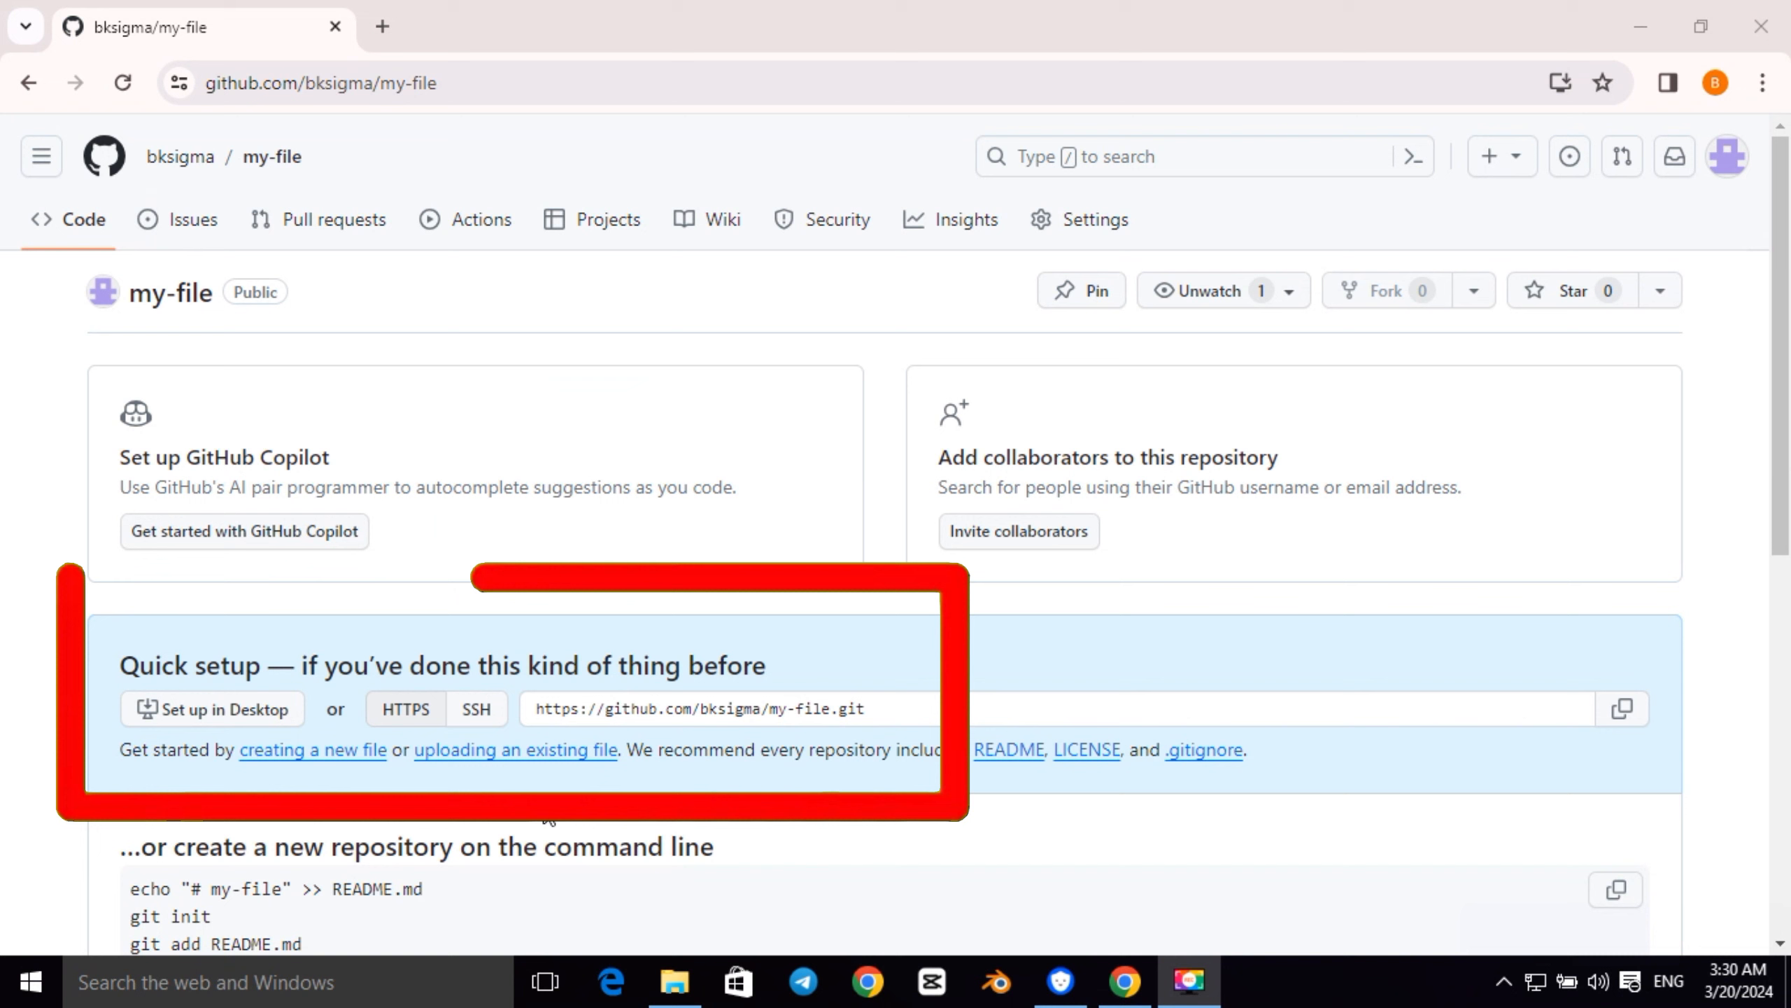
pyautogui.moveTo(513, 757)
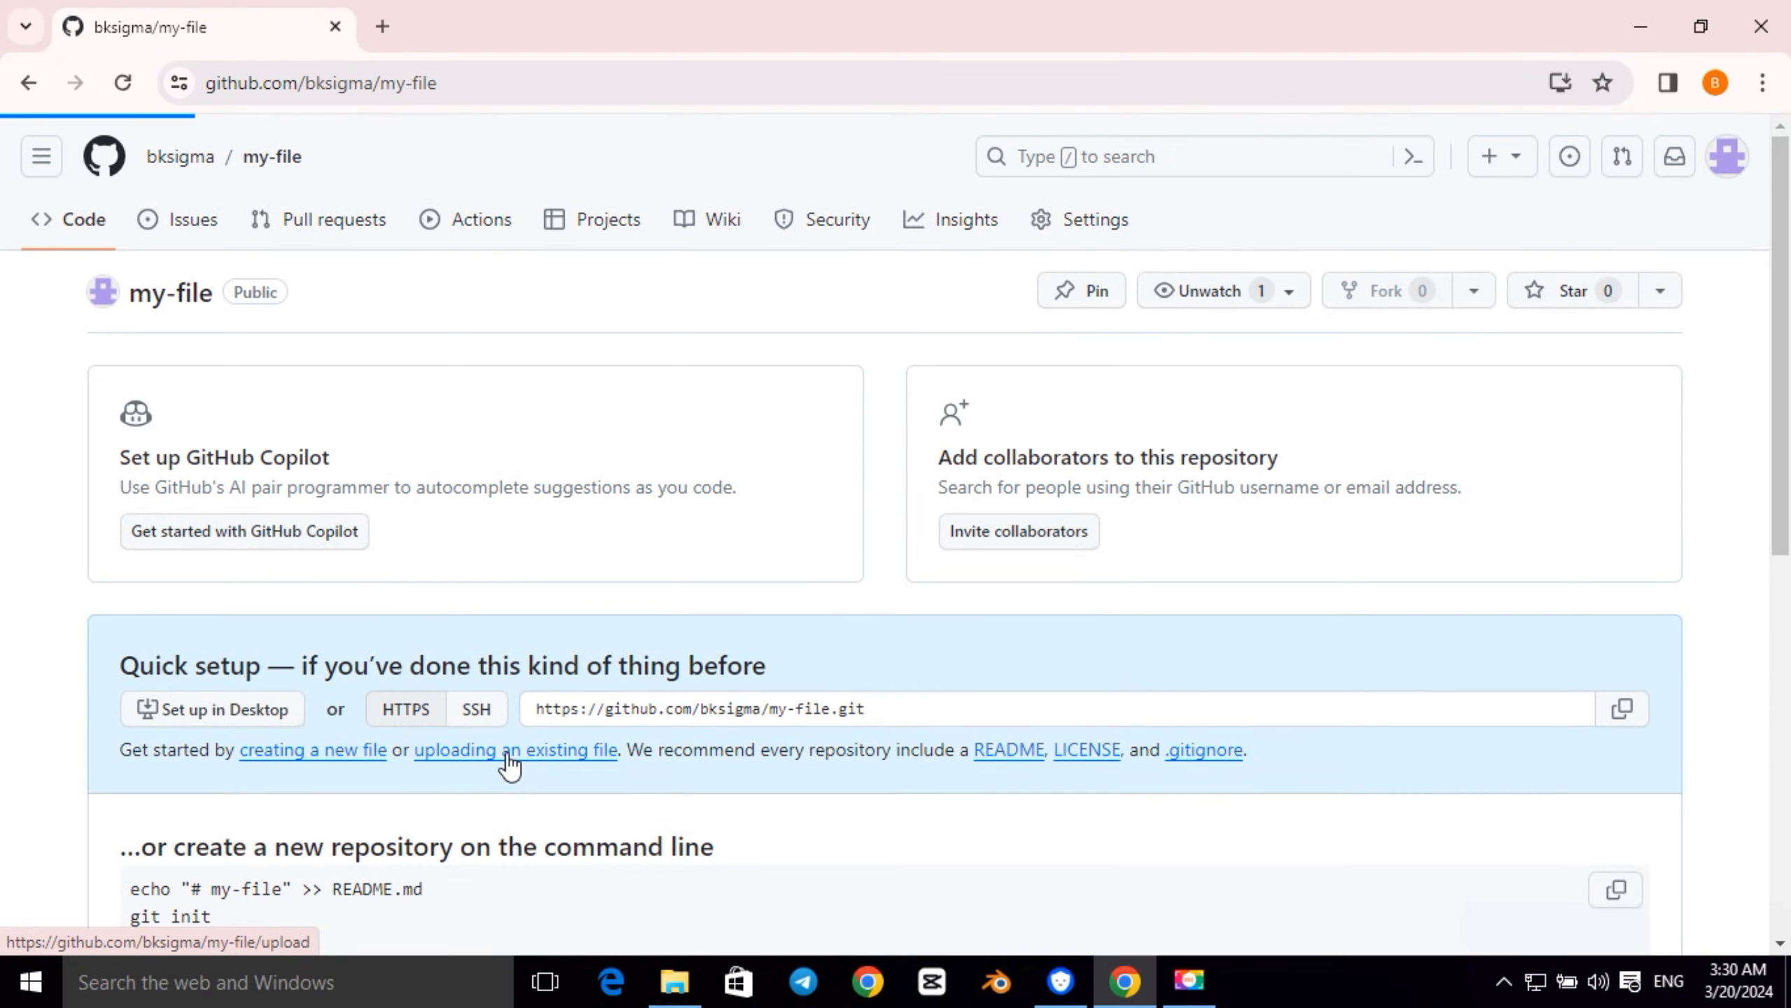
pyautogui.click(516, 750)
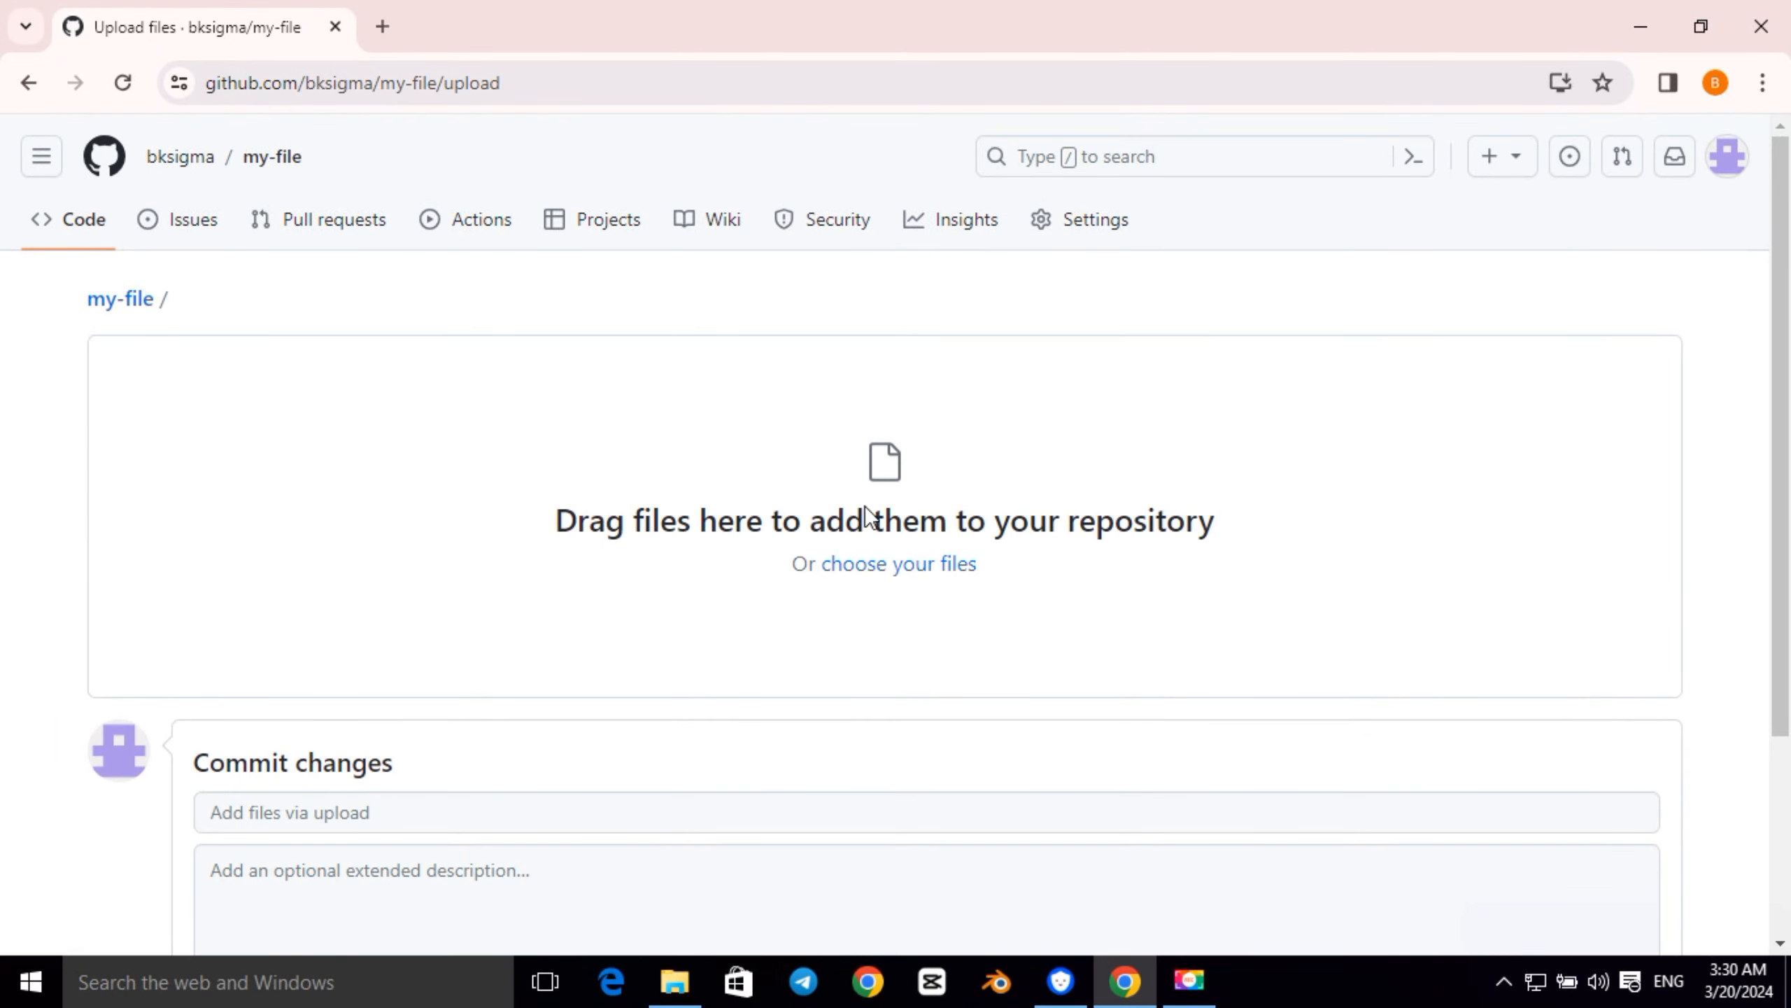
pyautogui.moveTo(899, 563)
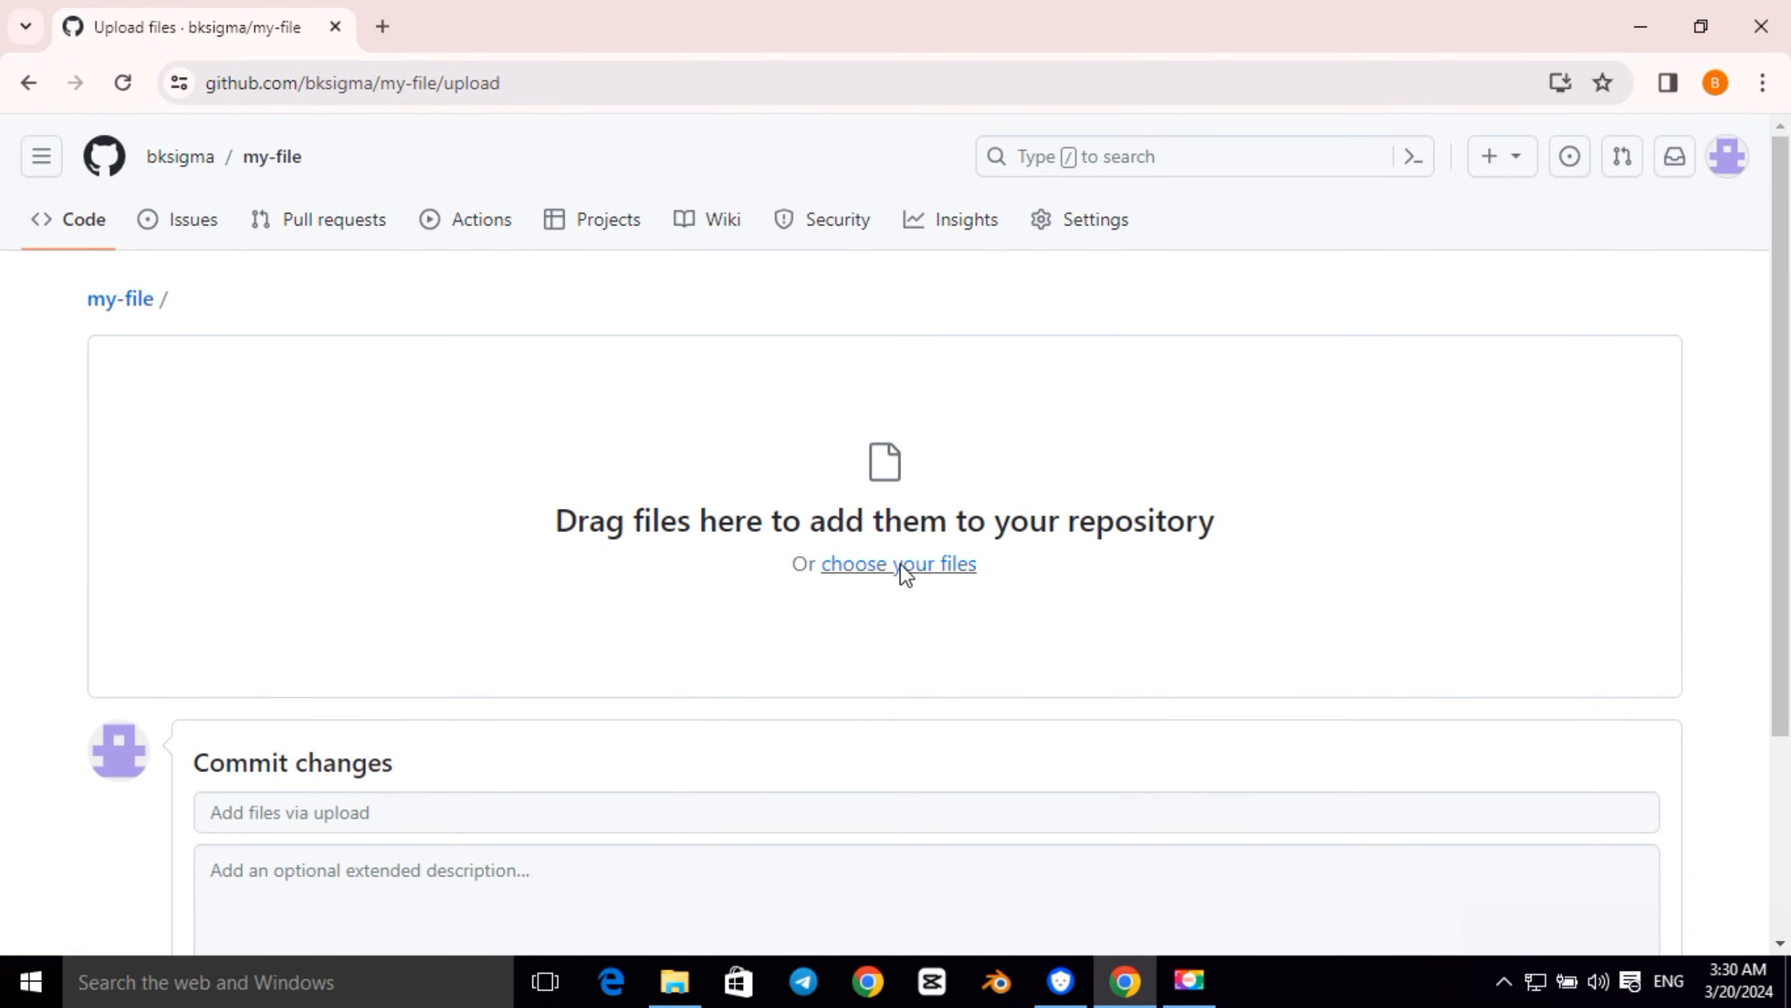
pyautogui.click(898, 562)
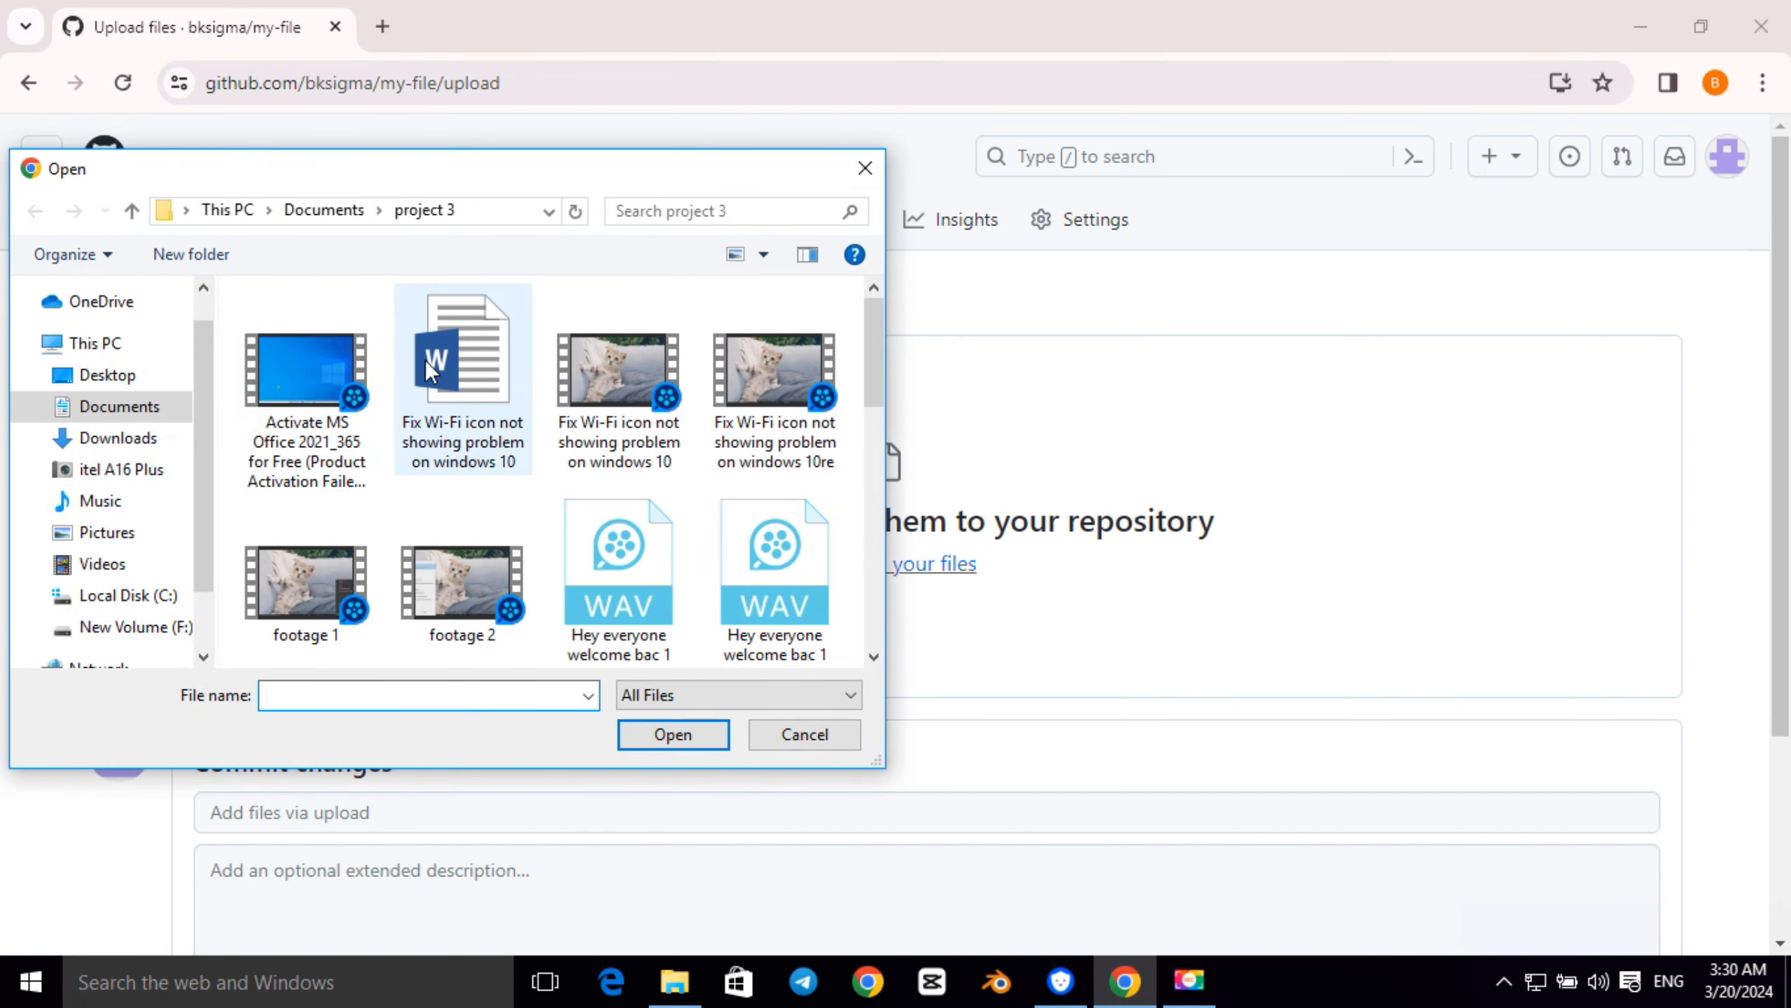
# Pick 'Fix Wi-Fi icon not showing problem on windows 10.docx' and commit it to my-file
pyautogui.click(672, 735)
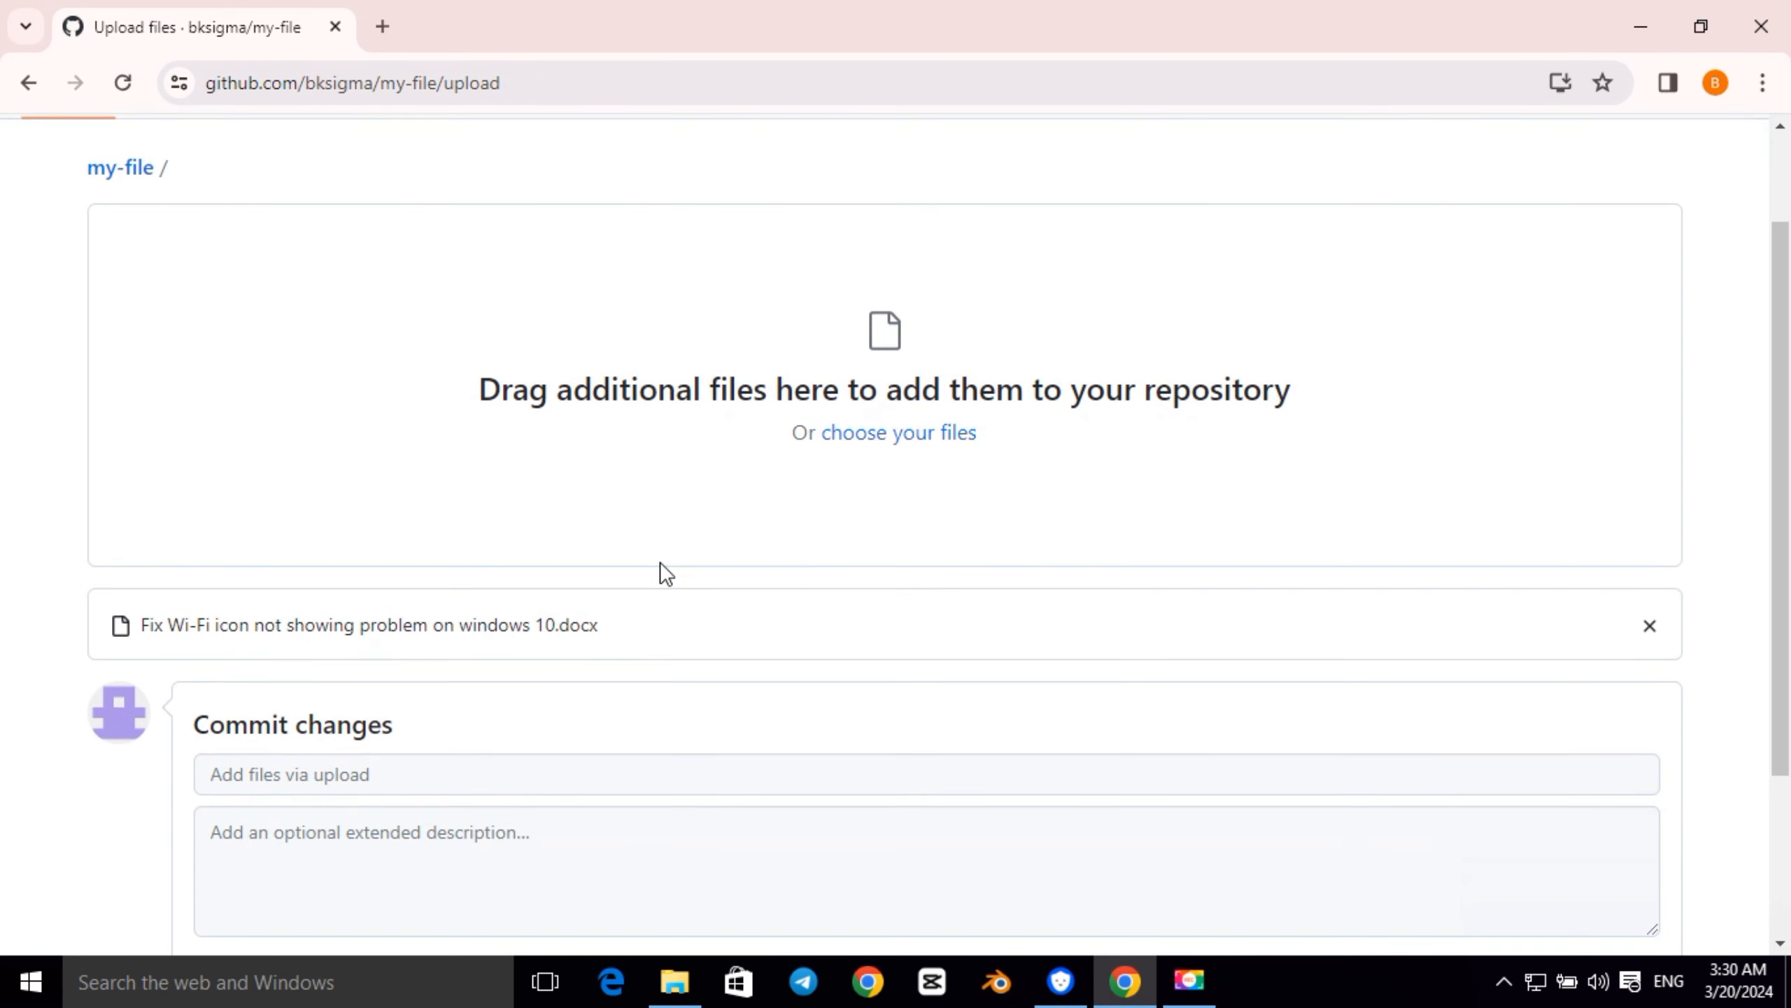
pyautogui.scroll(-3)
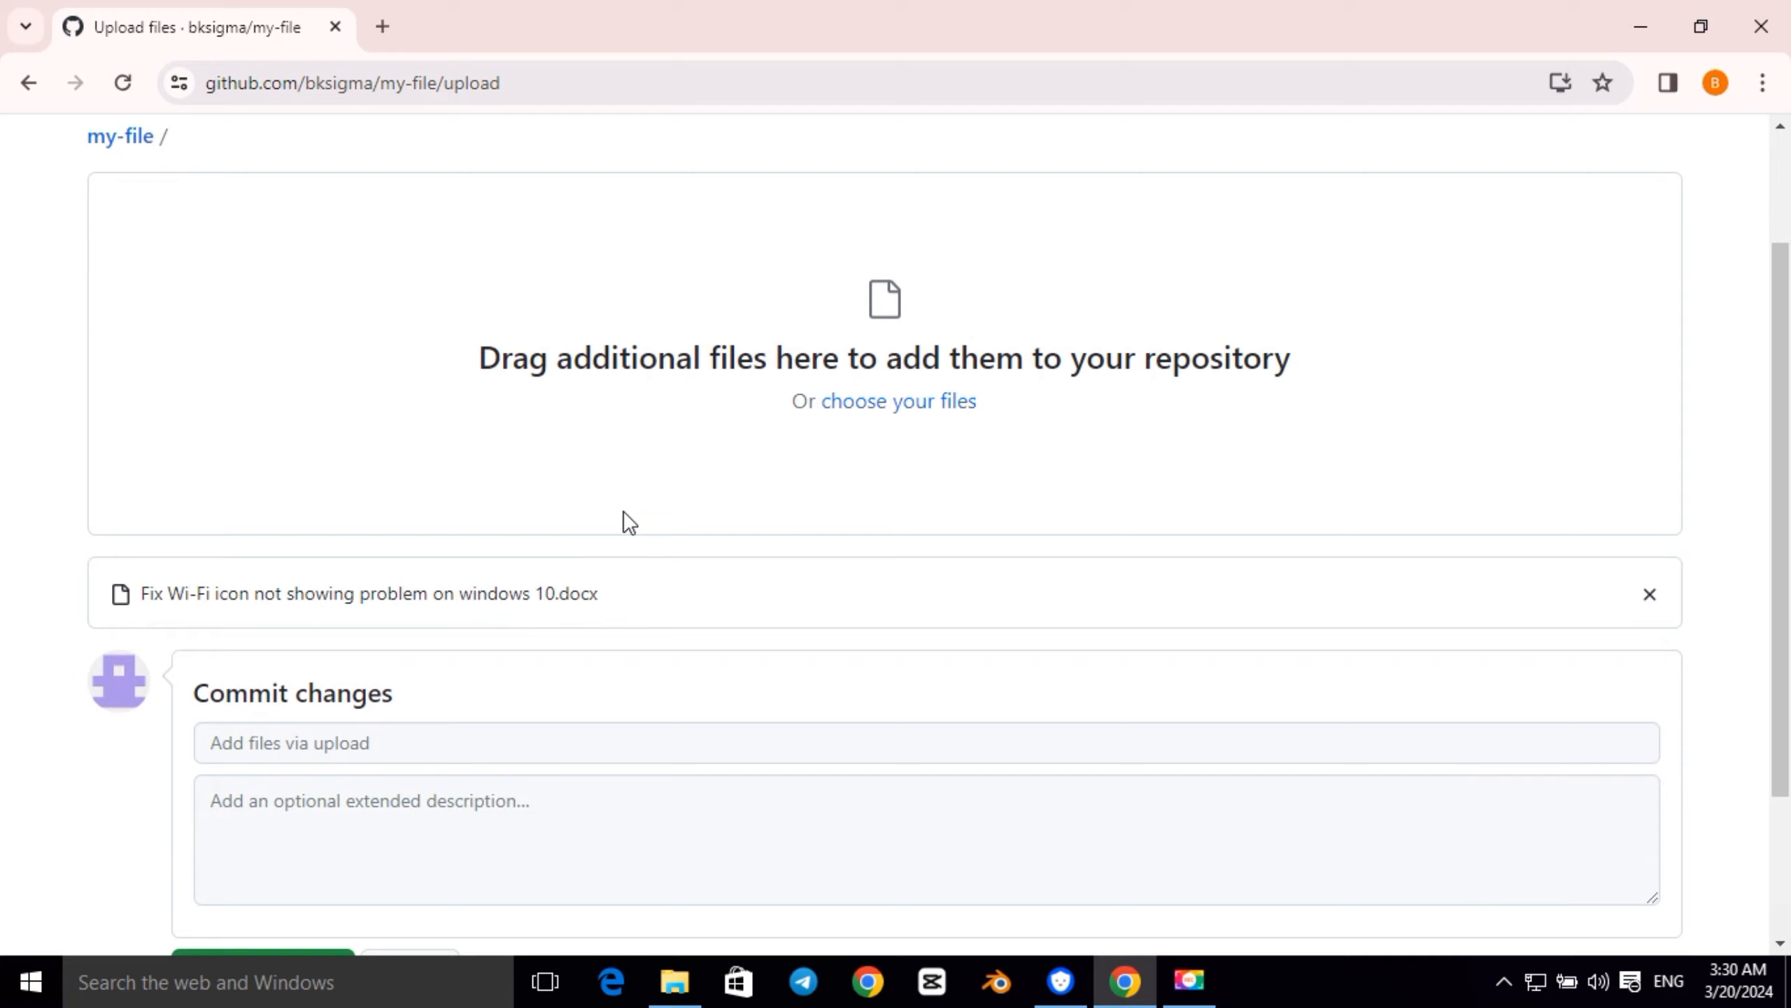
pyautogui.scroll(-3)
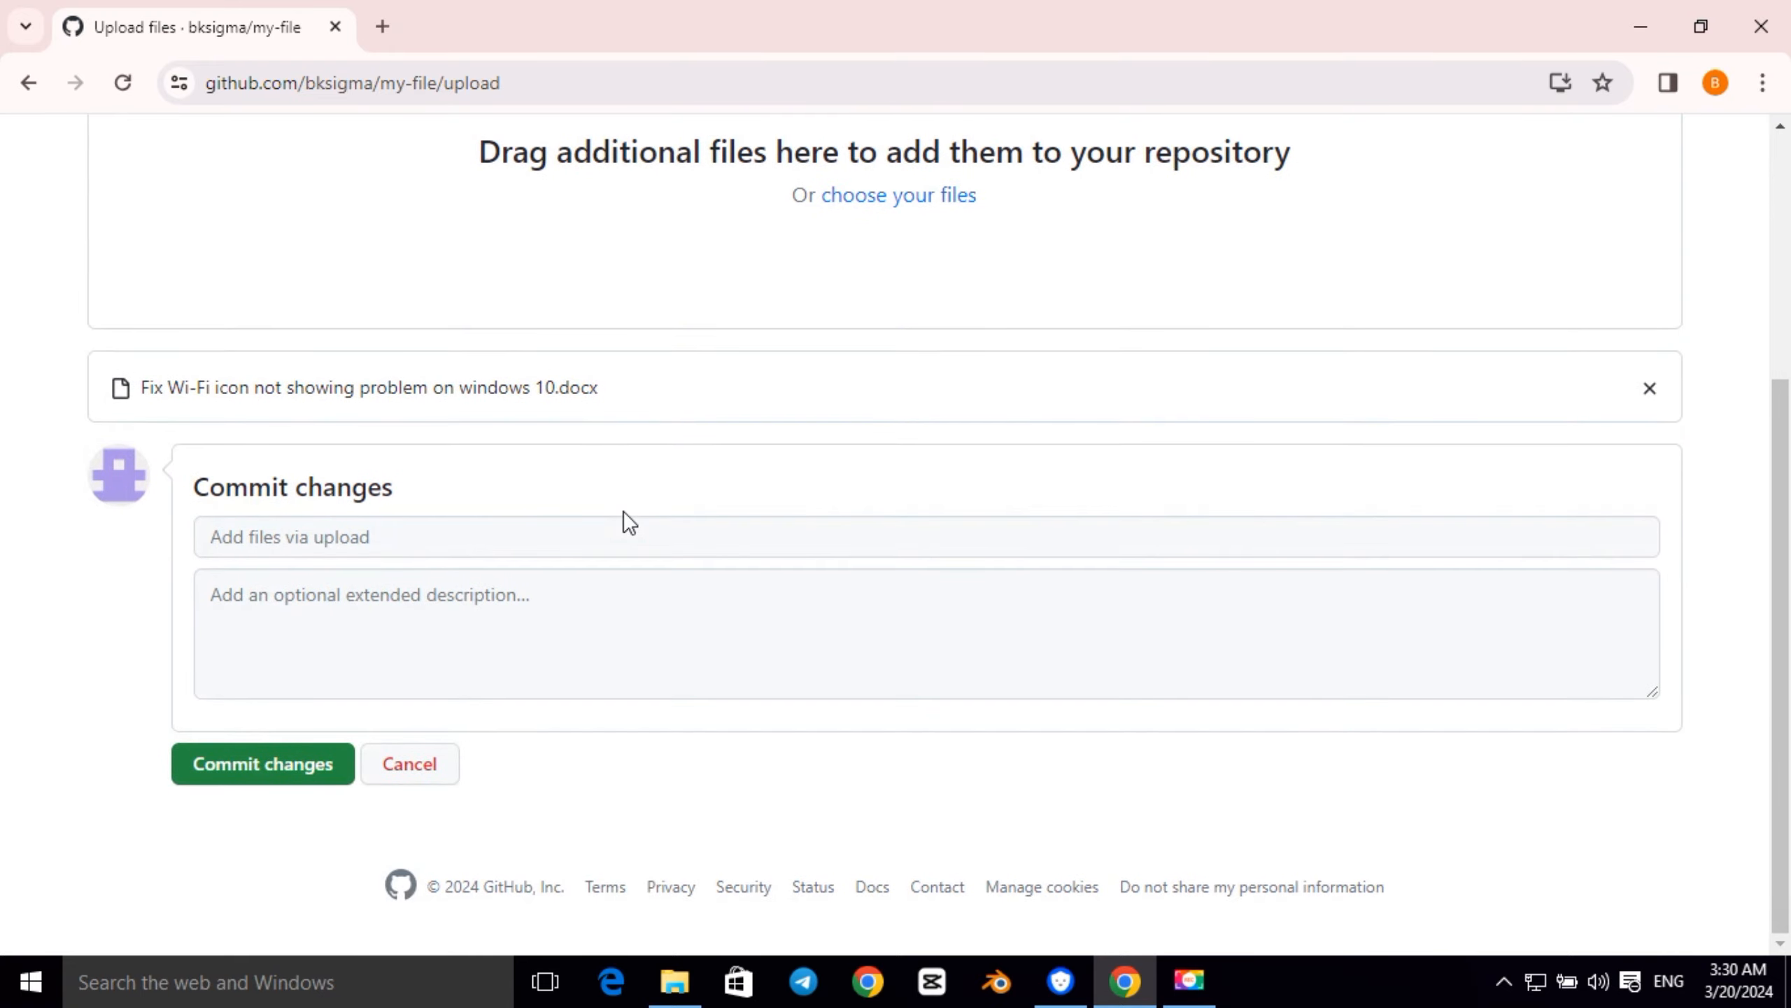
pyautogui.moveTo(261, 763)
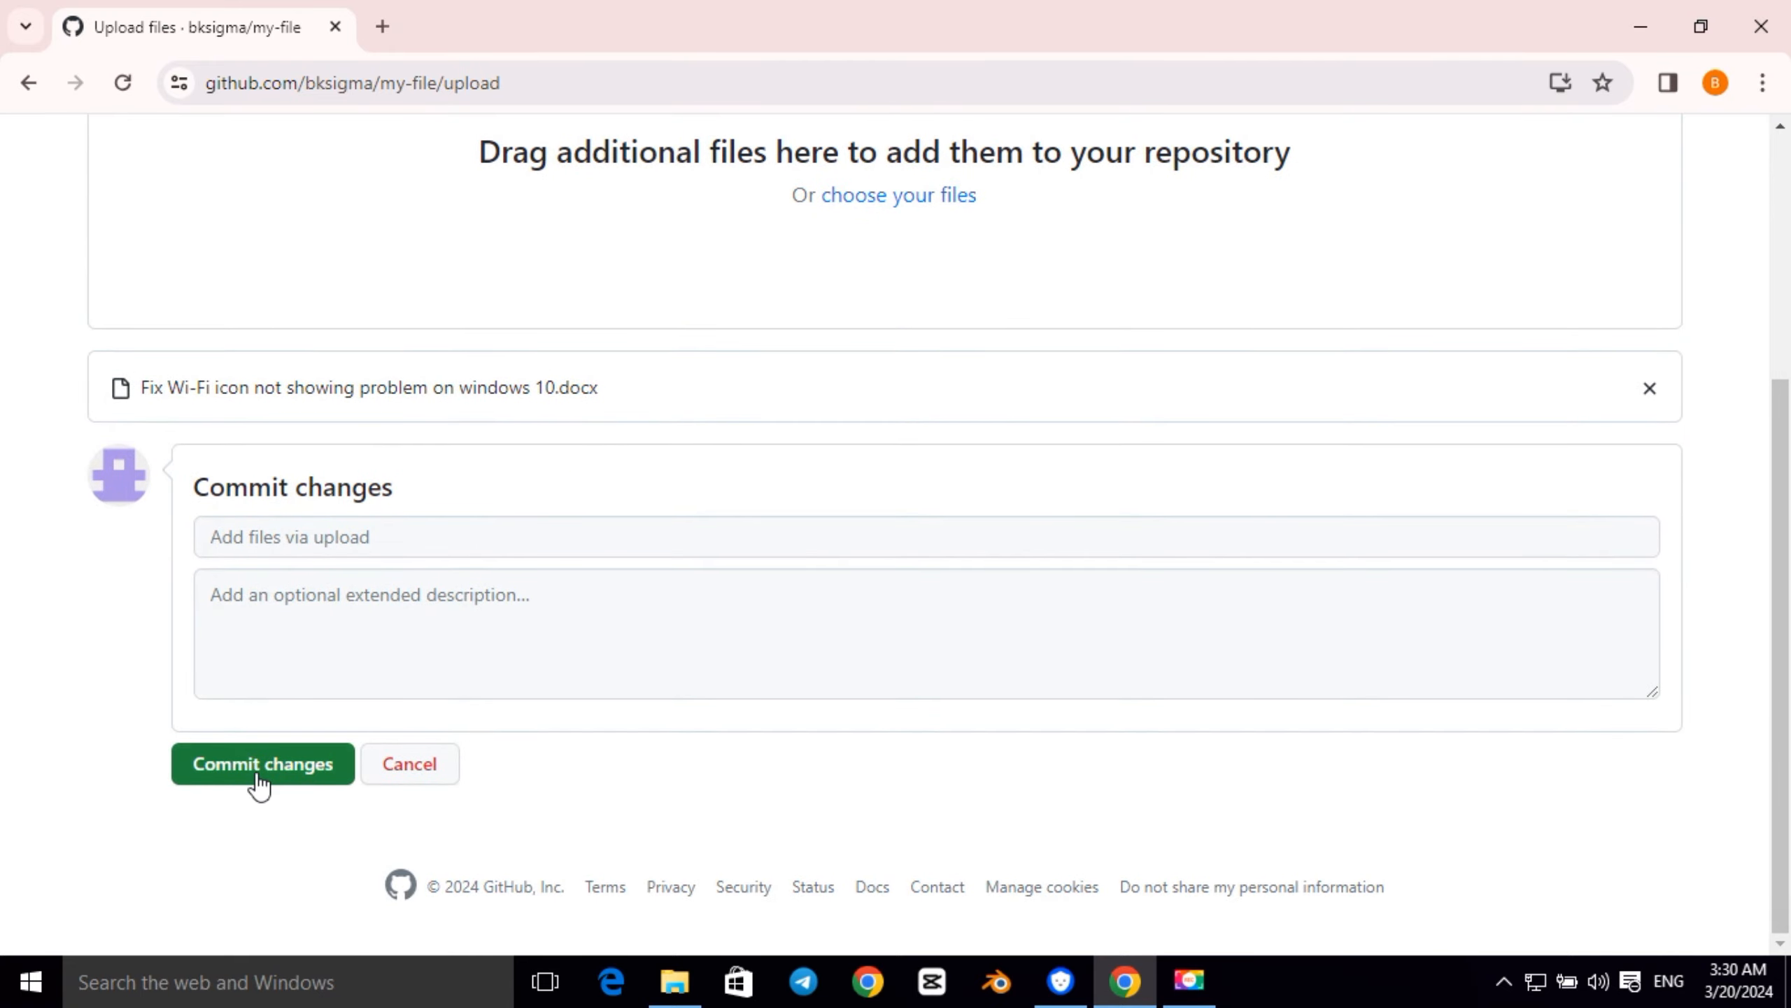
pyautogui.click(262, 762)
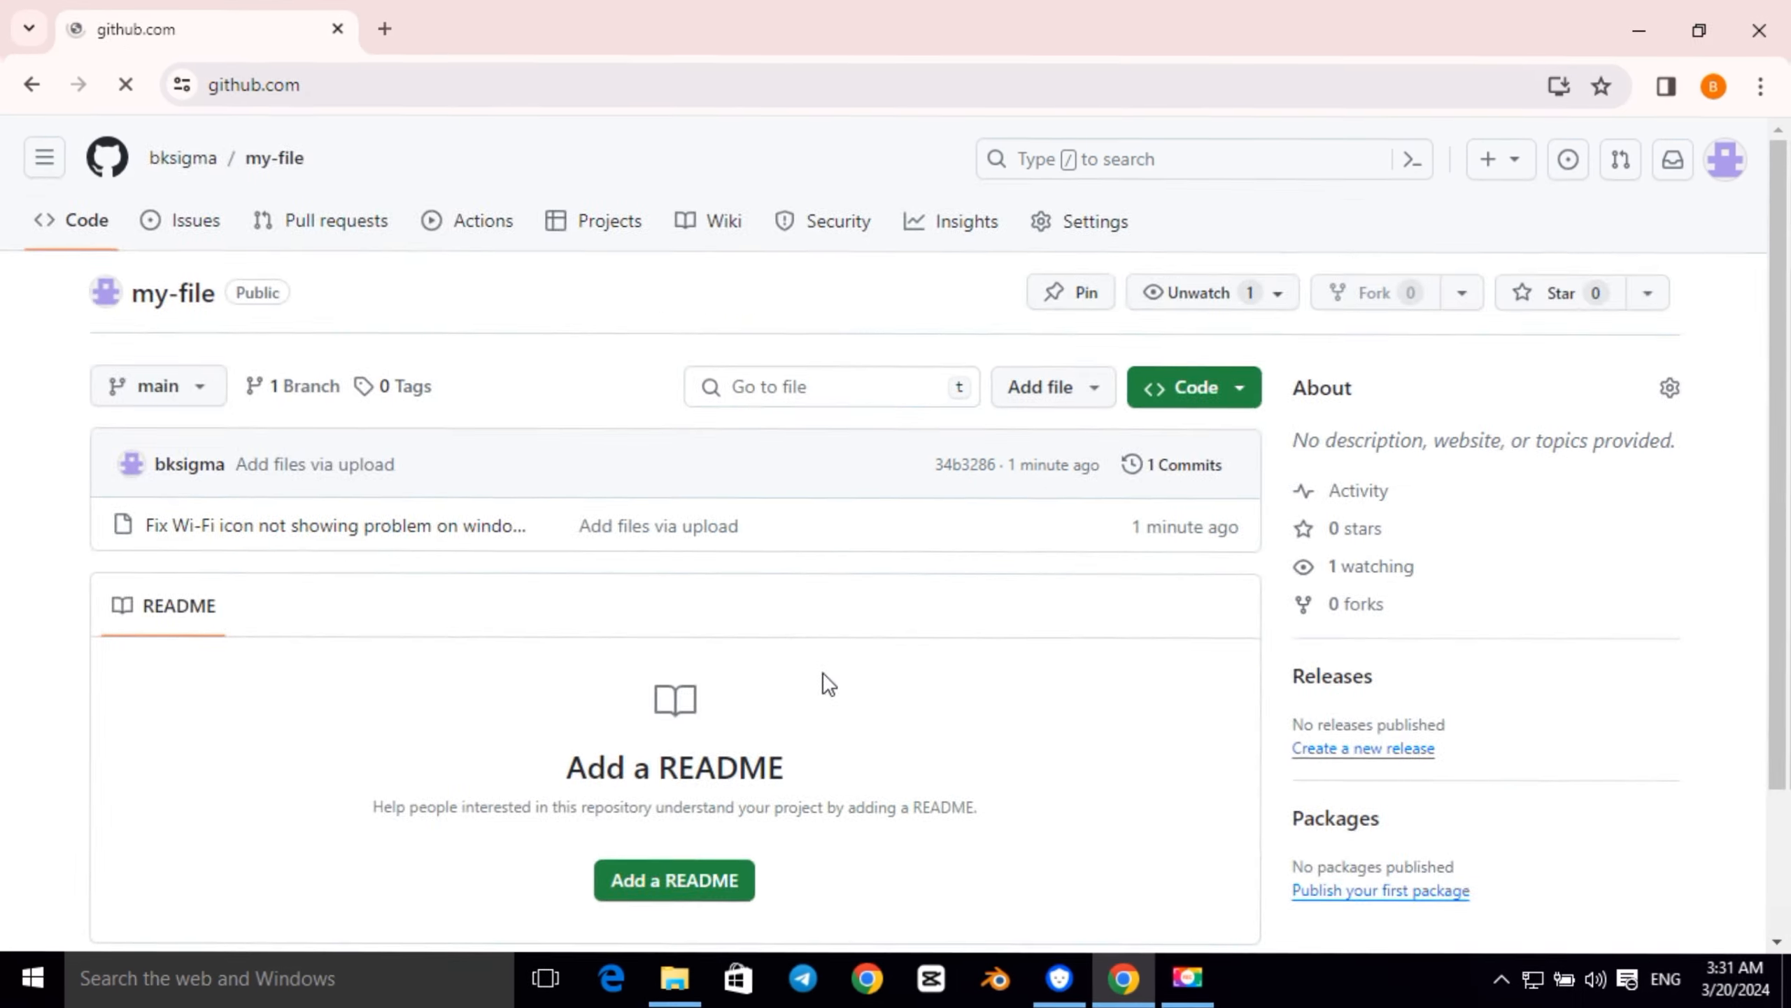
# Return to the profile's Repositories list and start another new repository
pyautogui.click(1724, 158)
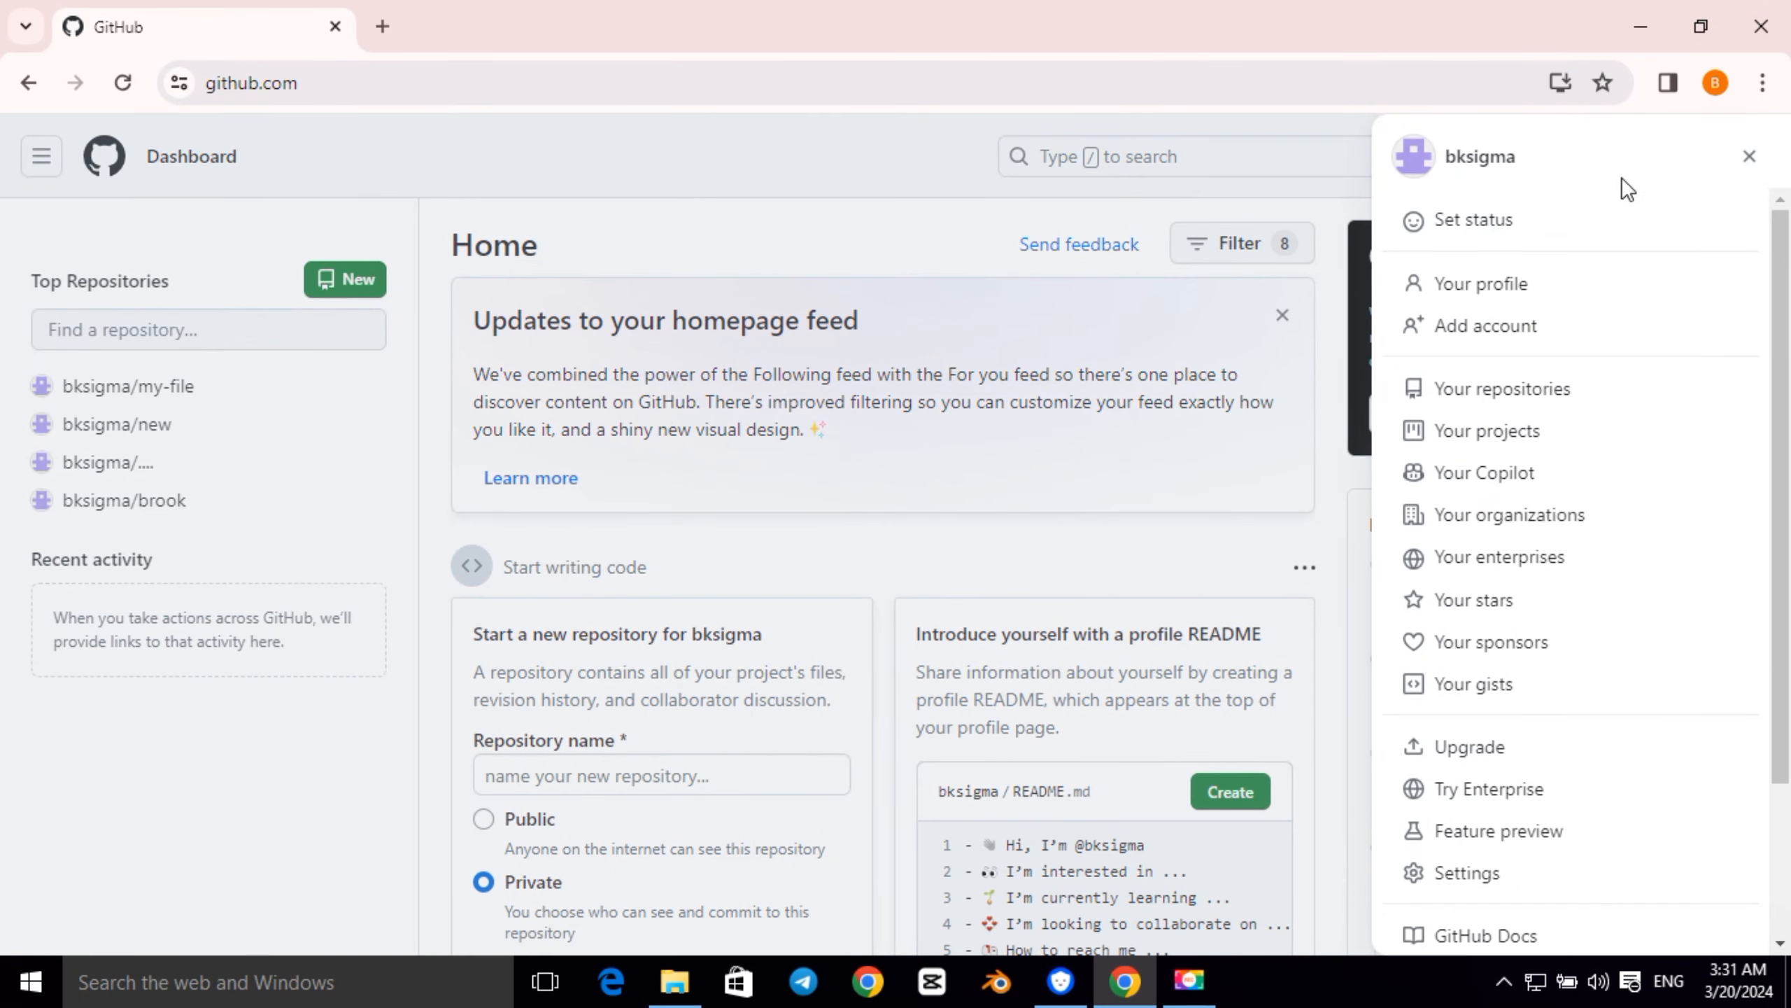
pyautogui.moveTo(1484, 283)
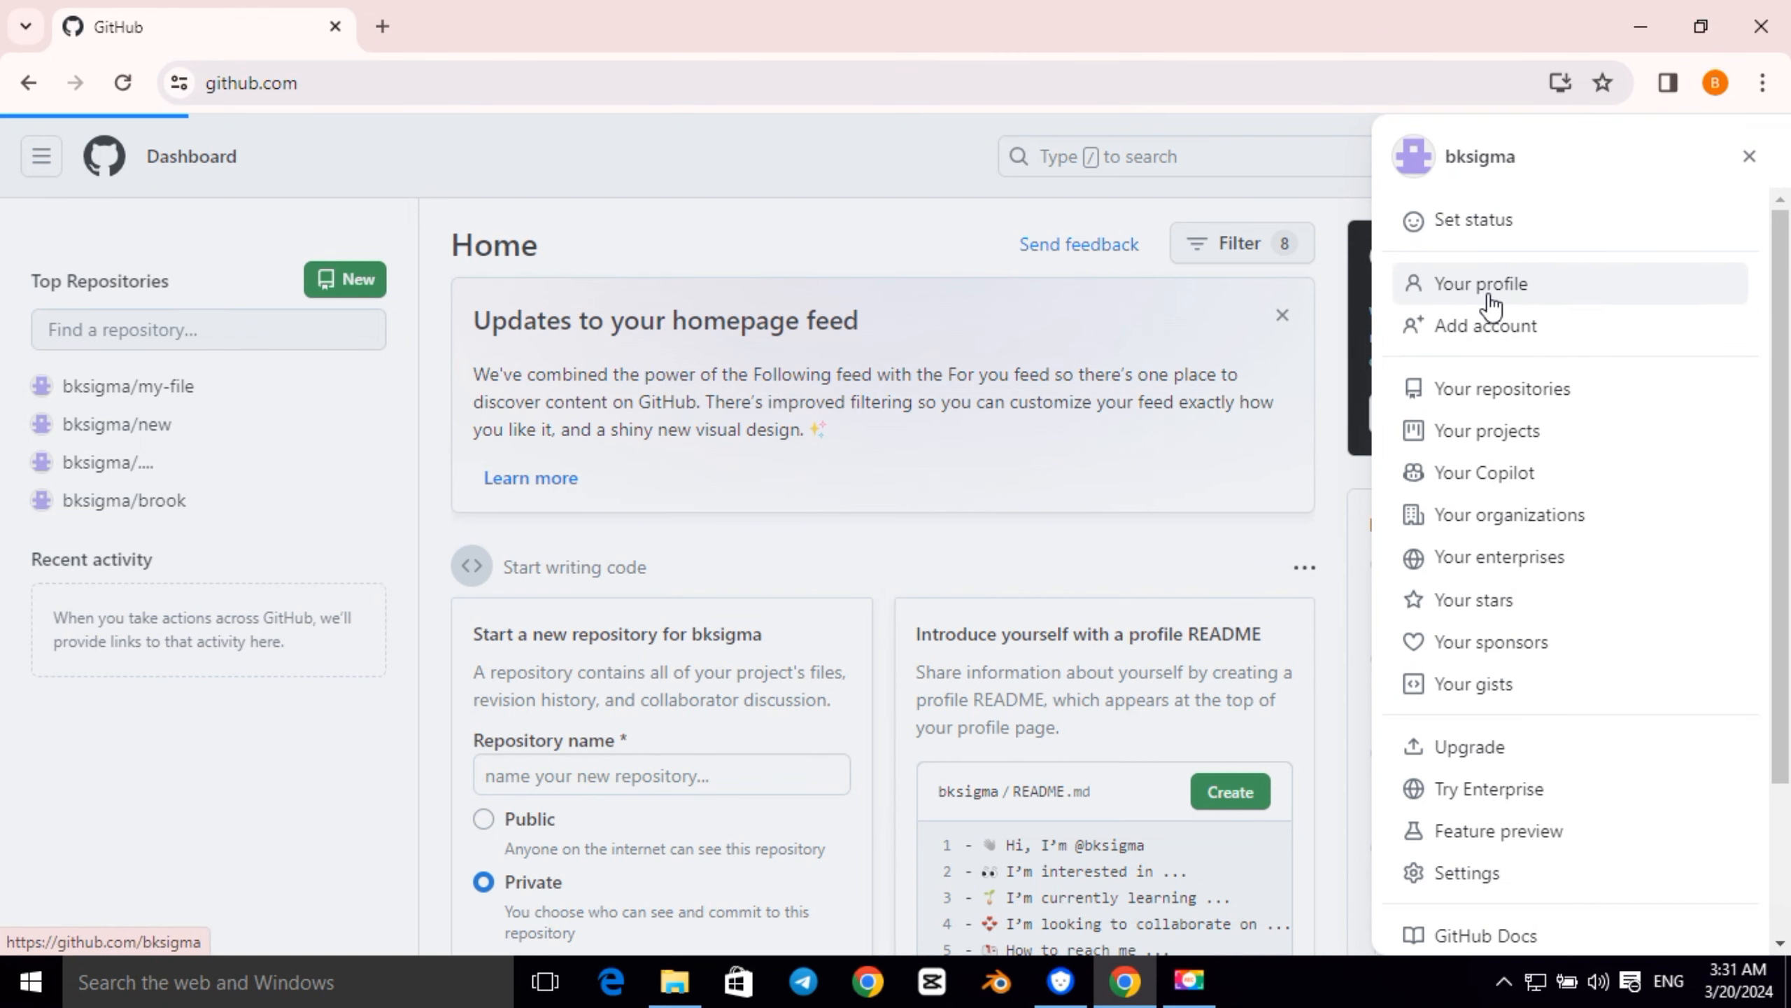
pyautogui.click(1483, 283)
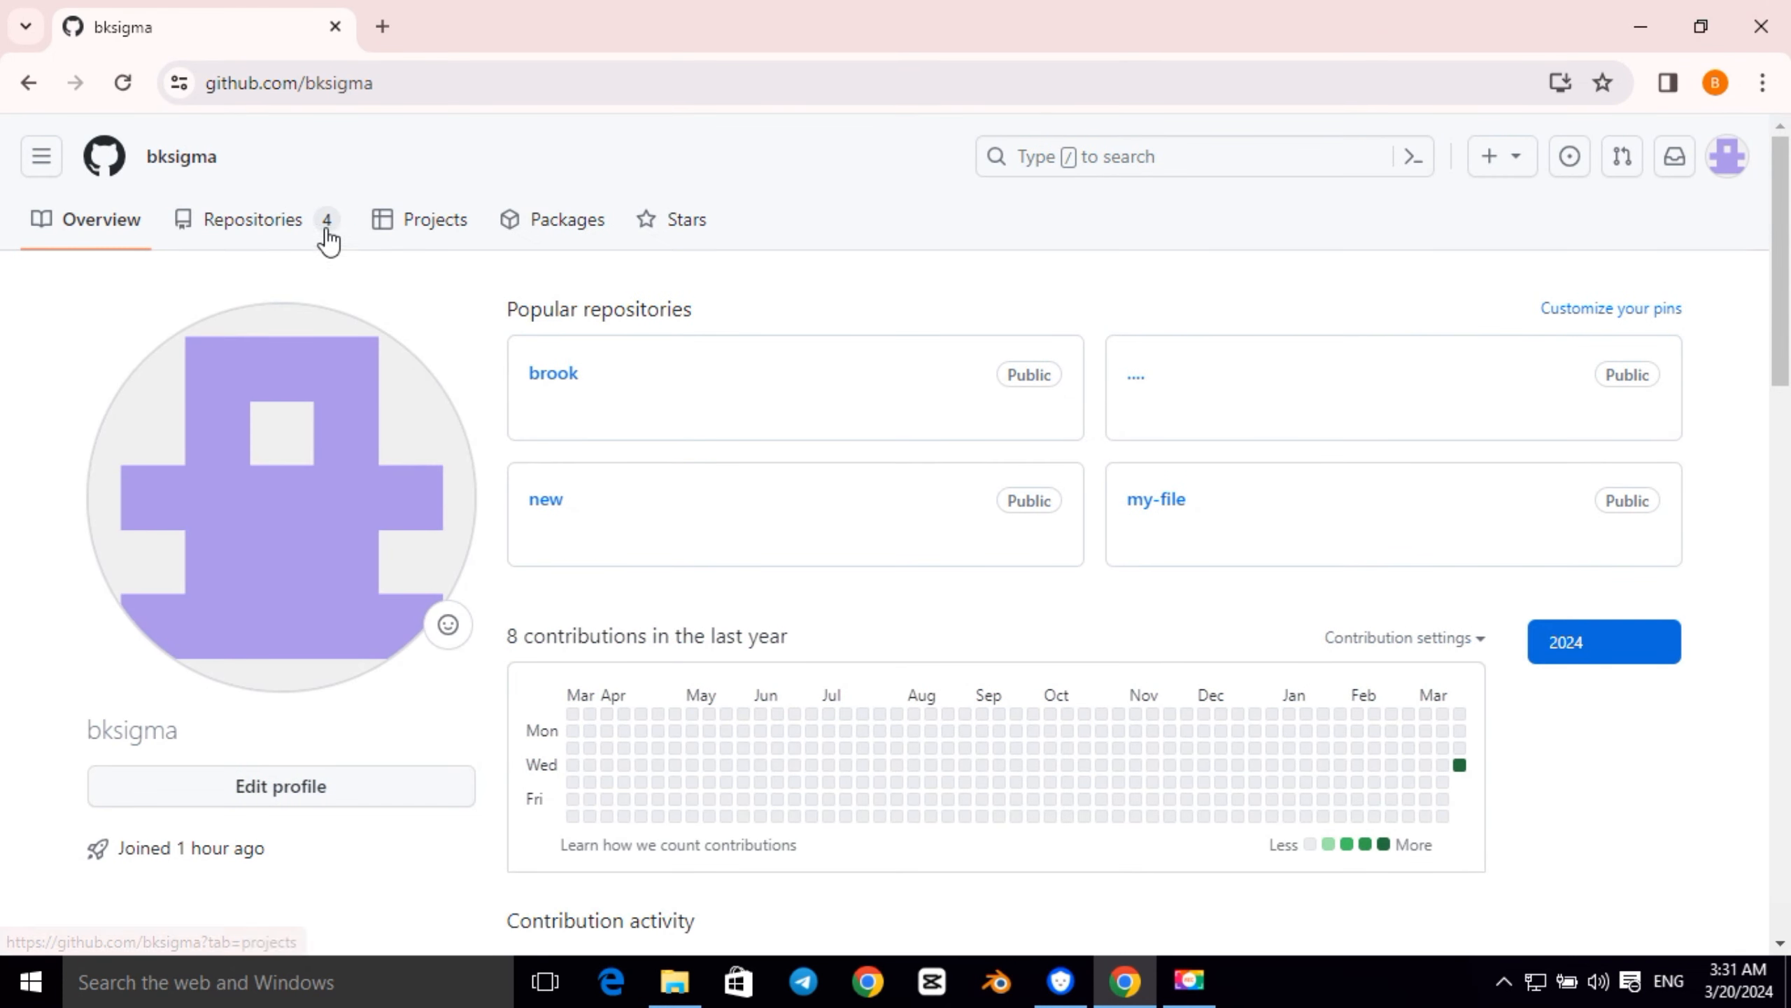
pyautogui.click(252, 220)
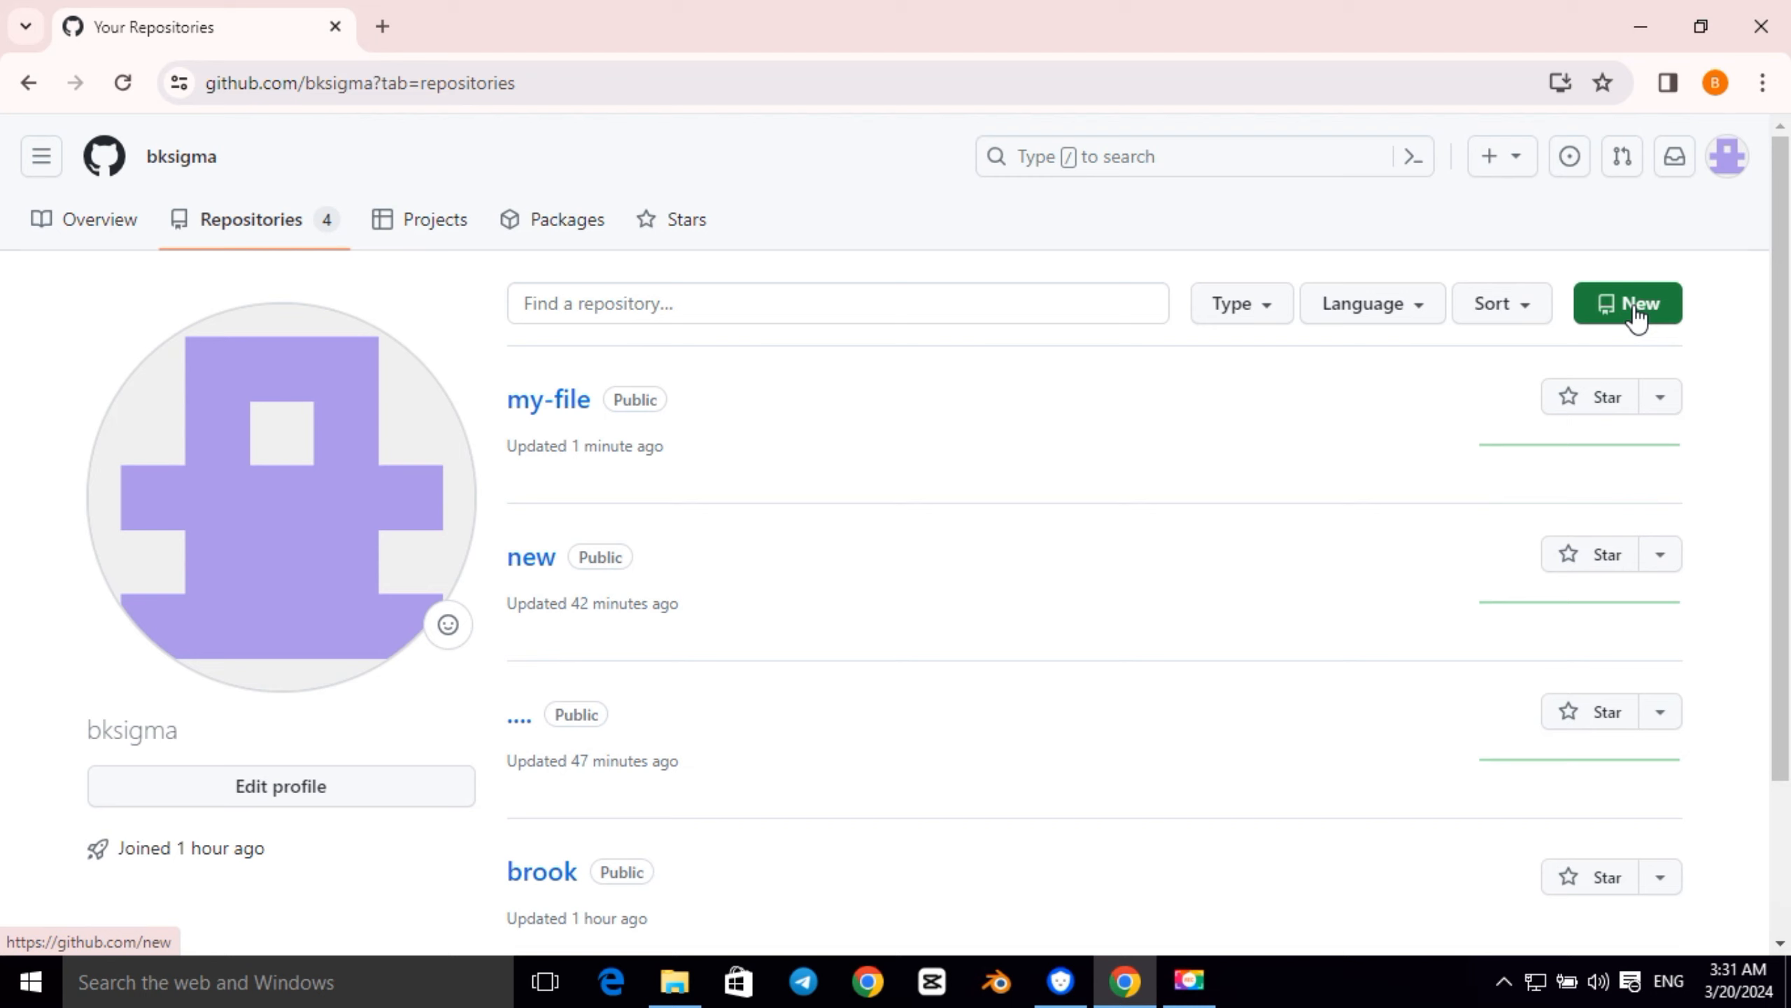
pyautogui.click(1626, 302)
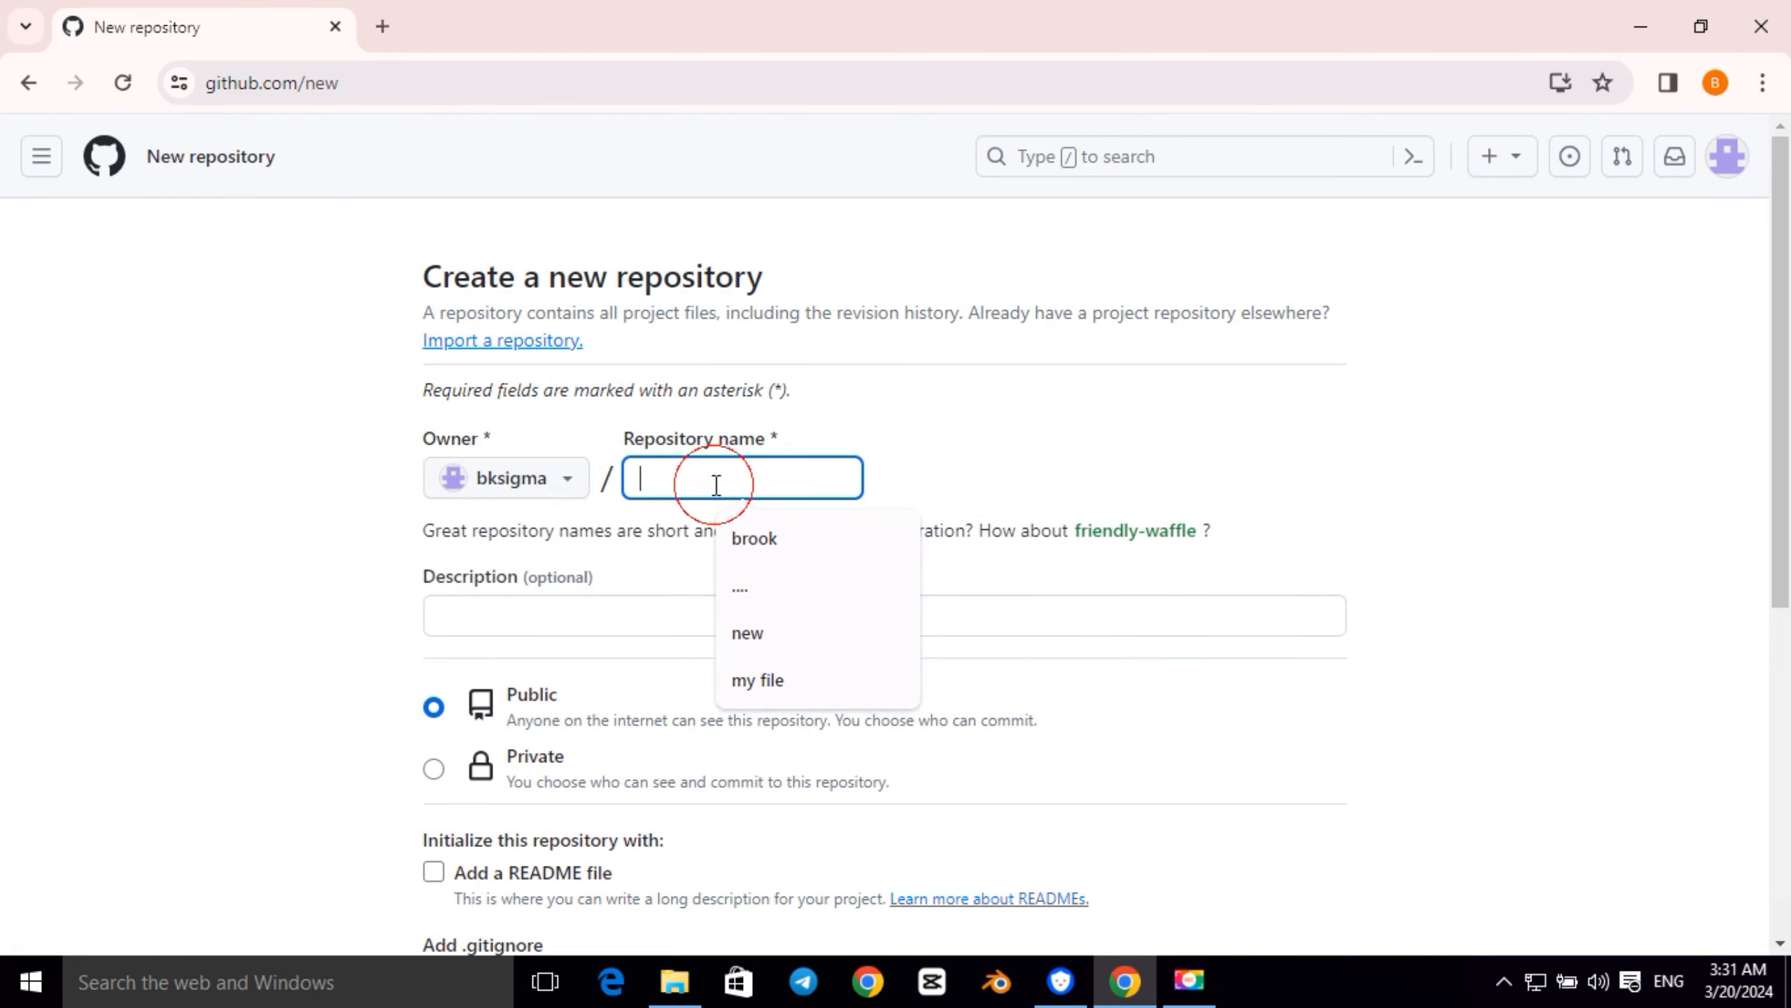
# Name the repository 'folder', keep it Public, and create it
pyautogui.write('folder')
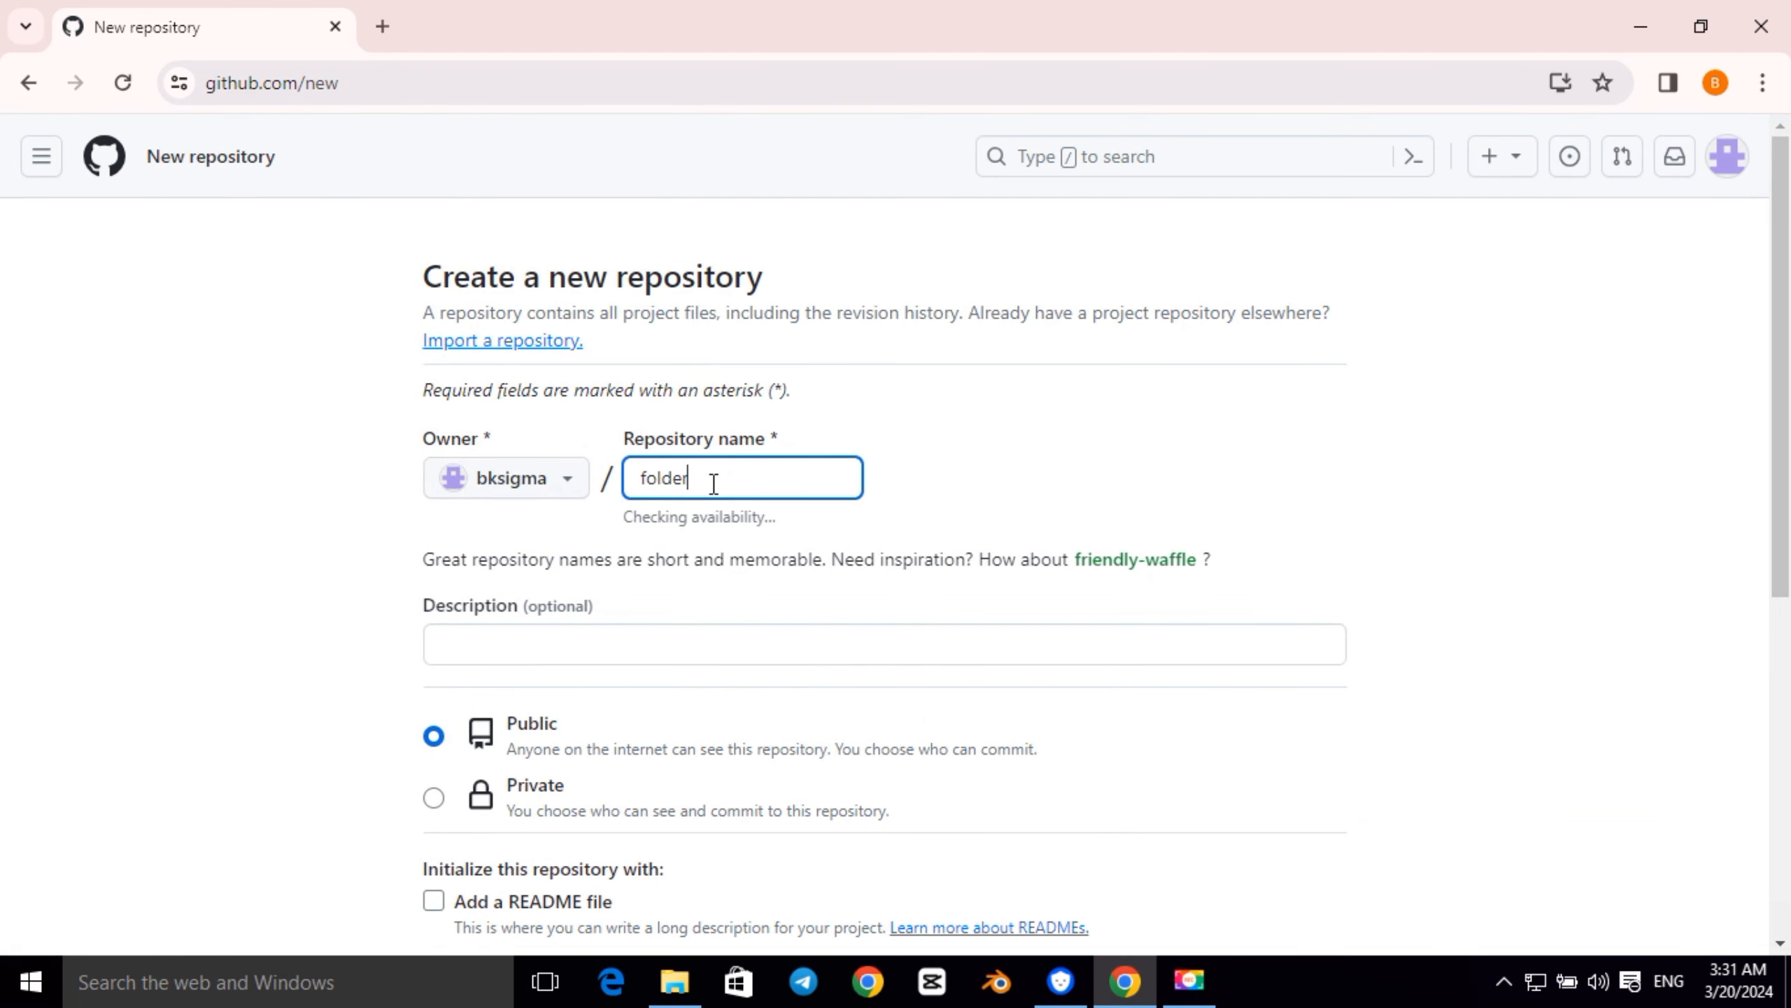
pyautogui.scroll(-3)
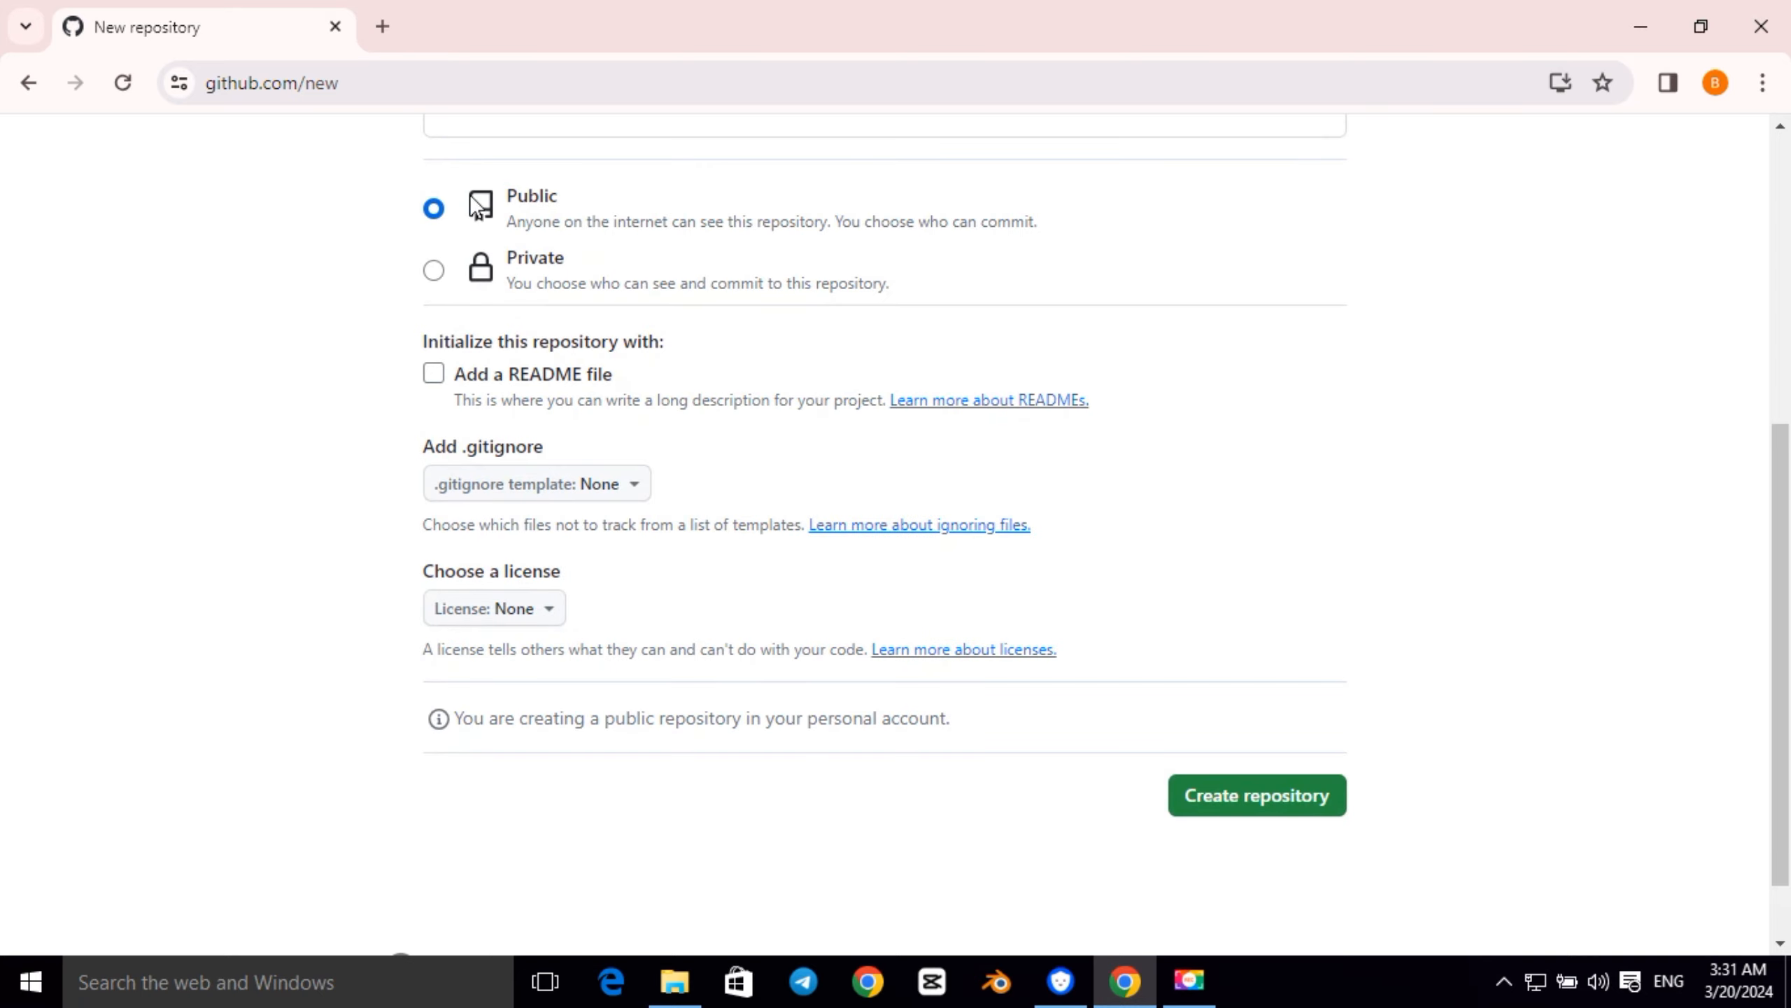
pyautogui.click(1253, 795)
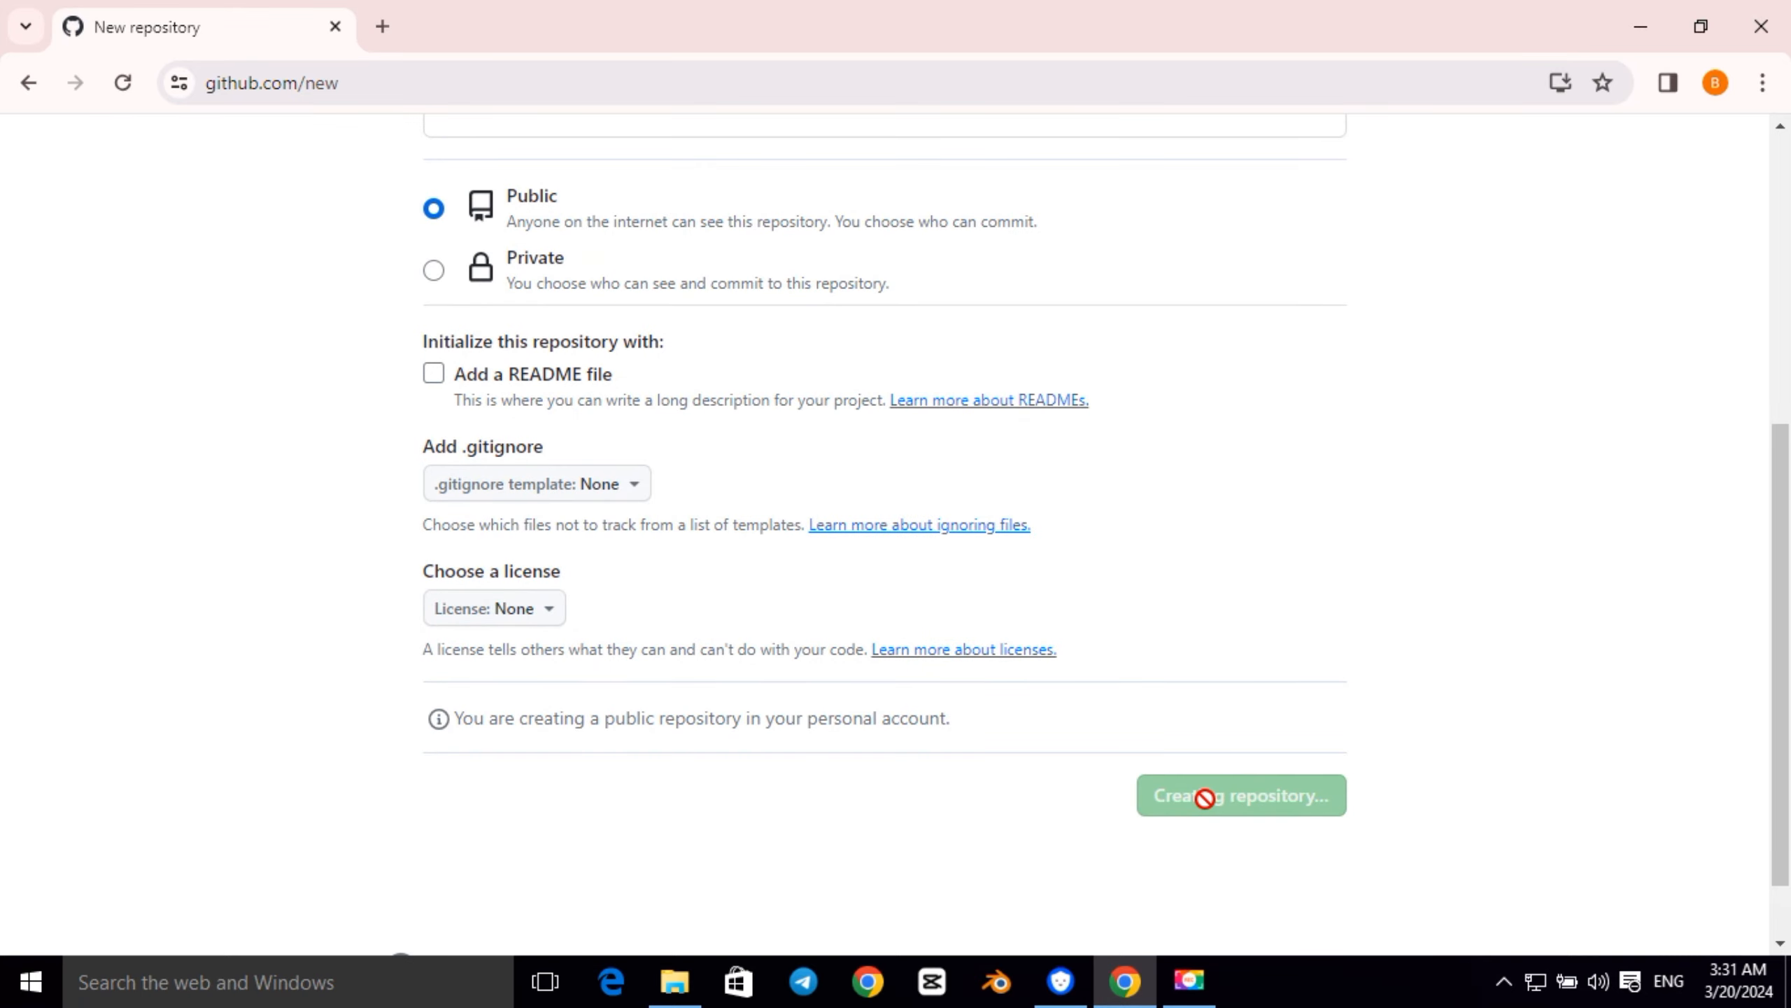
pyautogui.click(1240, 795)
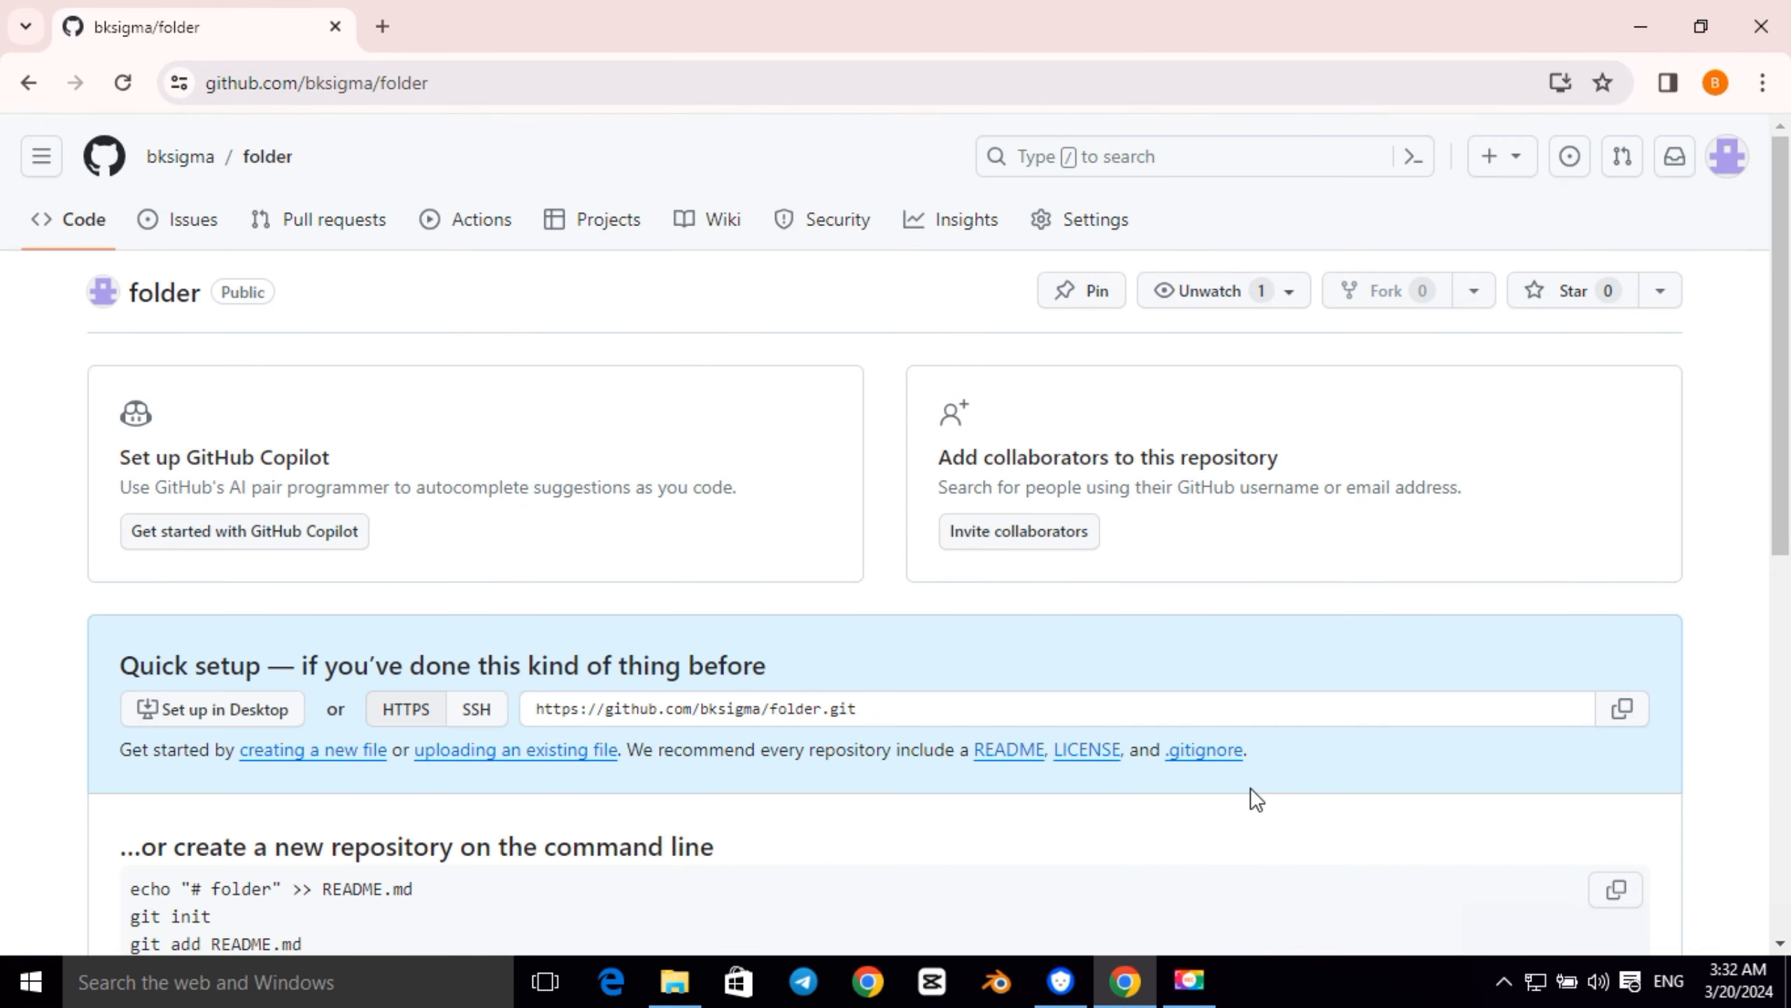
# Drag the project 5 folder onto the upload page and commit its files to folder
pyautogui.scroll(-3)
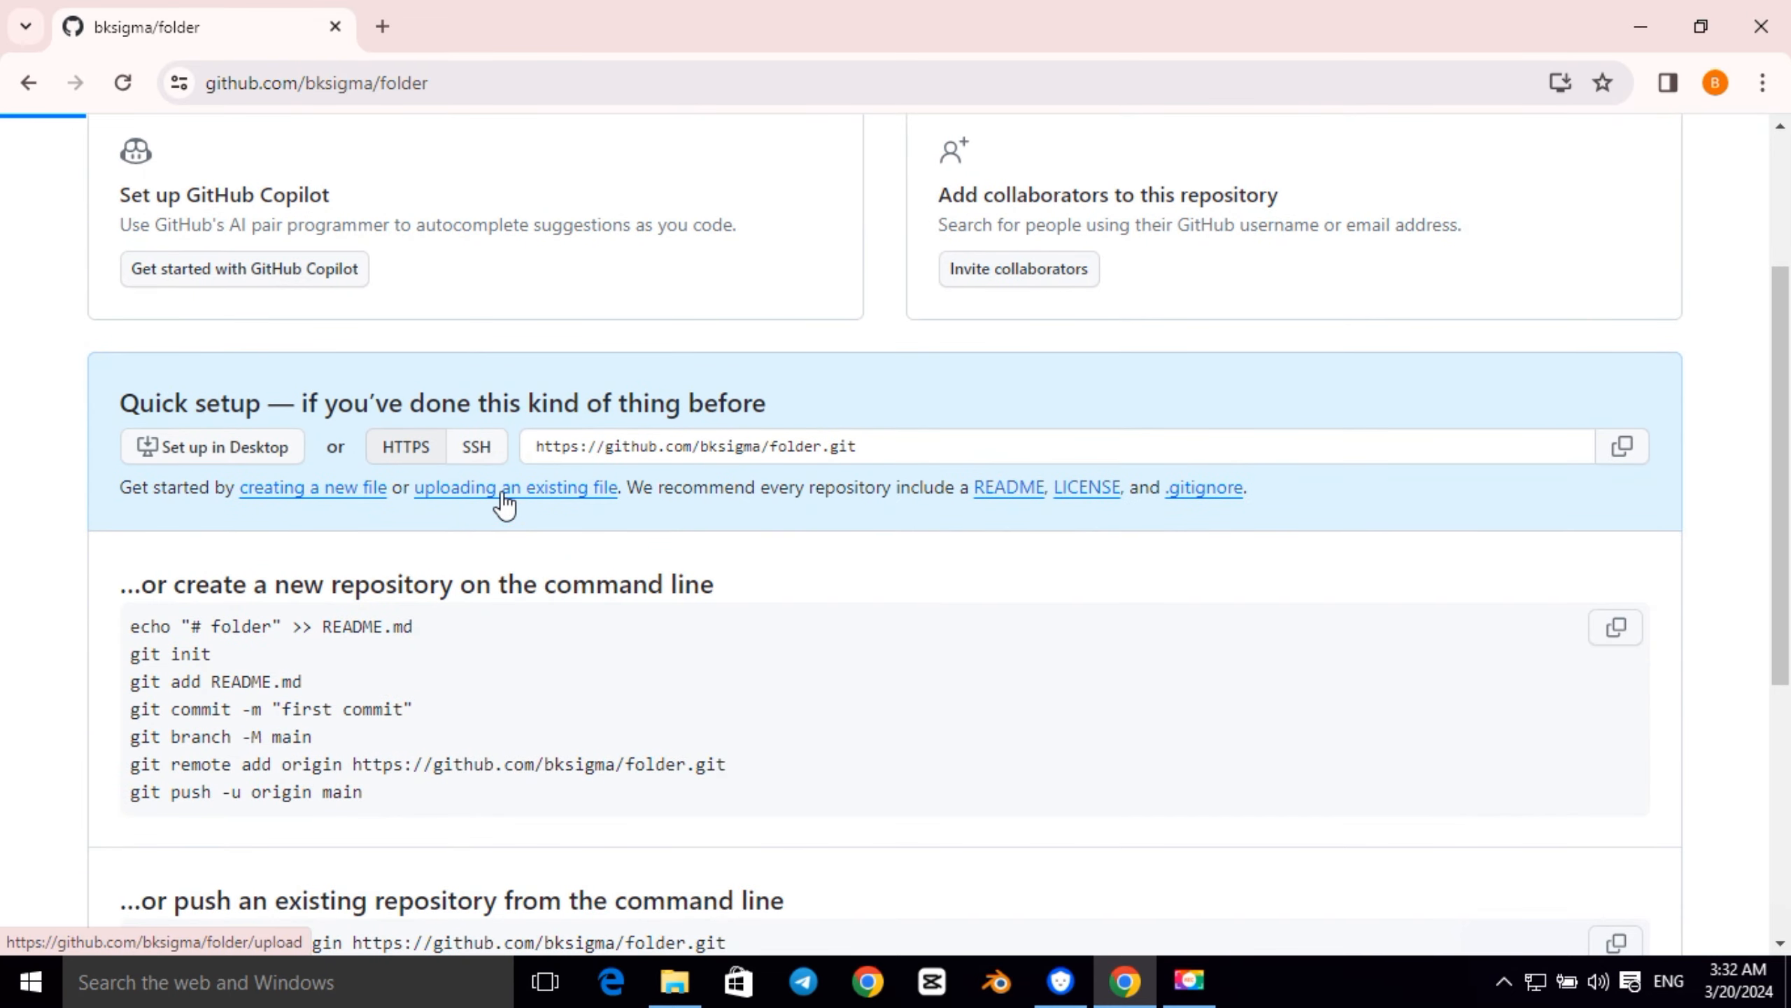
pyautogui.click(515, 487)
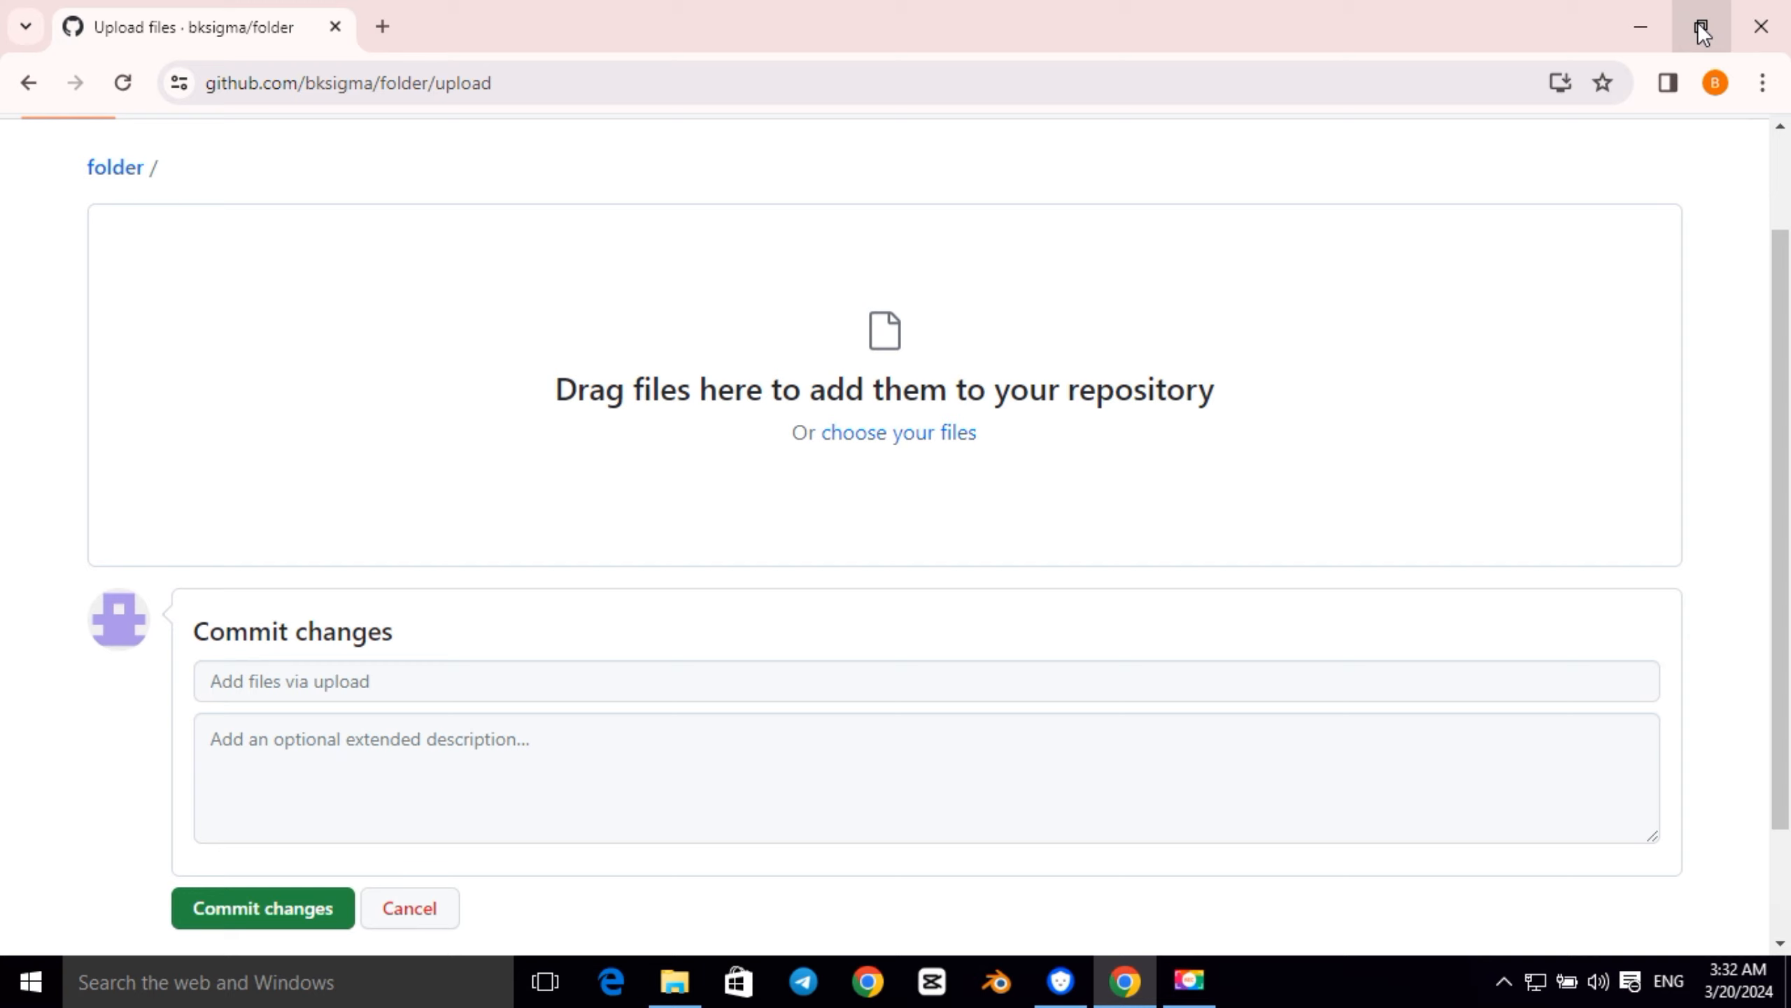
pyautogui.click(675, 990)
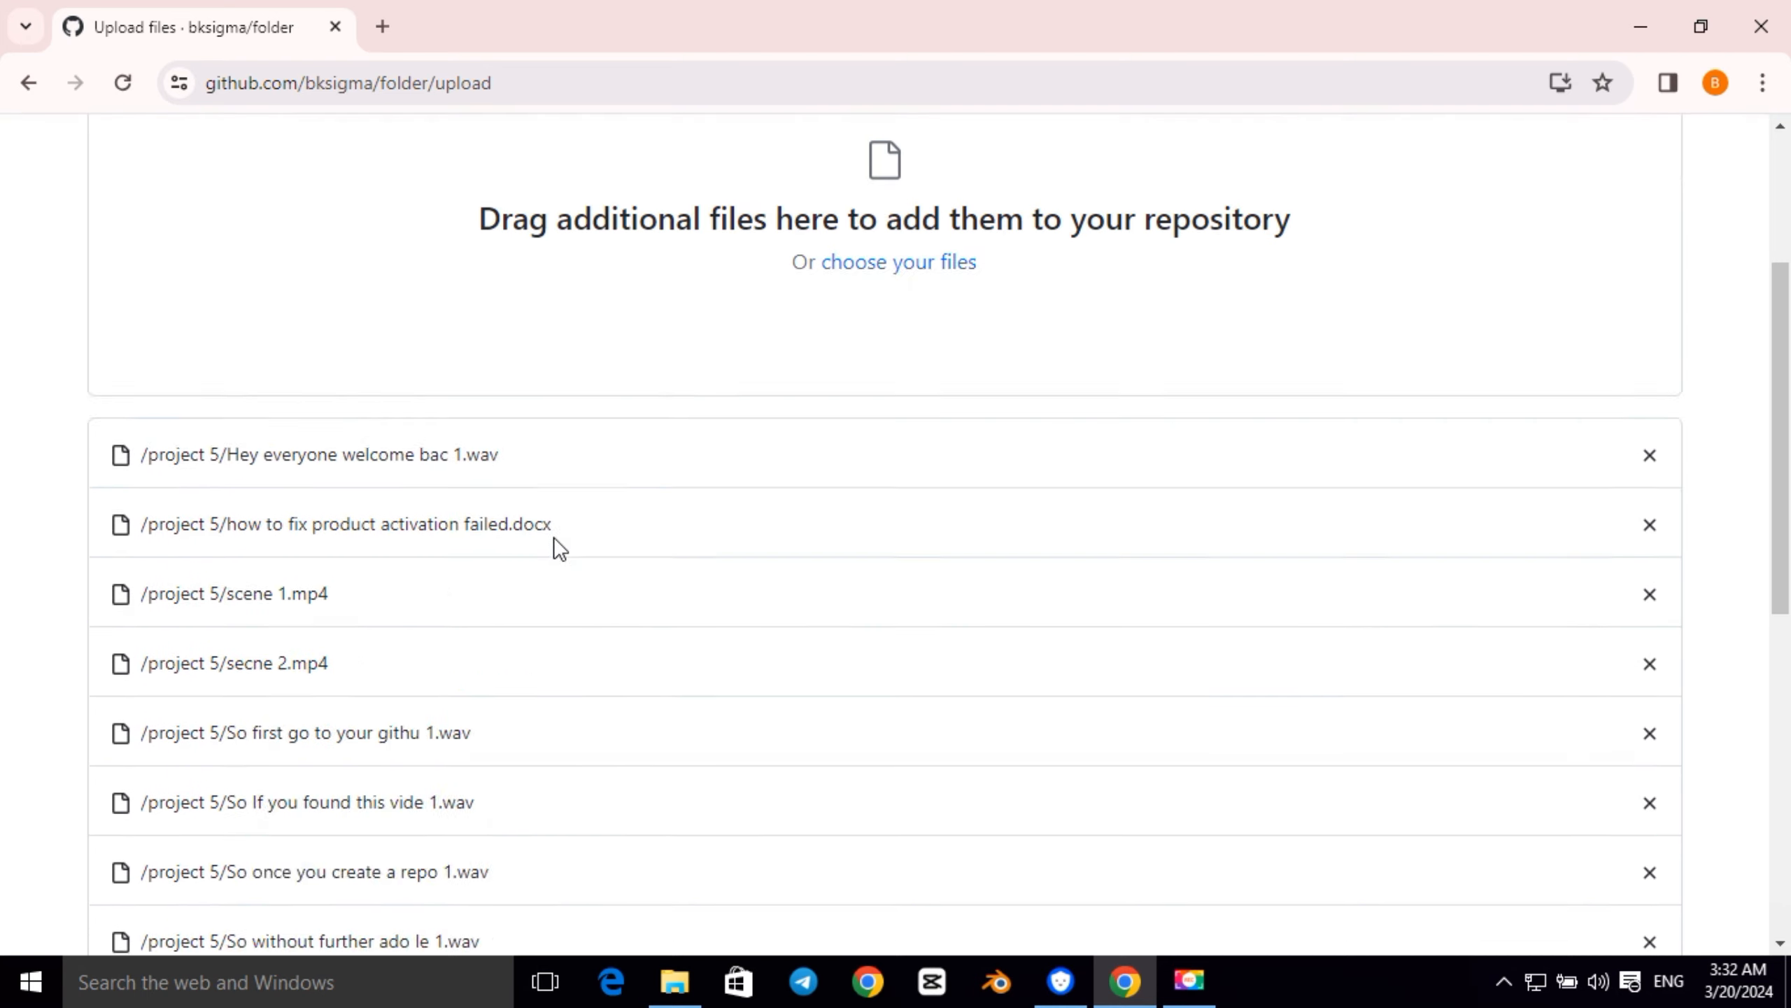
pyautogui.scroll(-3)
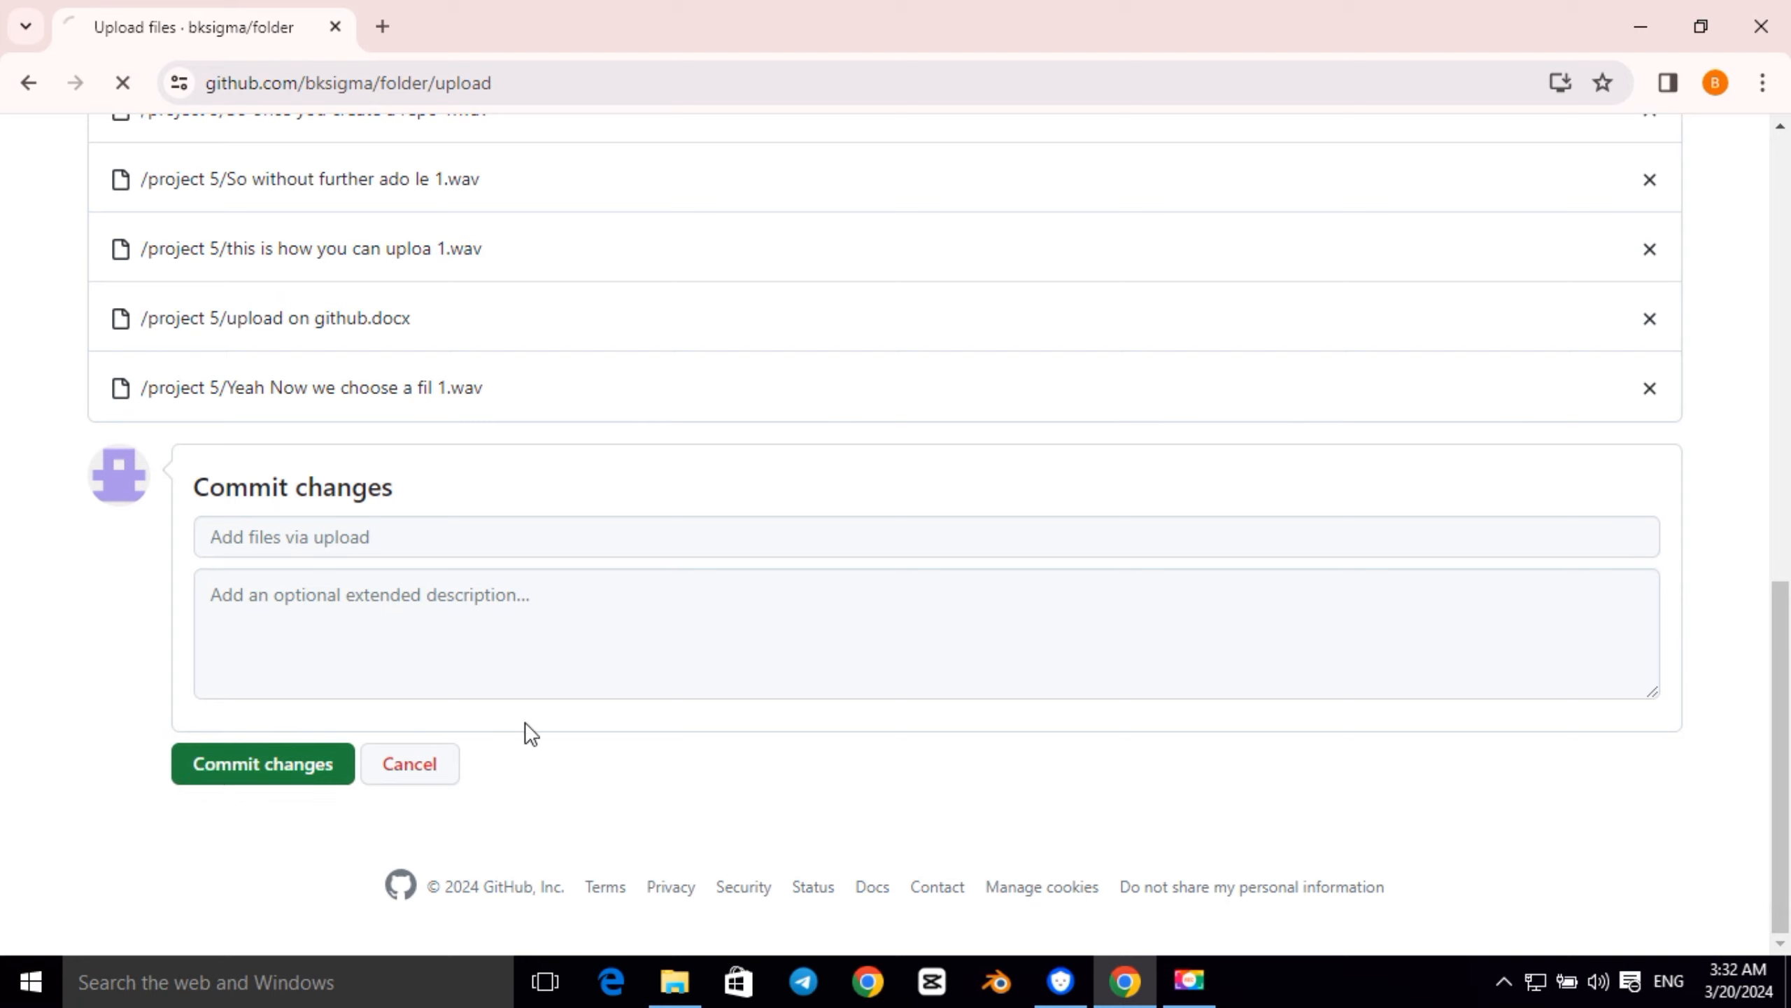
pyautogui.click(262, 763)
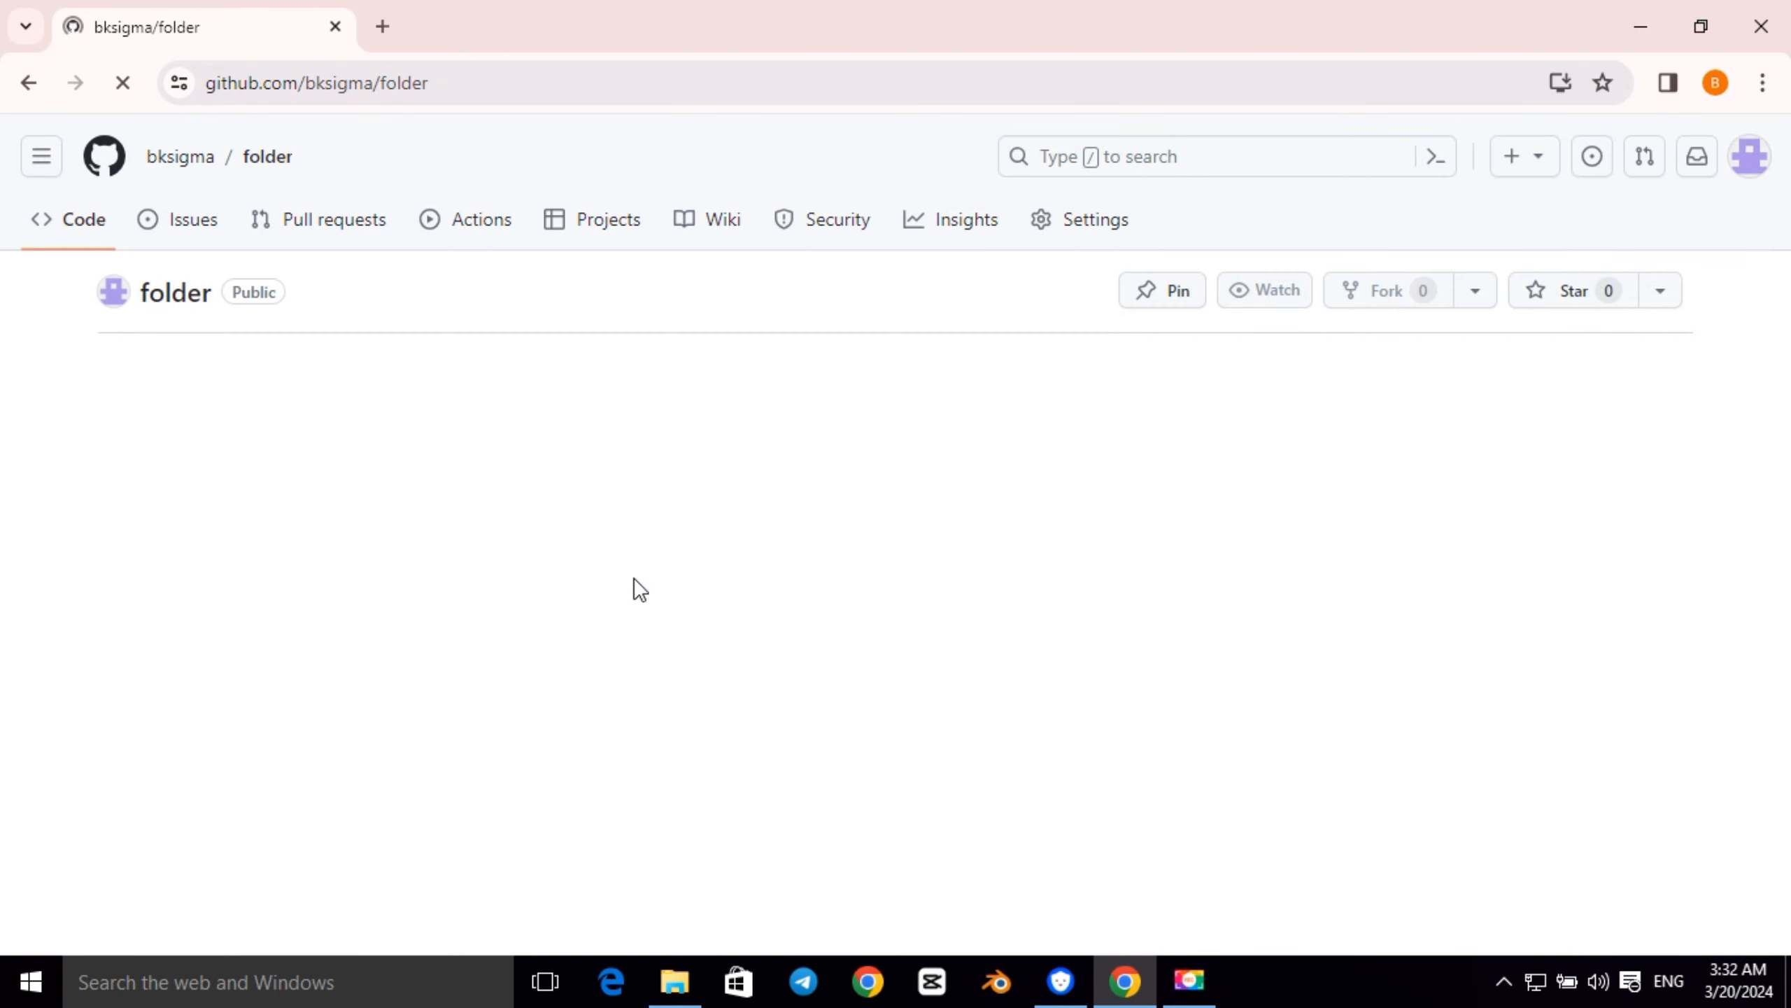